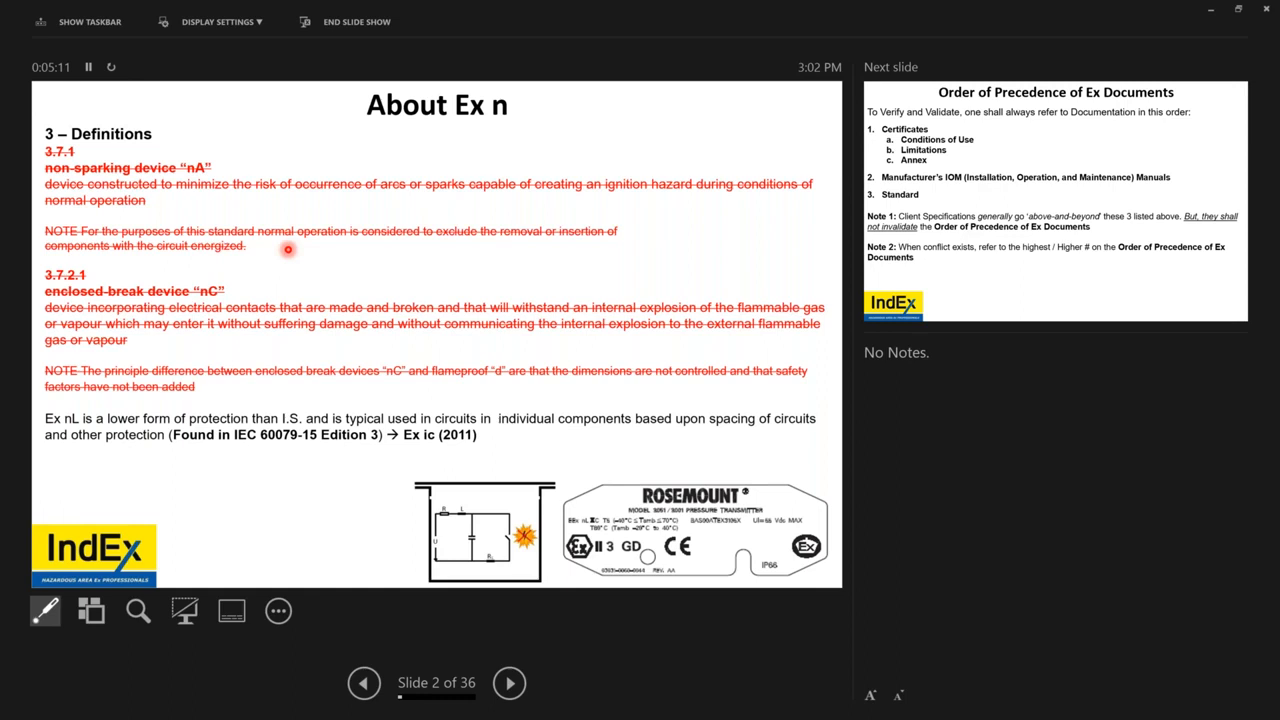
mouse_move(204, 336)
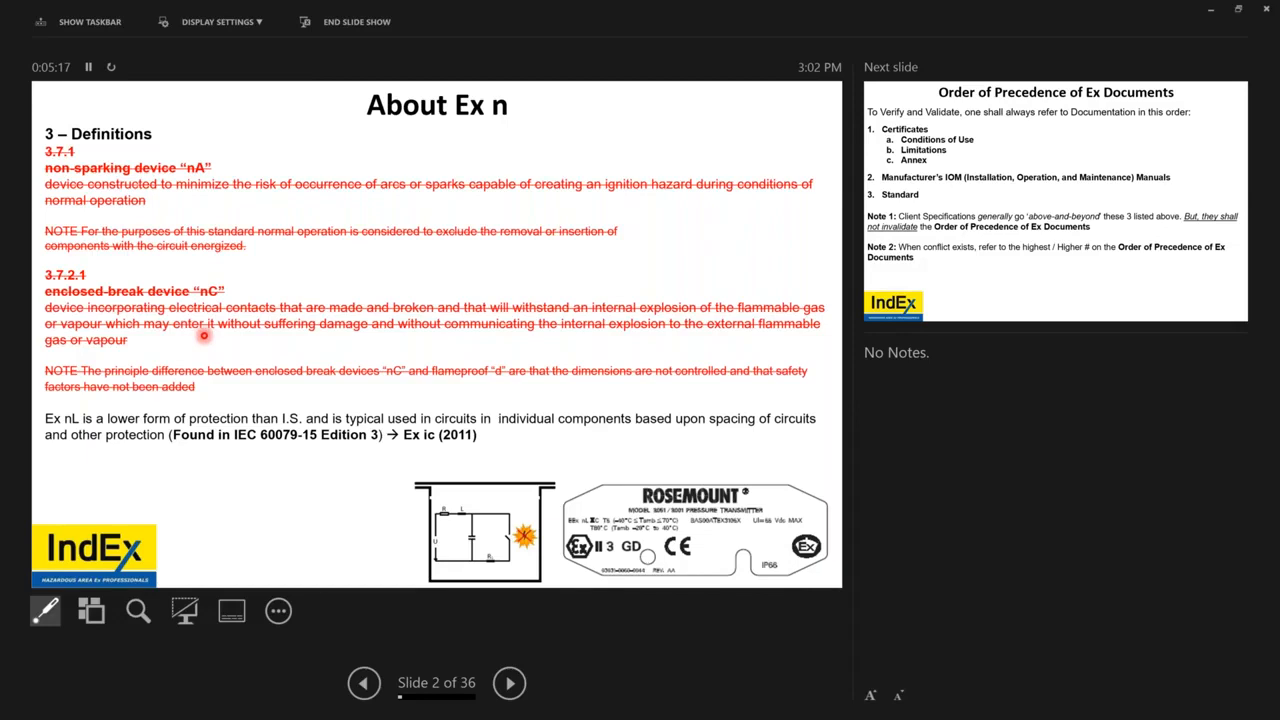
mouse_move(262, 348)
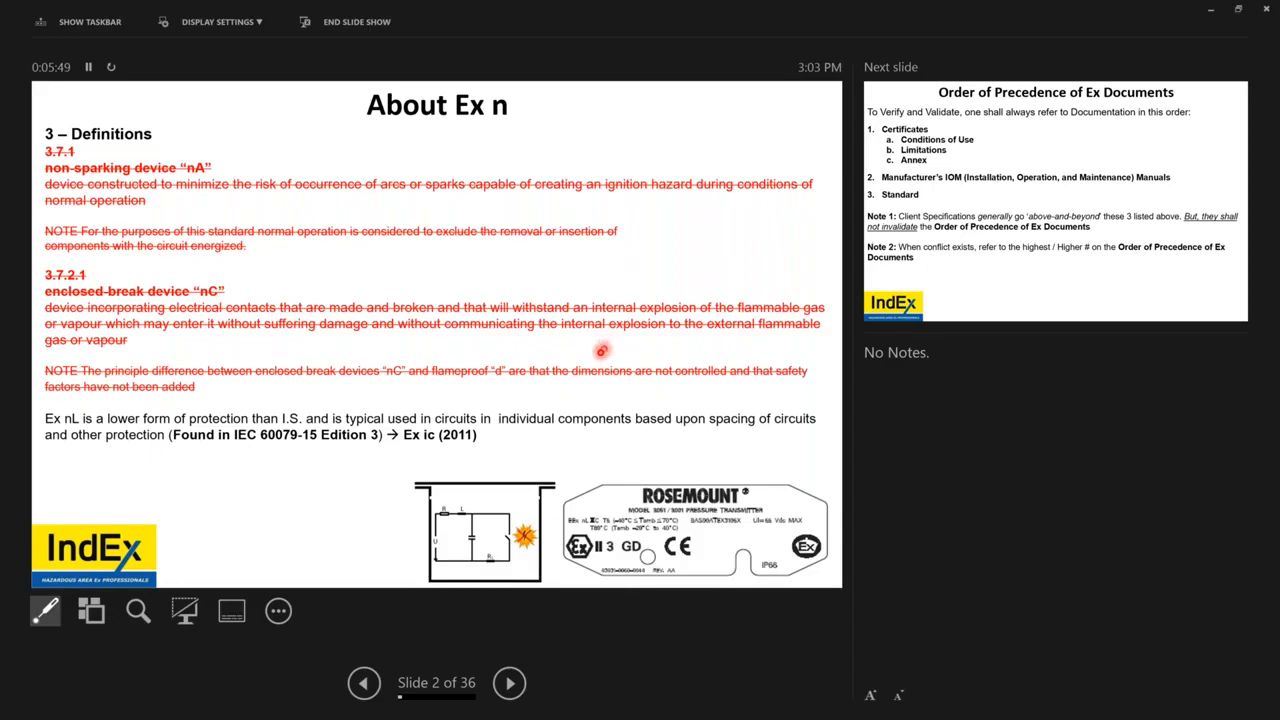
mouse_move(536, 432)
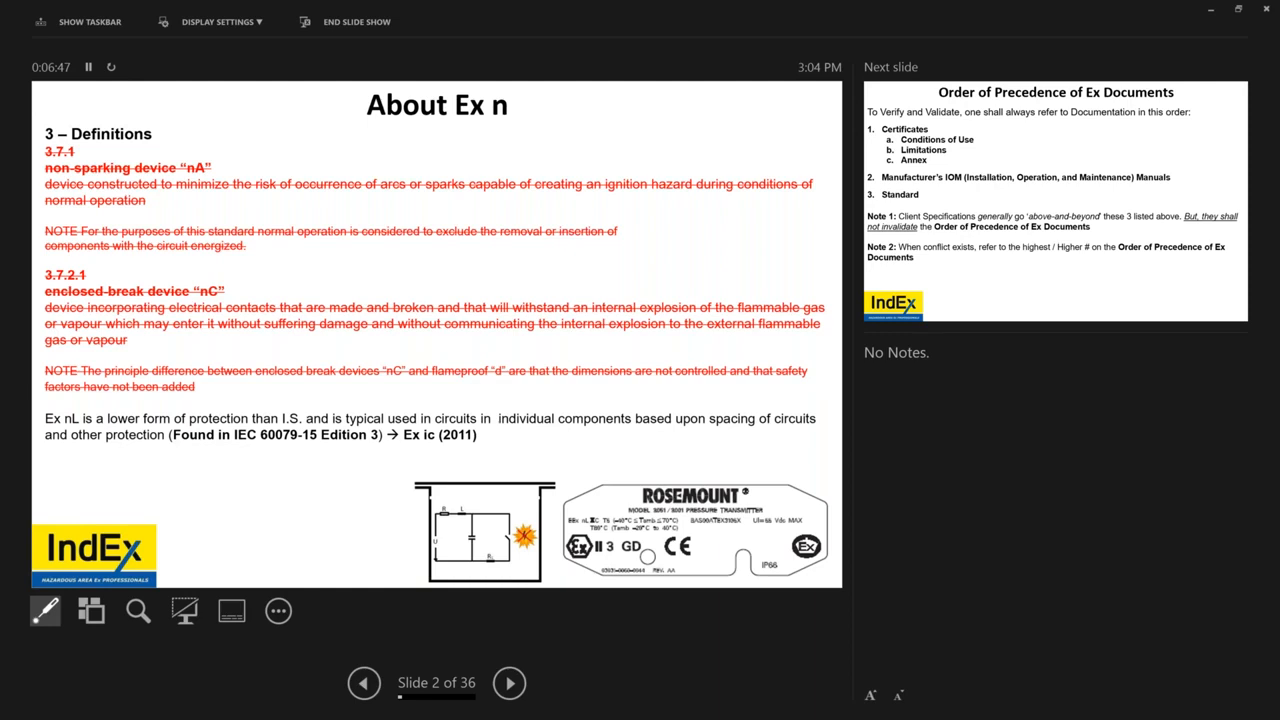
Advance through the Order of Precedence slide to slide 4, How to find information
left_click(508, 684)
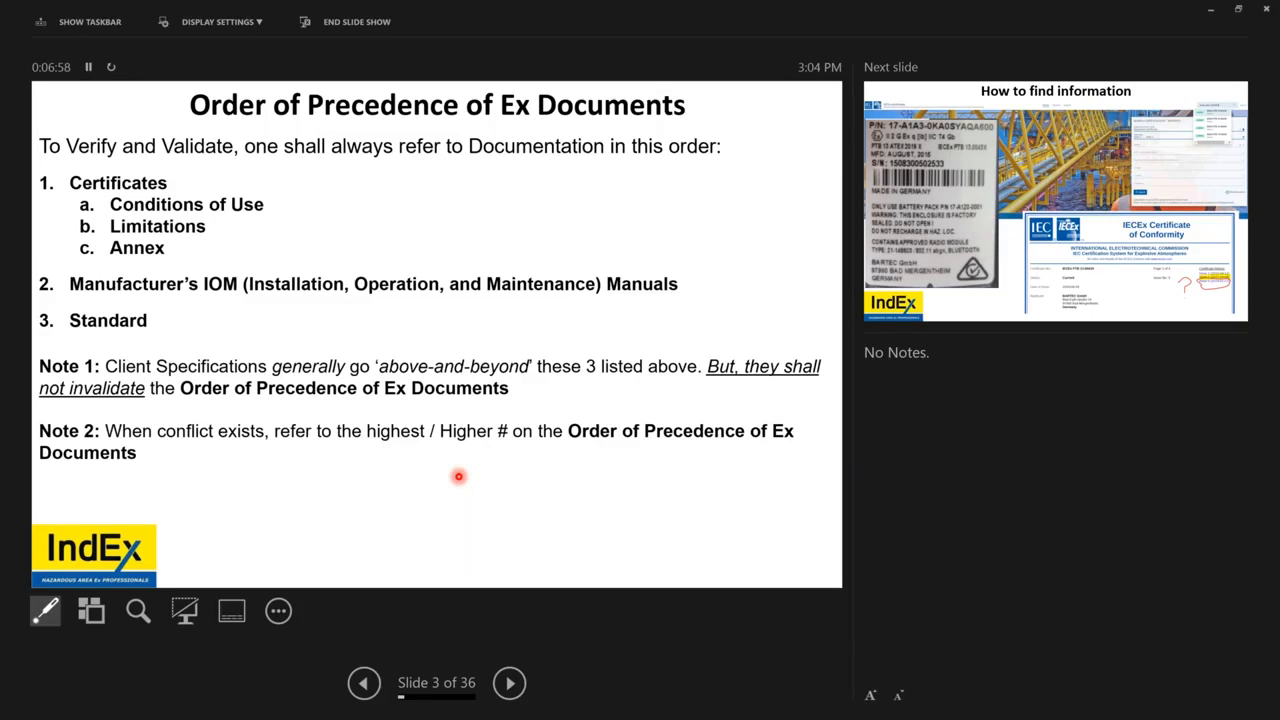
left_click(508, 684)
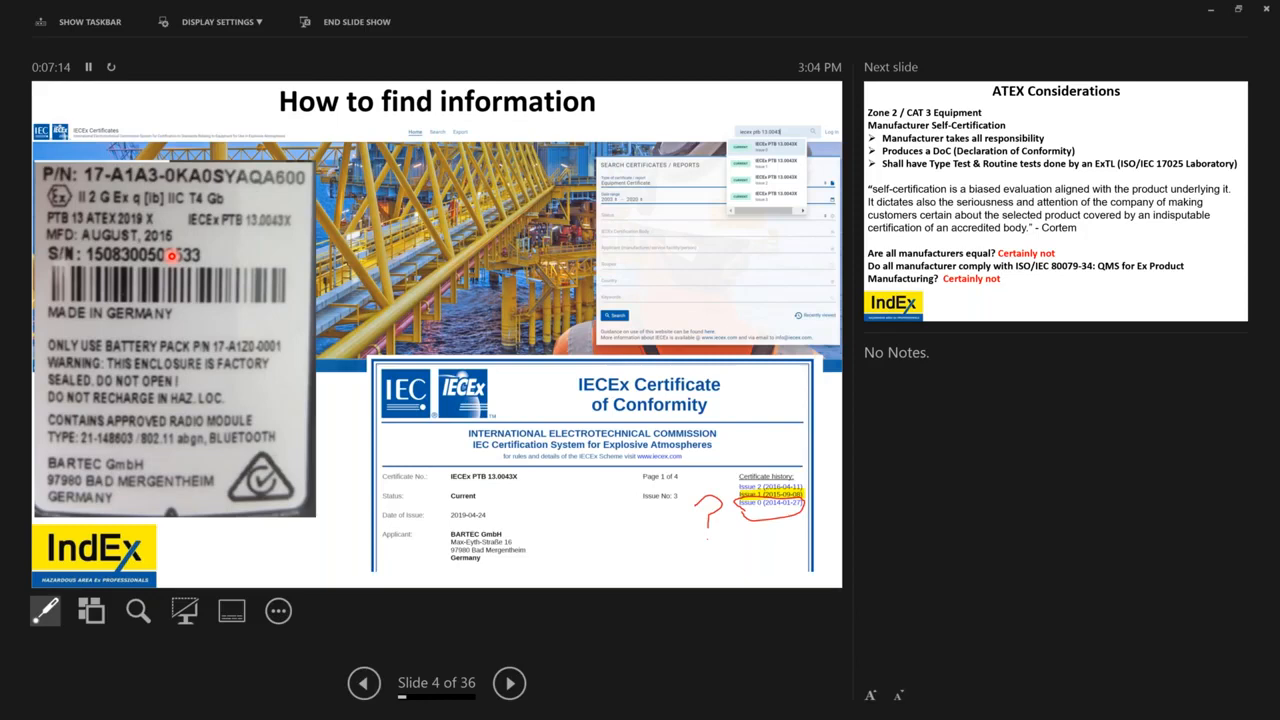
Advance the slideshow to slide 6, Edition 4.0 Major Changes (2011)
left_click(508, 684)
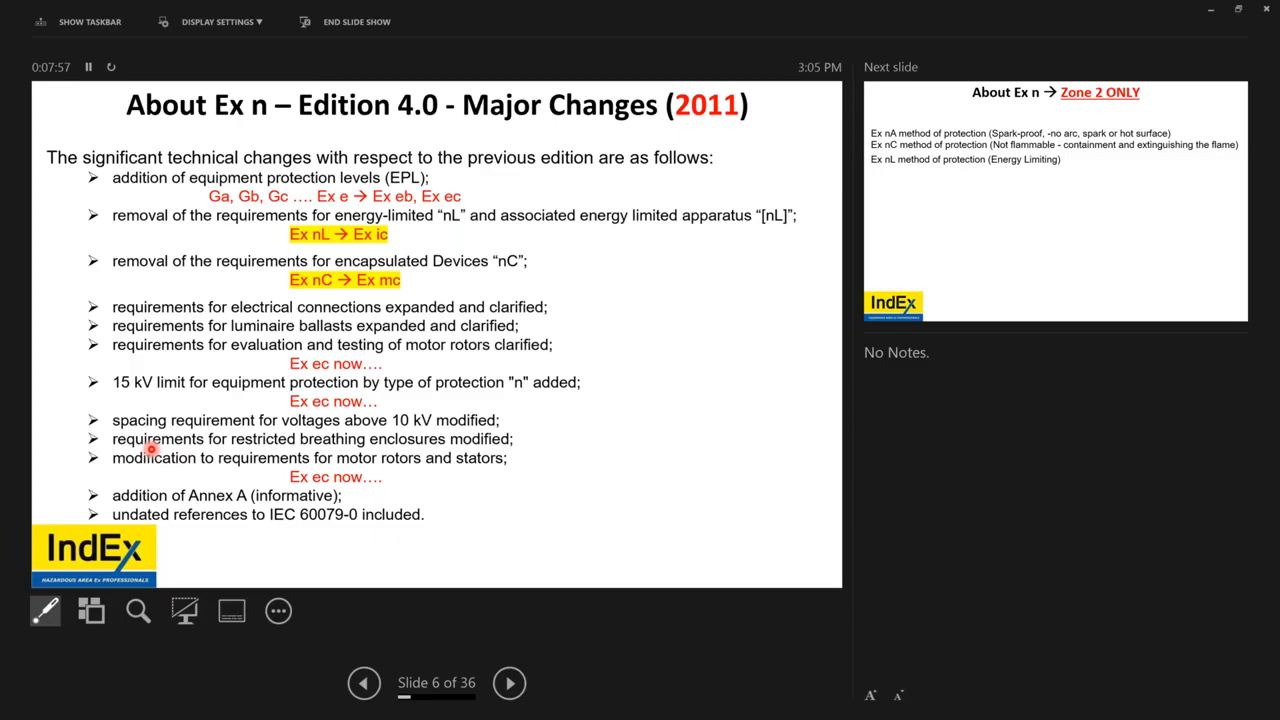
mouse_move(200, 366)
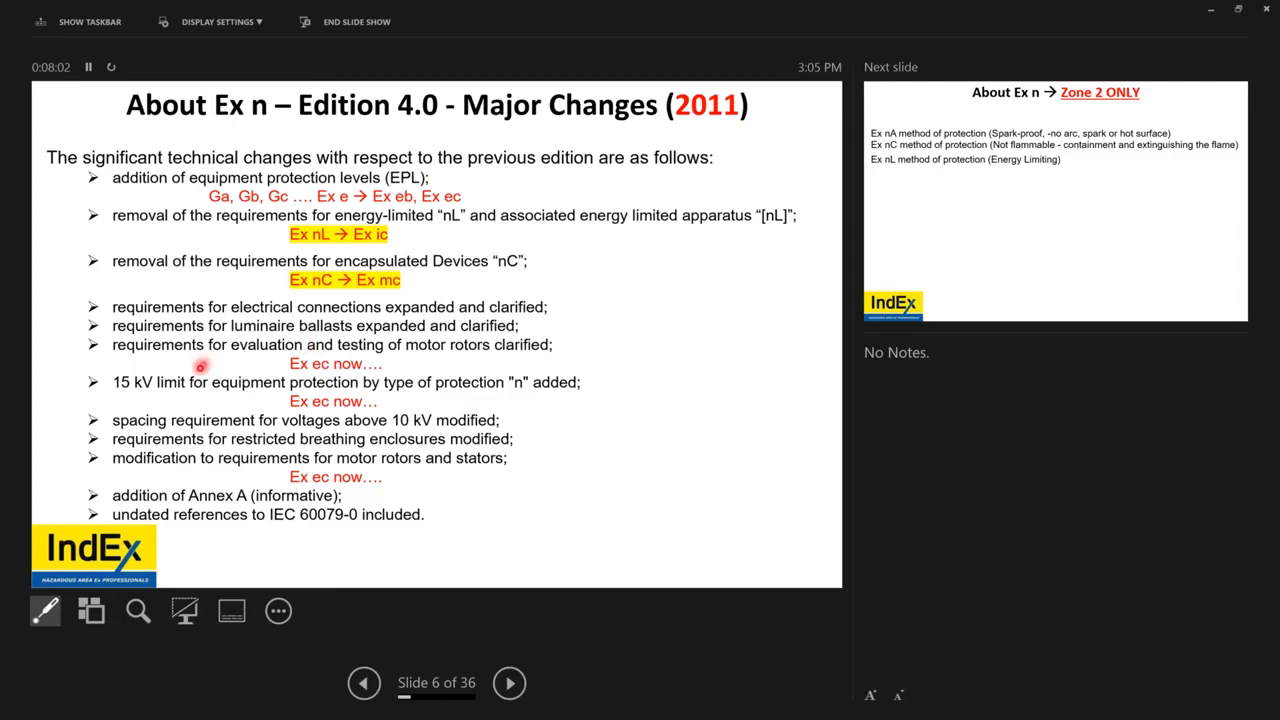
mouse_move(212, 382)
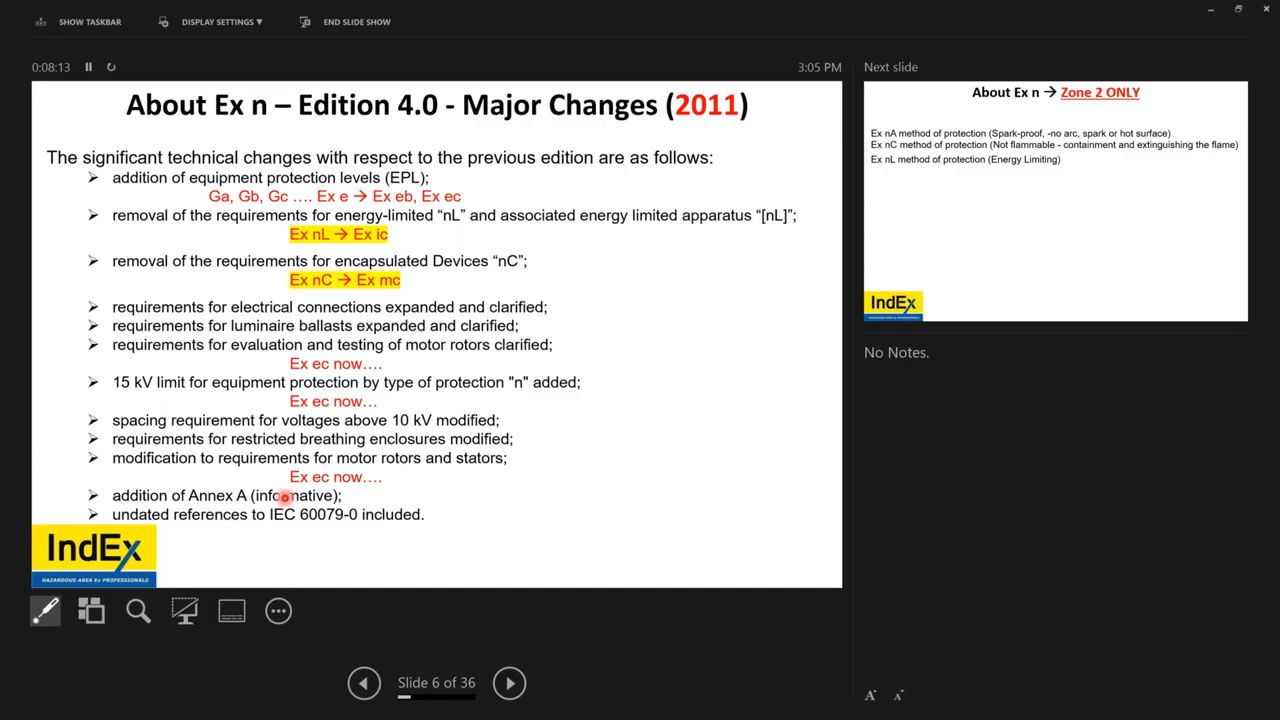
mouse_move(324, 262)
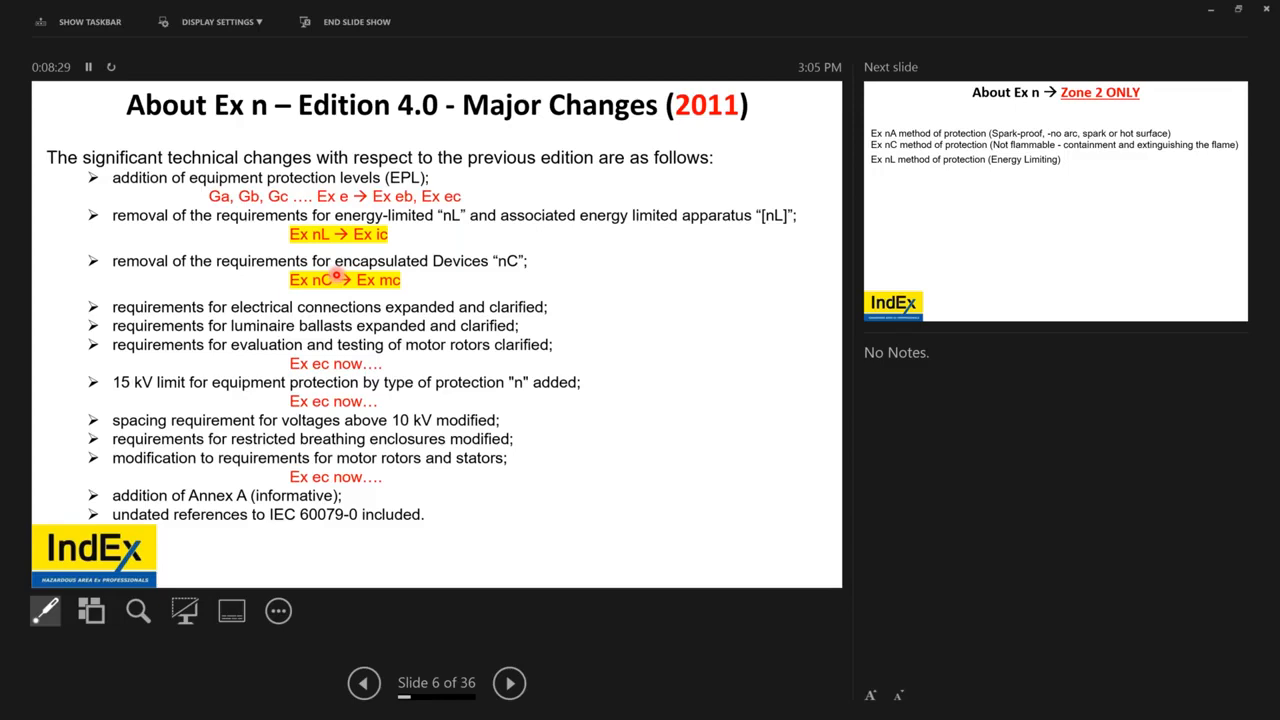
Advance to slide 7, Zone 2 ONLY with the nA, nC and nL methods
left_click(508, 684)
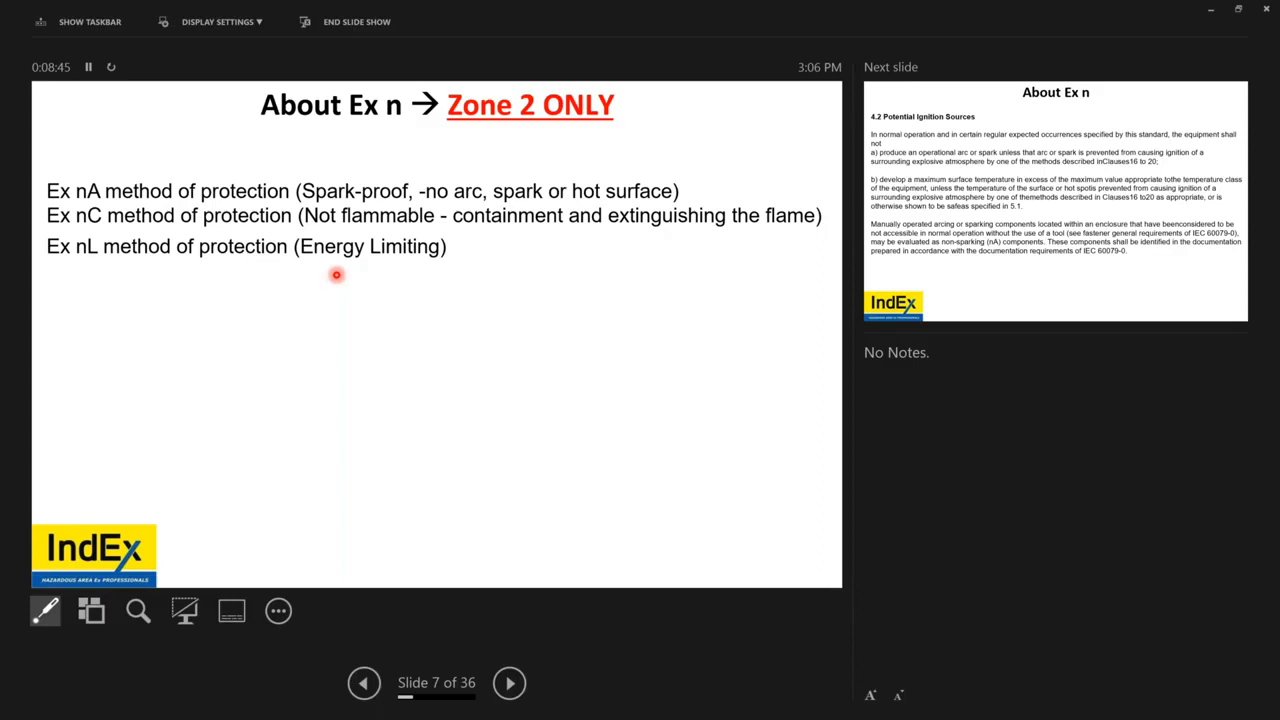
mouse_move(508, 684)
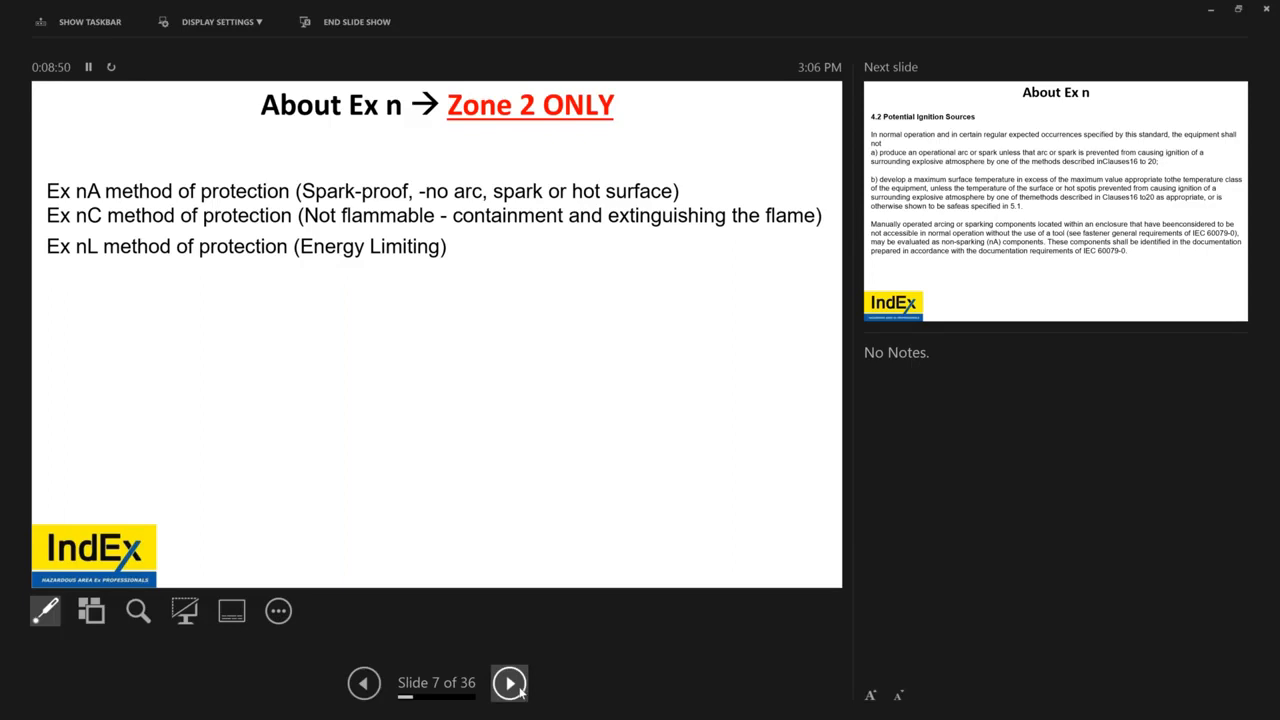
Advance to slide 8, 4.2 Potential Ignition Sources
left_click(508, 684)
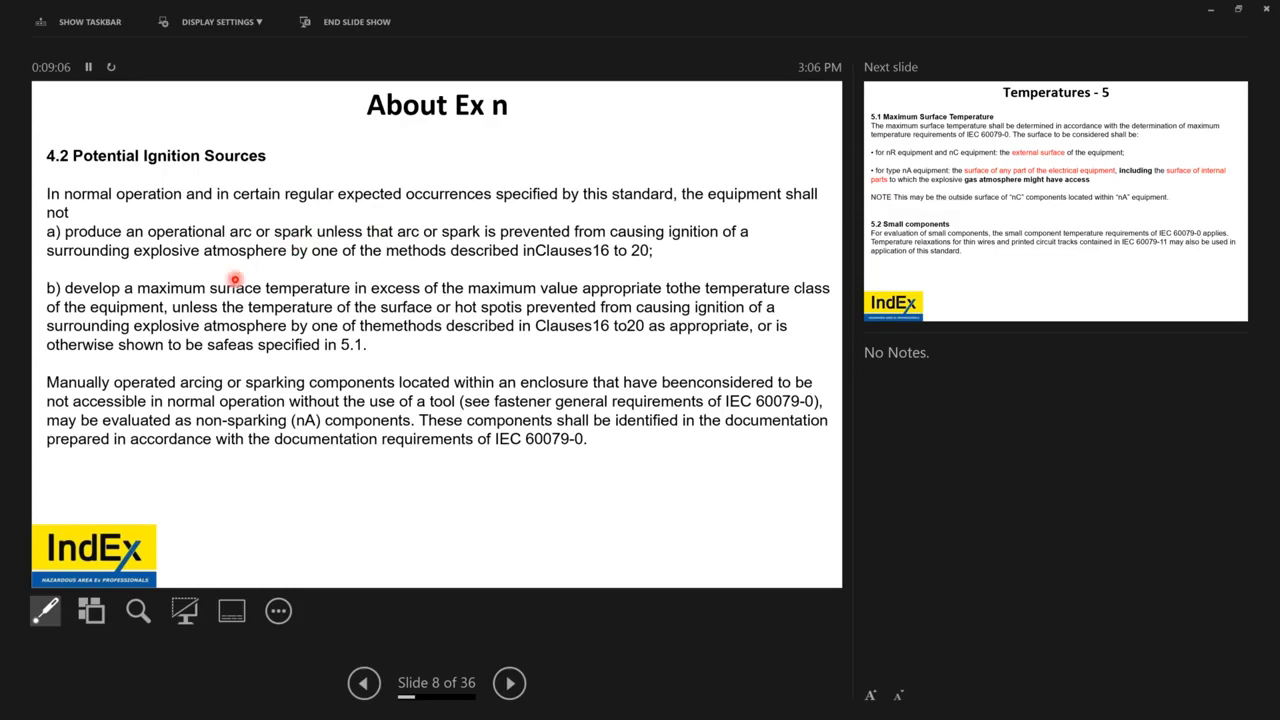
mouse_move(332, 240)
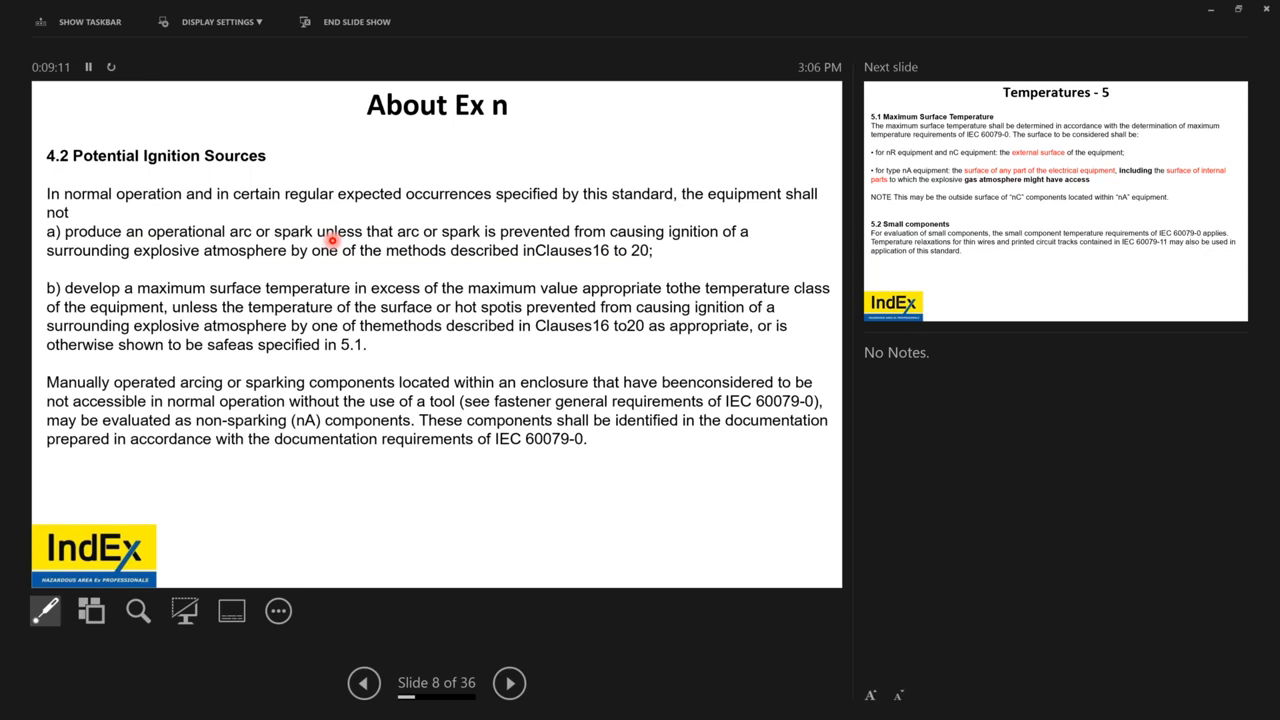
mouse_move(524, 240)
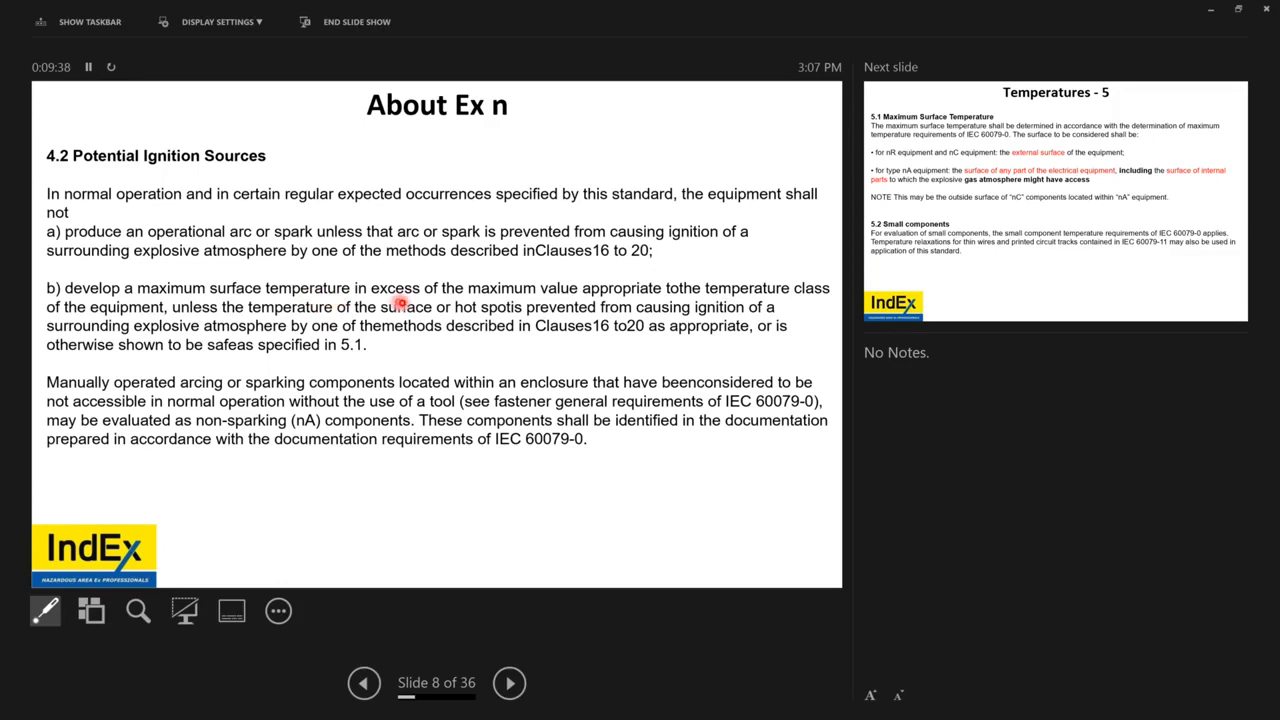
mouse_move(196, 390)
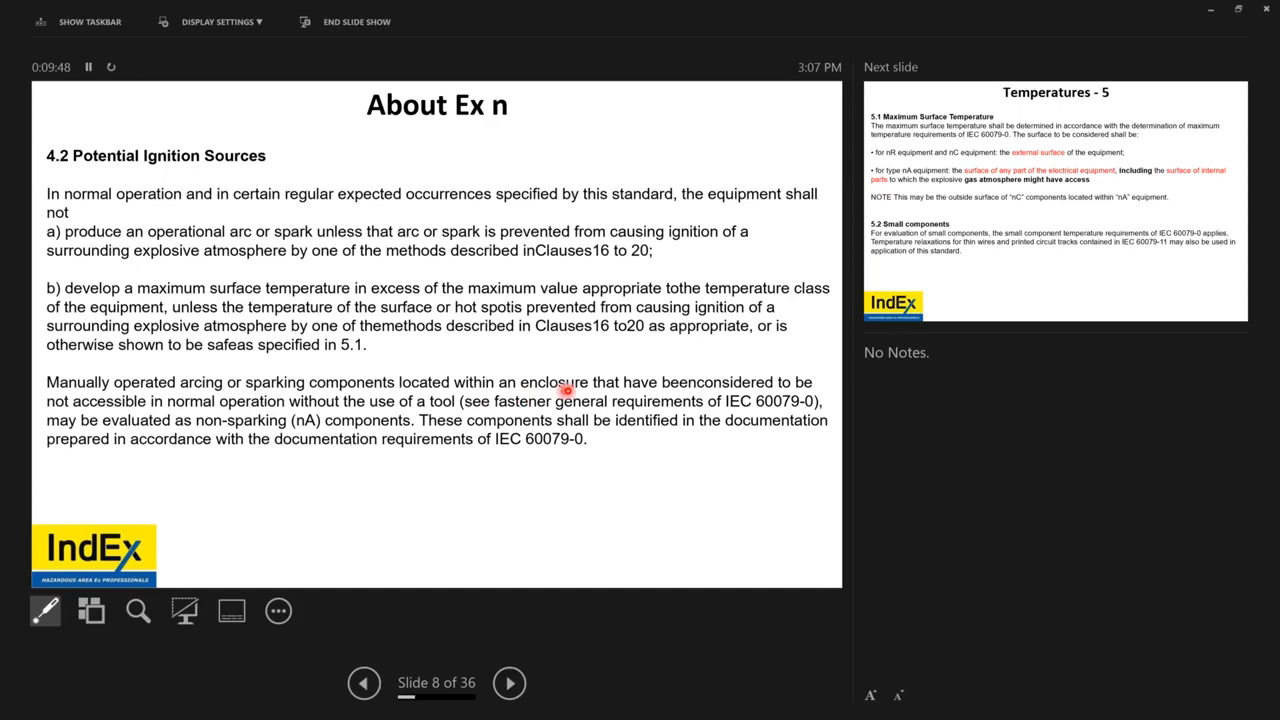
mouse_move(456, 396)
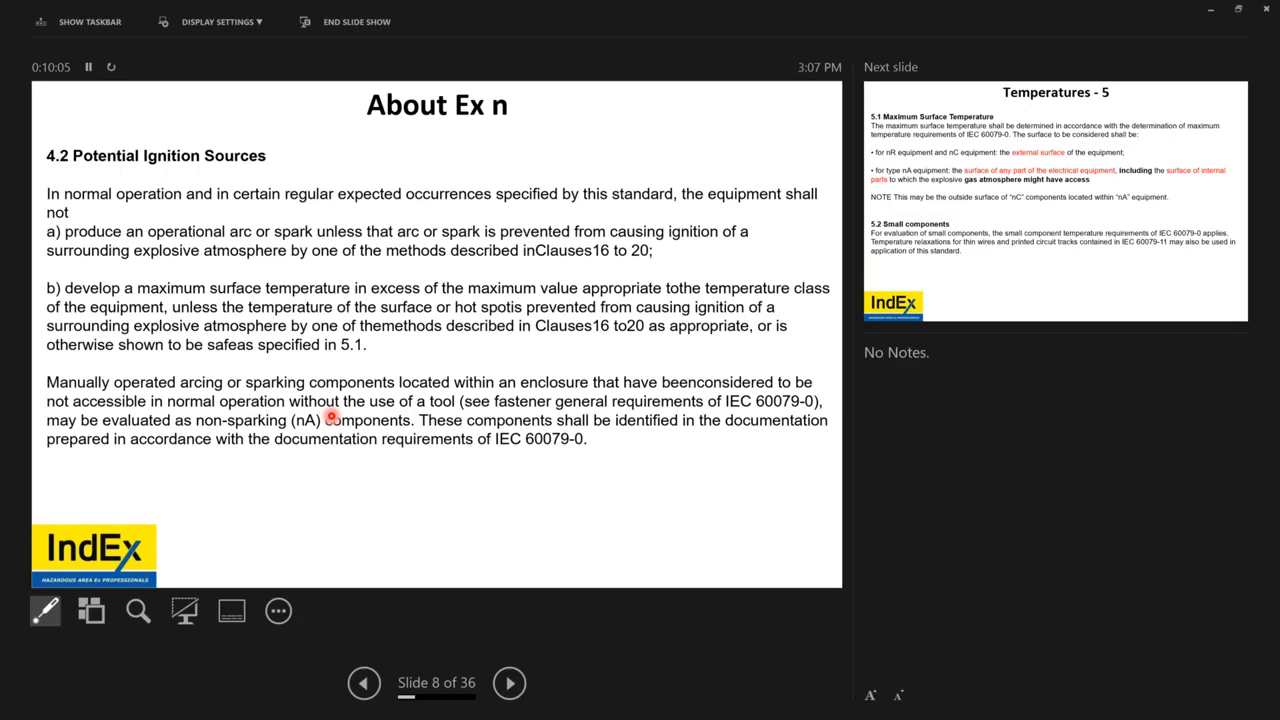
Advance to slide 9, Temperatures - 5 on maximum surface temperature
left_click(508, 684)
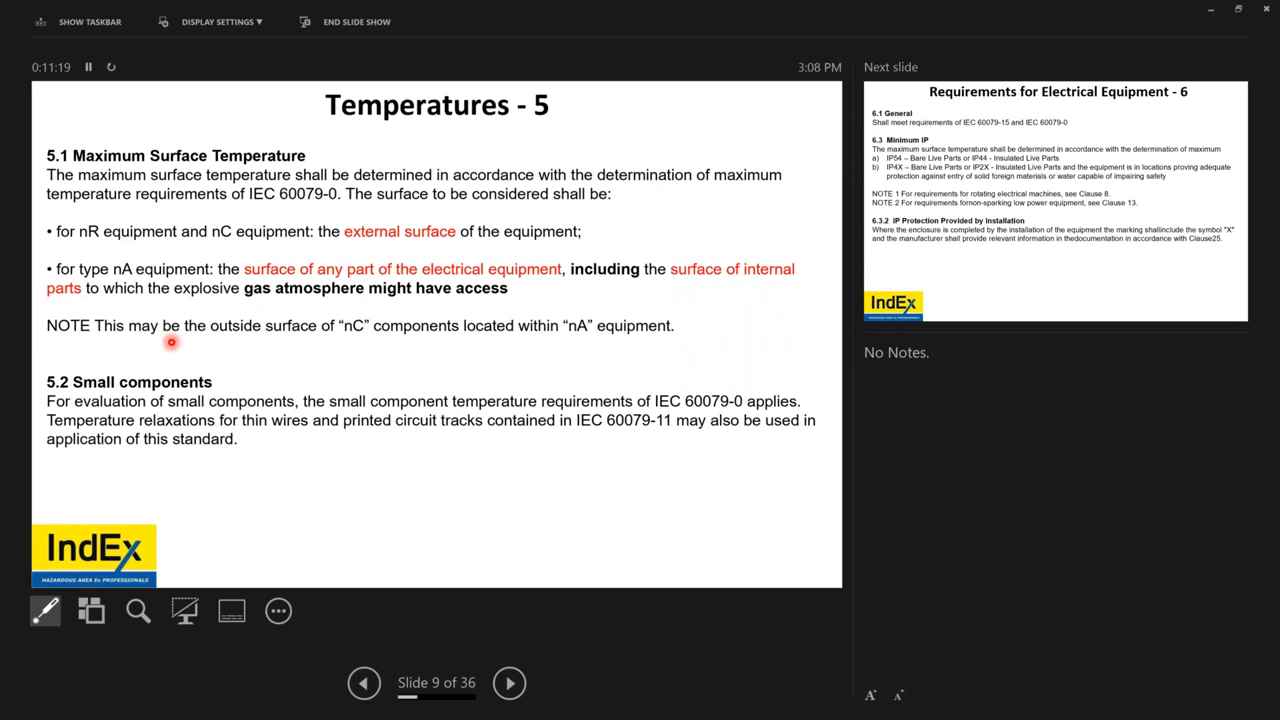
mouse_move(440, 338)
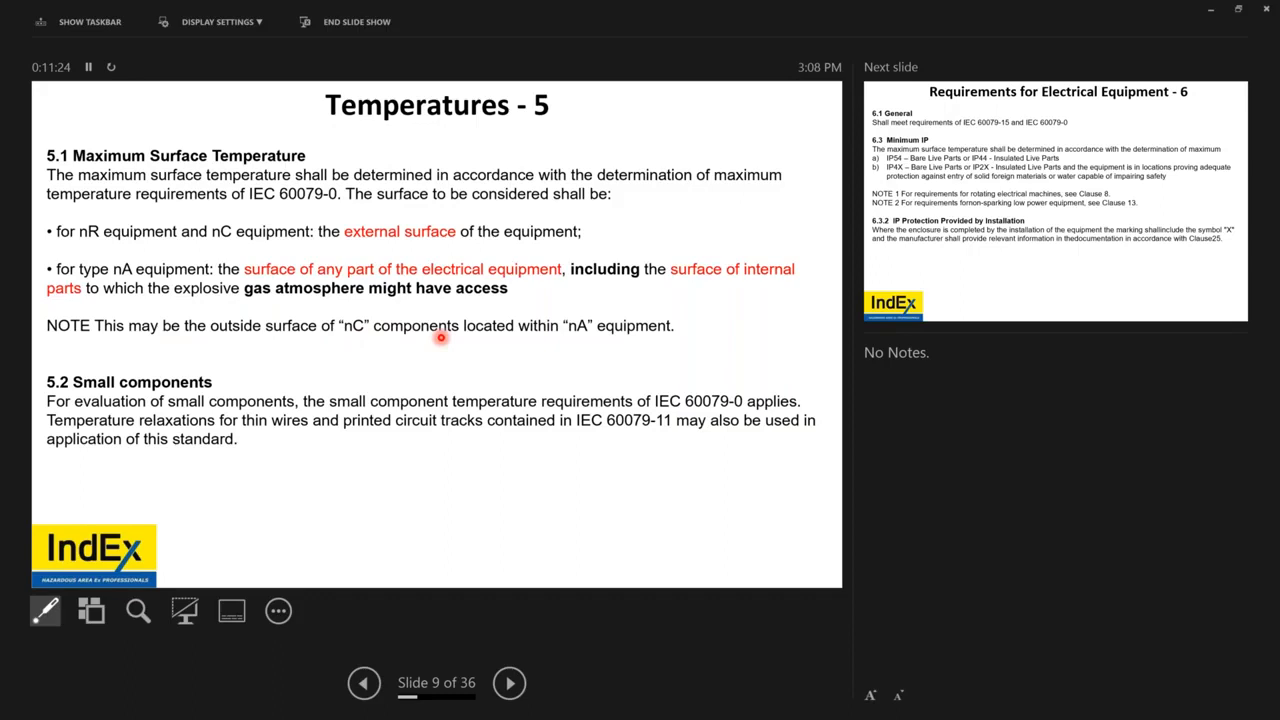
mouse_move(630, 340)
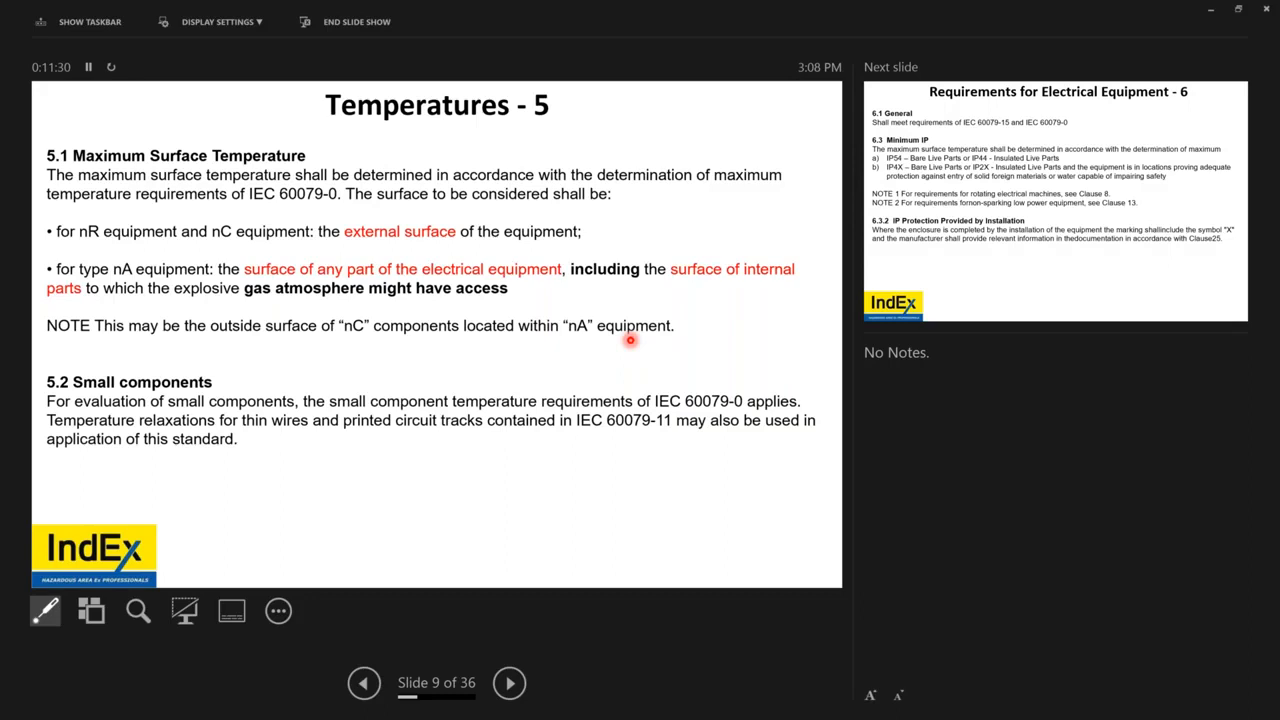
mouse_move(376, 440)
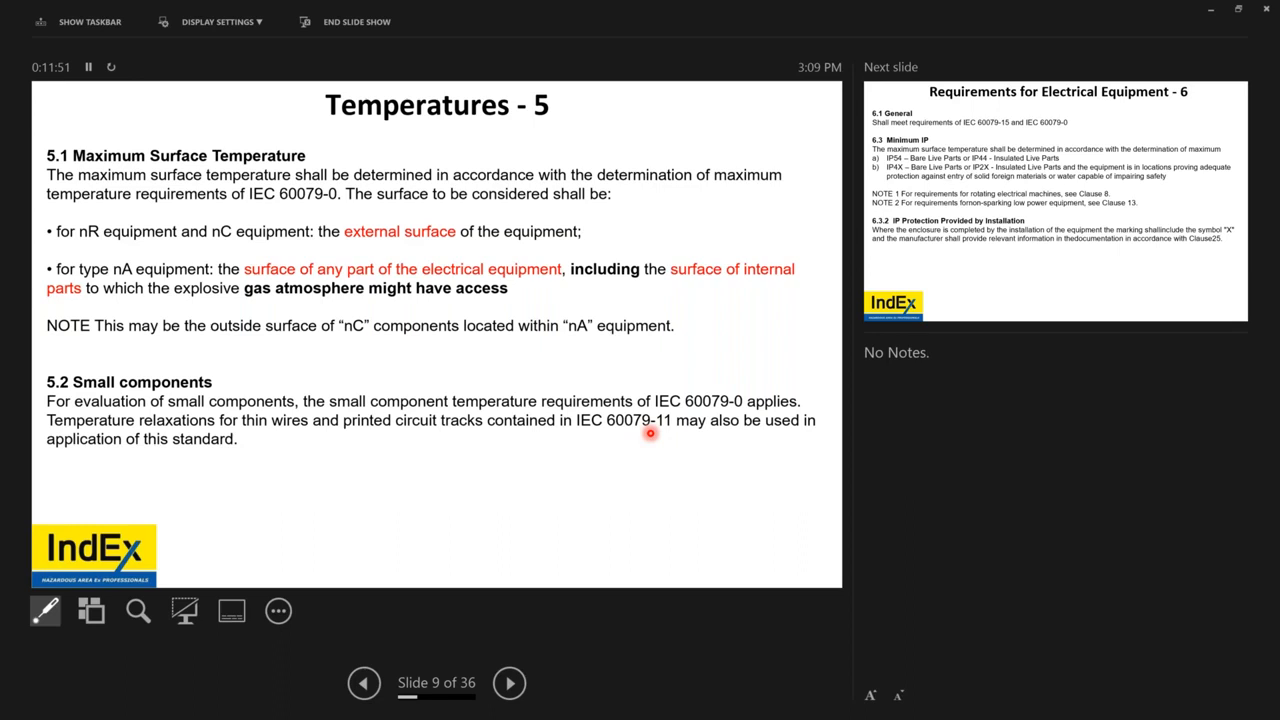
mouse_move(614, 444)
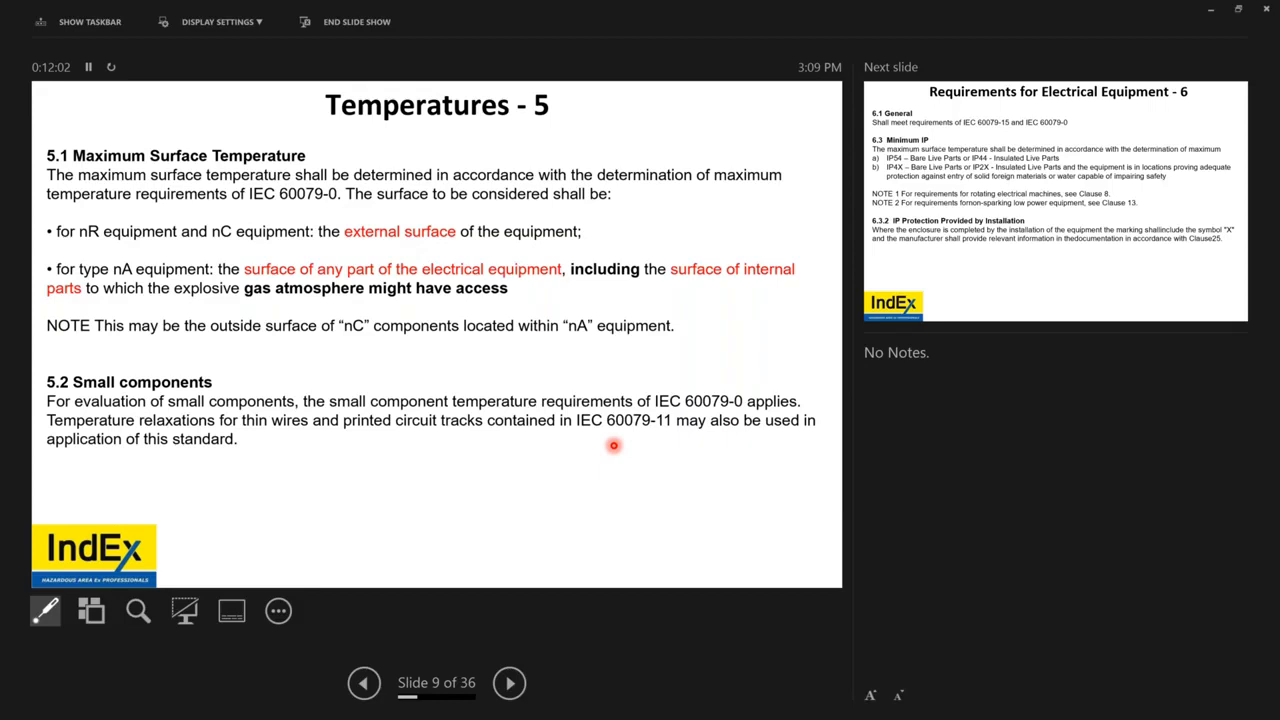
Advance to slide 10, general requirements and minimum IP
left_click(508, 684)
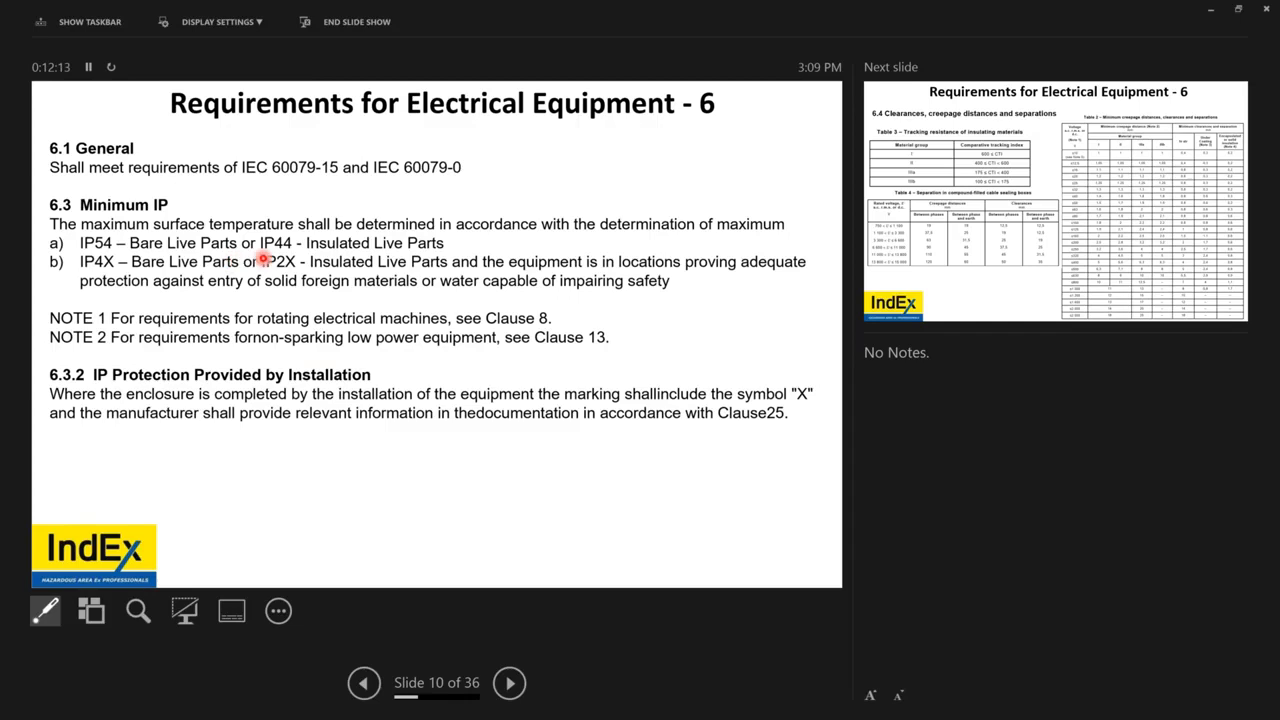
mouse_move(252, 276)
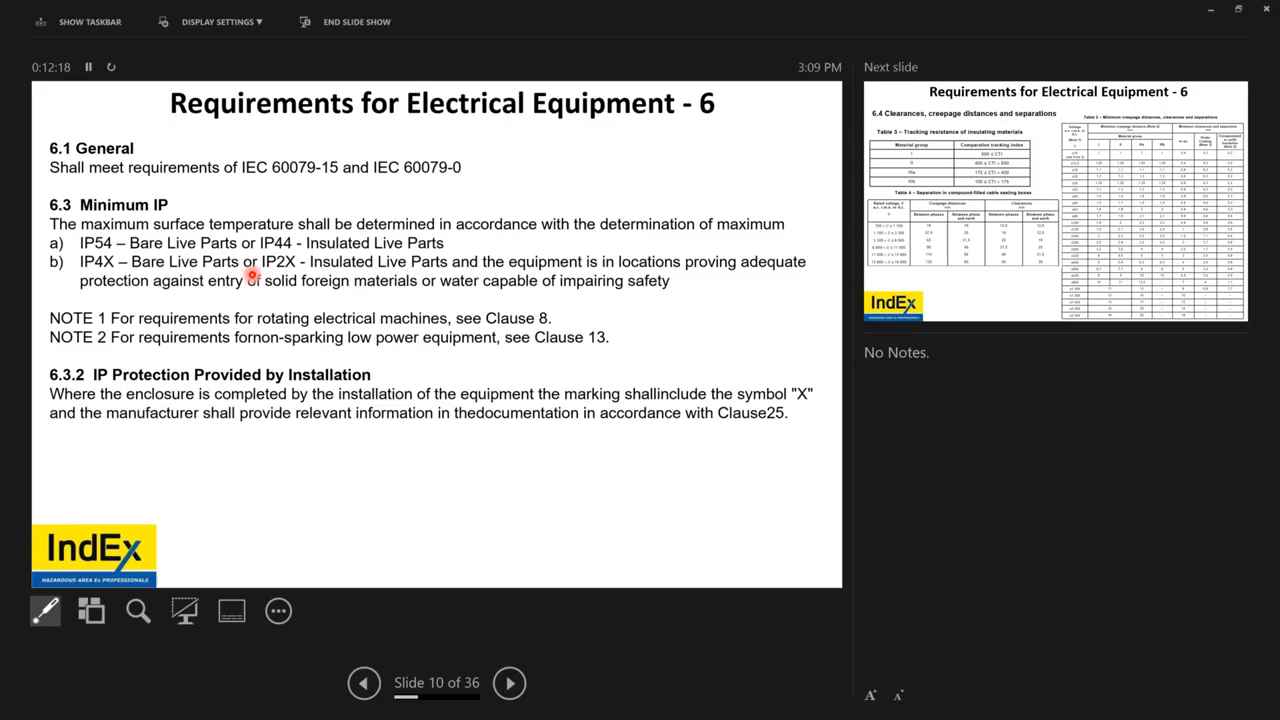
mouse_move(714, 272)
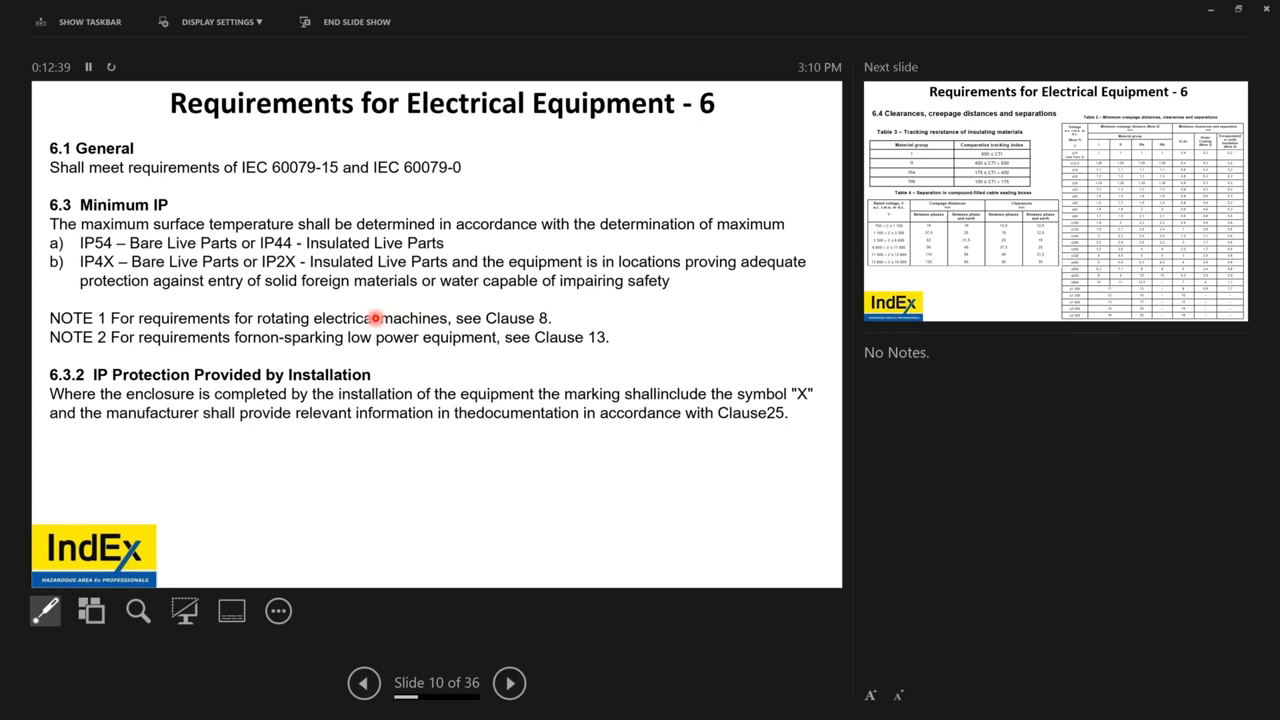
mouse_move(350, 330)
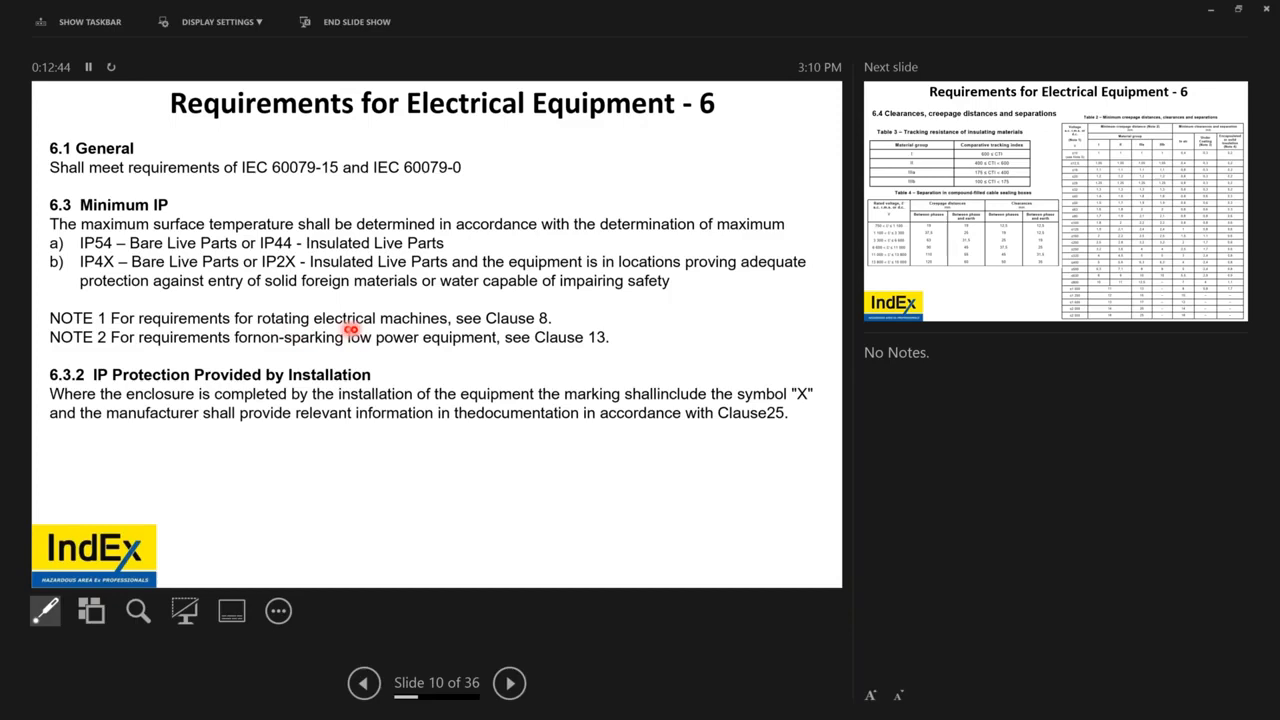
mouse_move(494, 352)
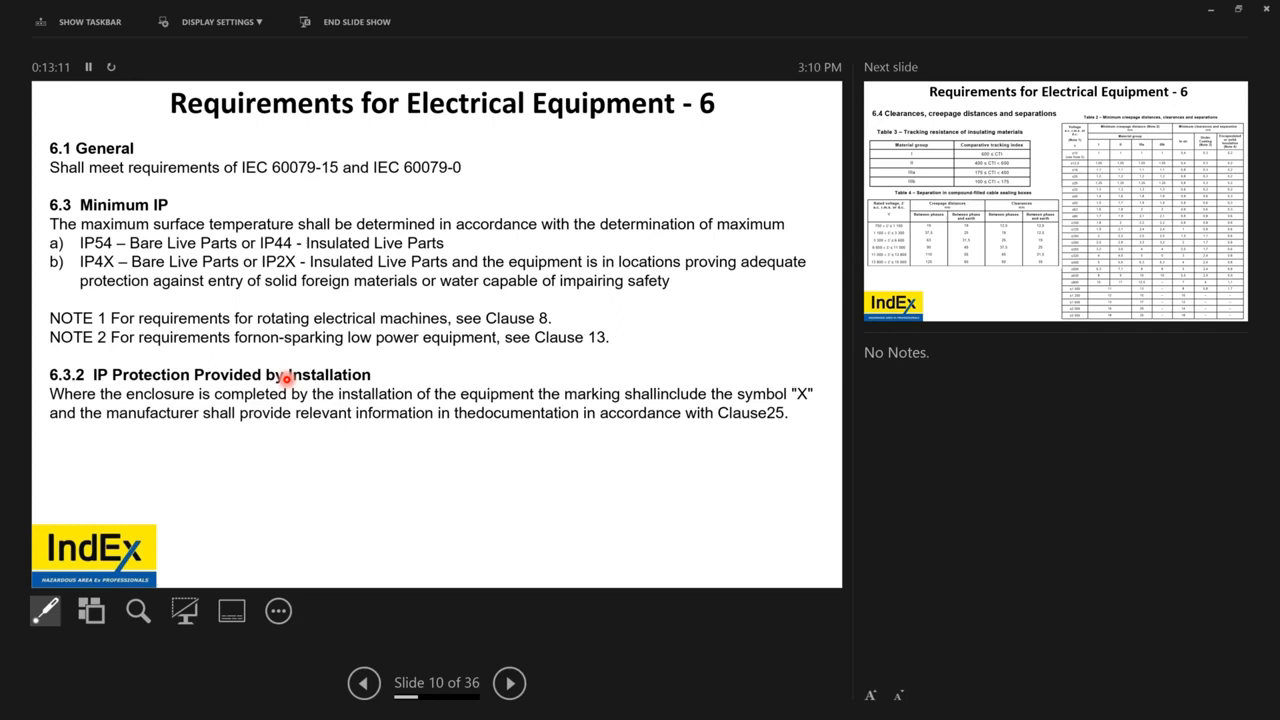
Advance to slide 11 with the clearances, creepage and separations Tables 2–4
left_click(508, 684)
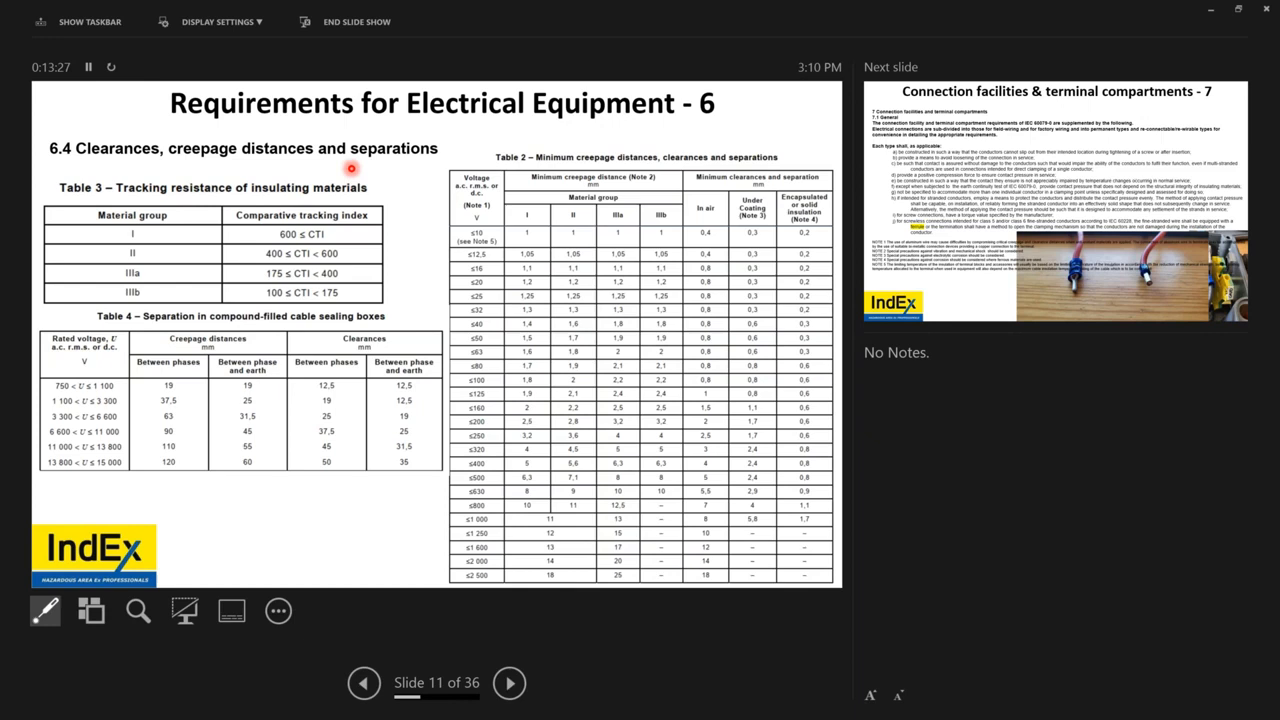
mouse_move(560, 376)
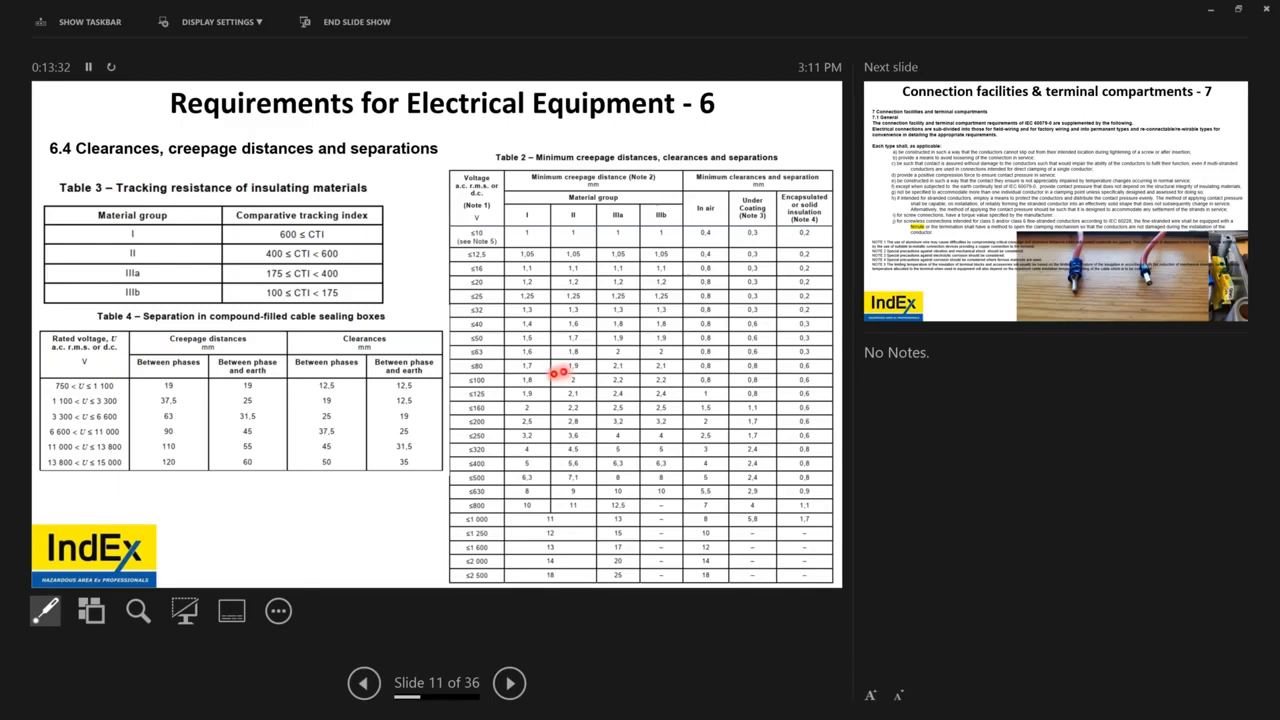
mouse_move(562, 440)
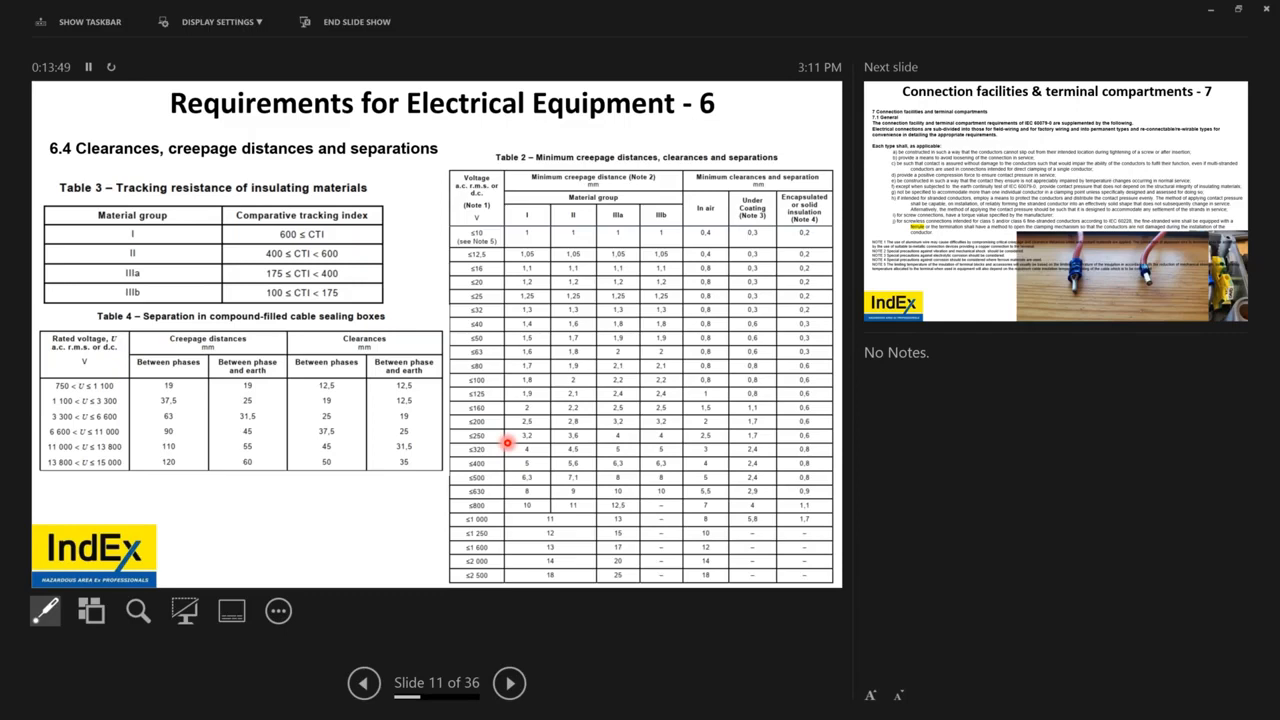
mouse_move(236, 392)
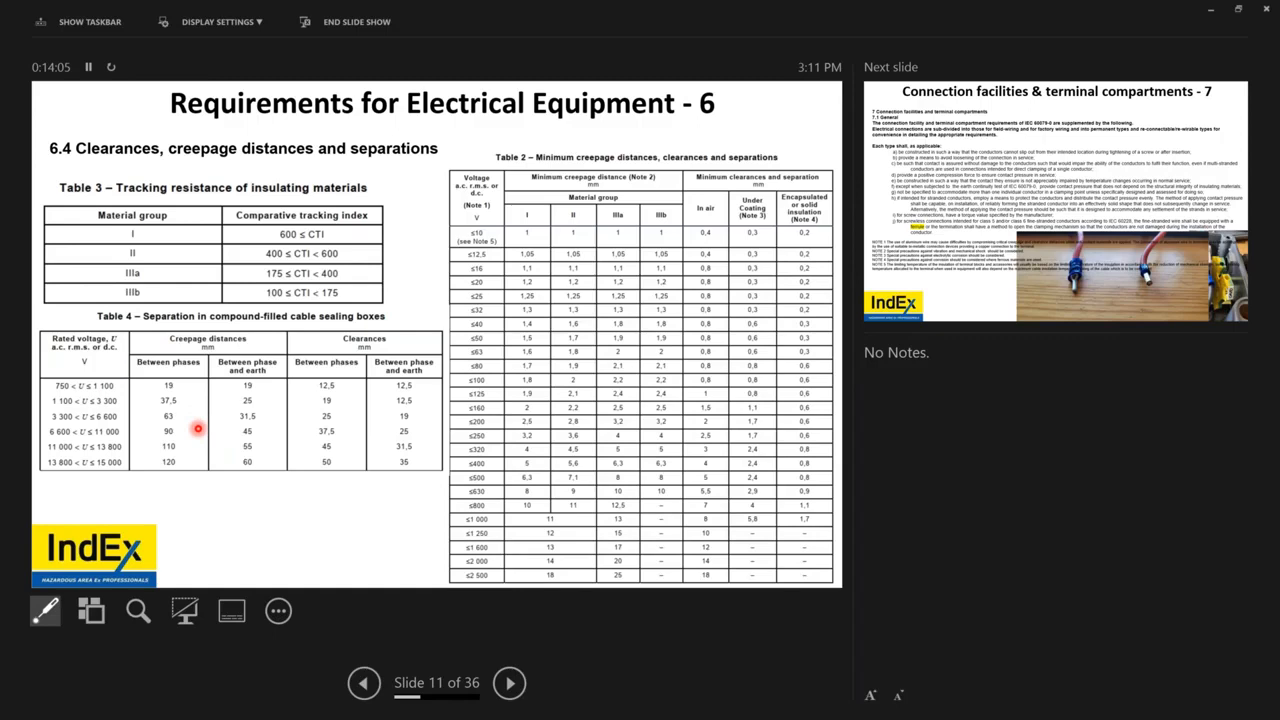
mouse_move(168, 394)
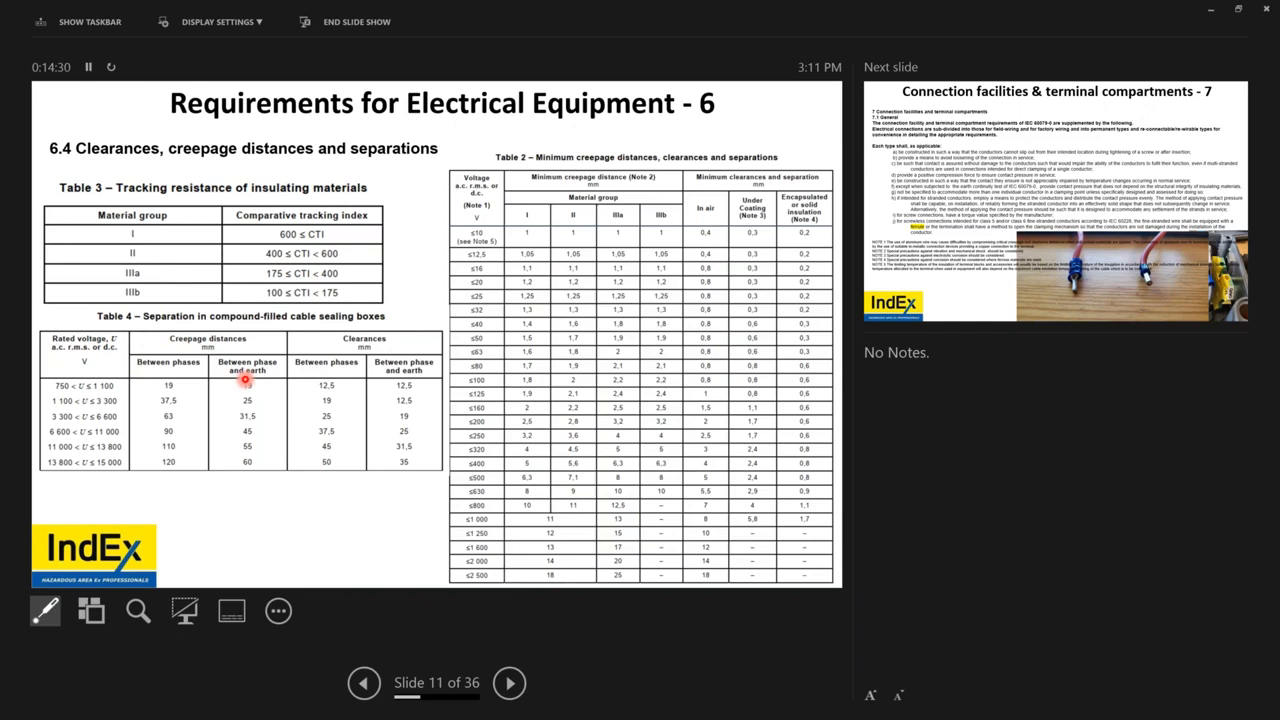
Advance to slide 12, Connection facilities & terminal compartments - 7
left_click(508, 684)
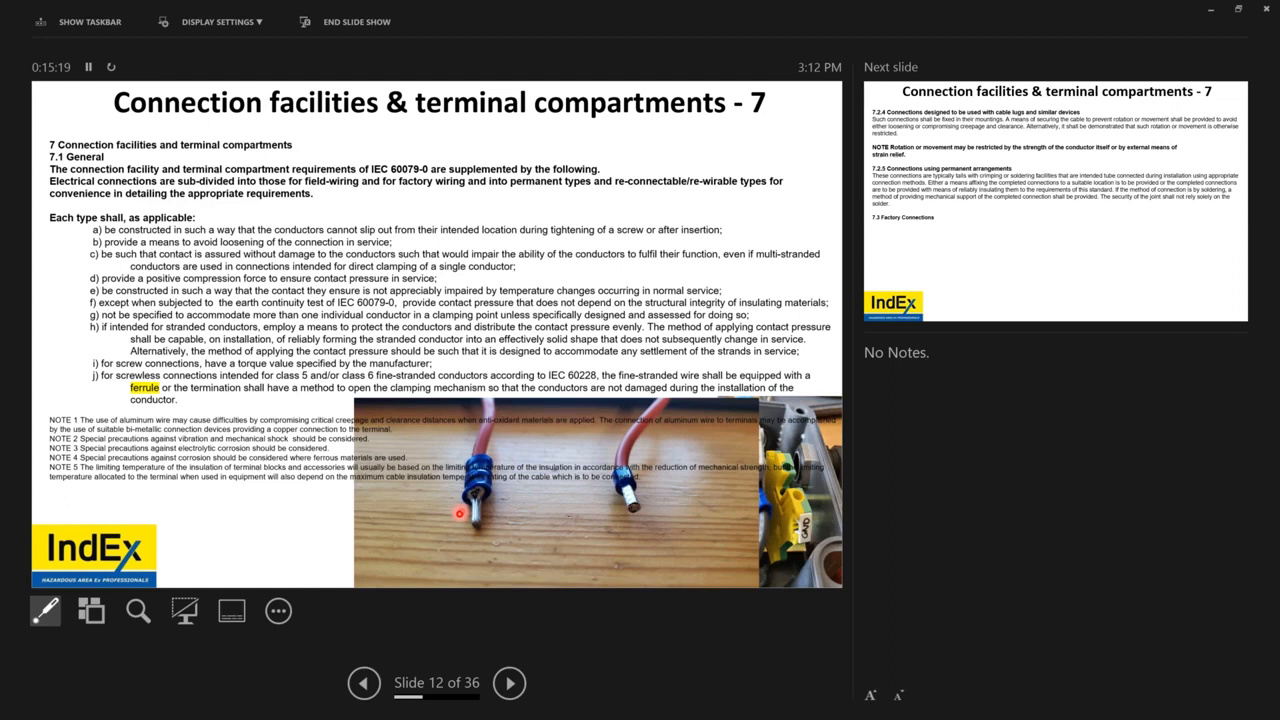
mouse_move(348, 316)
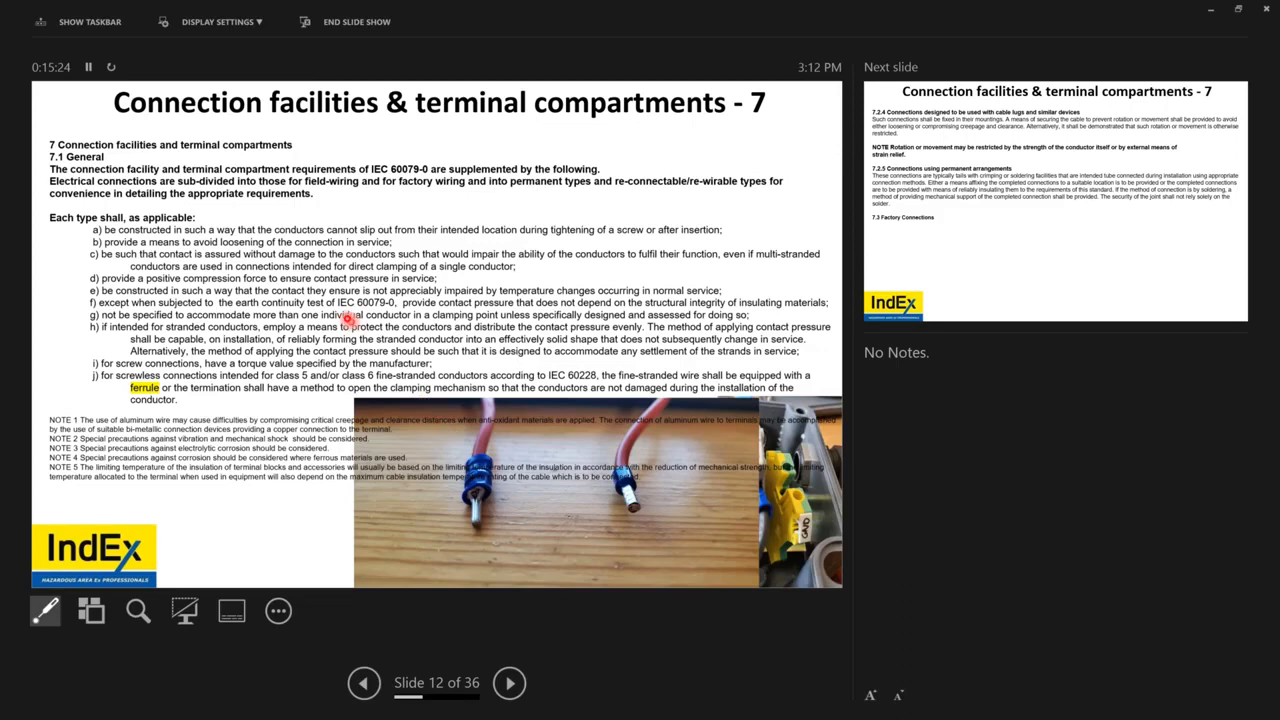
mouse_move(238, 290)
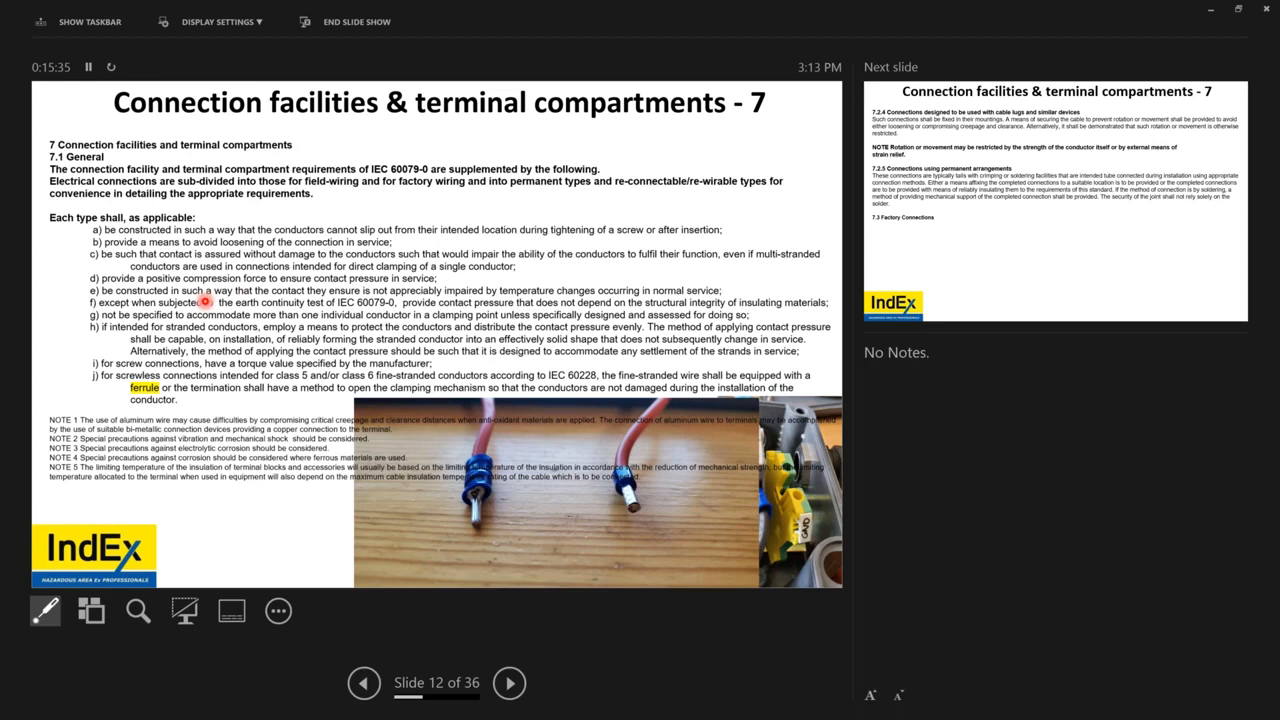
mouse_move(210, 342)
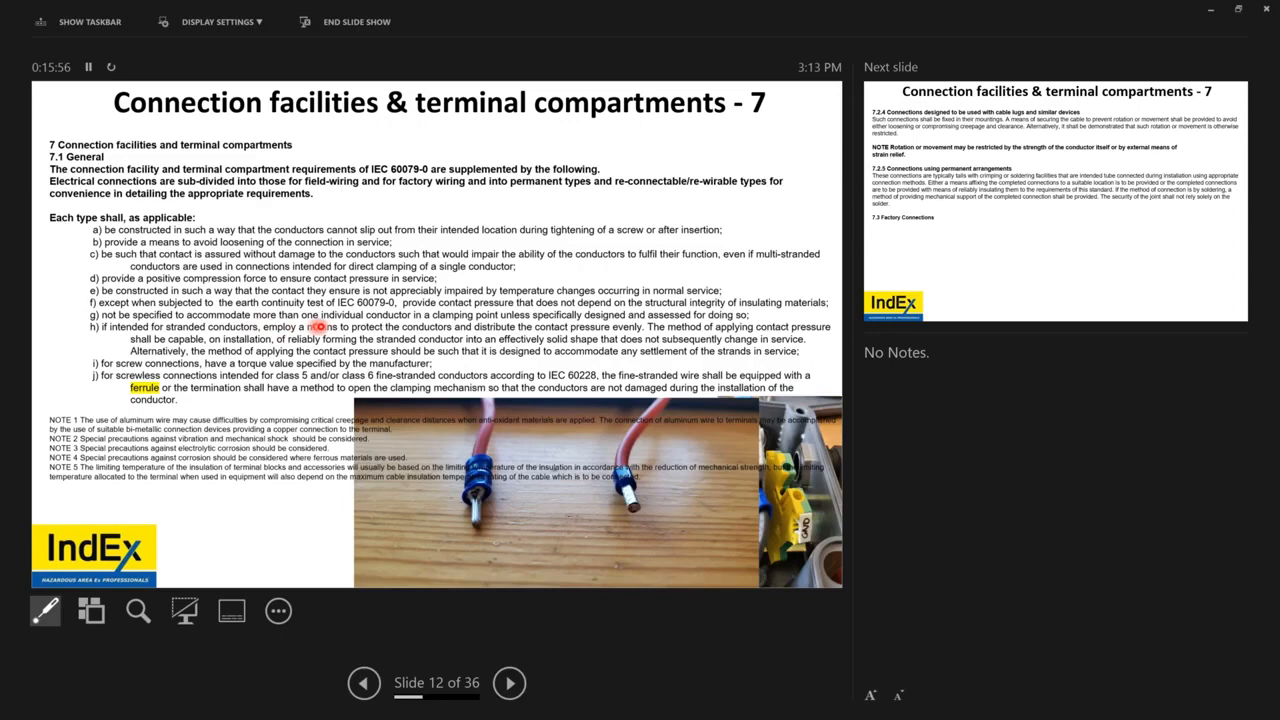
mouse_move(662, 458)
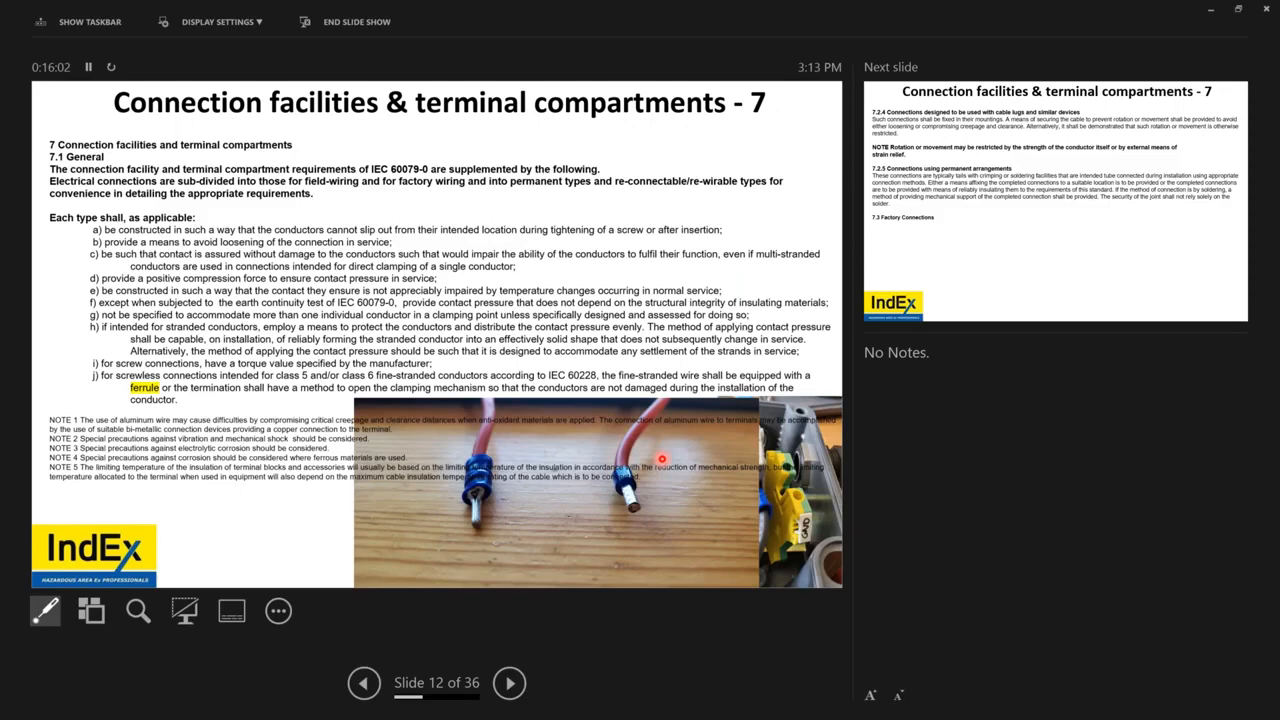
Advance to slide 13 on 7.2.4 cable lug connections and 7.2.5 permanent arrangements
left_click(508, 684)
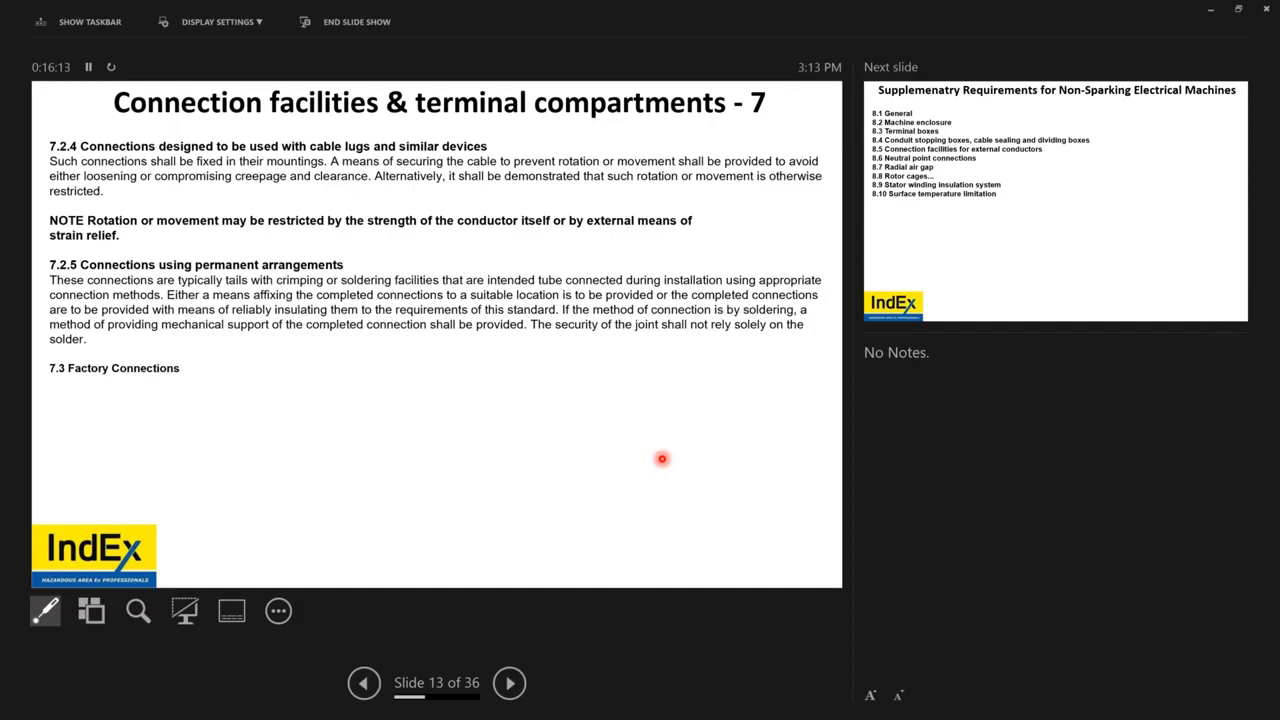
mouse_move(418, 198)
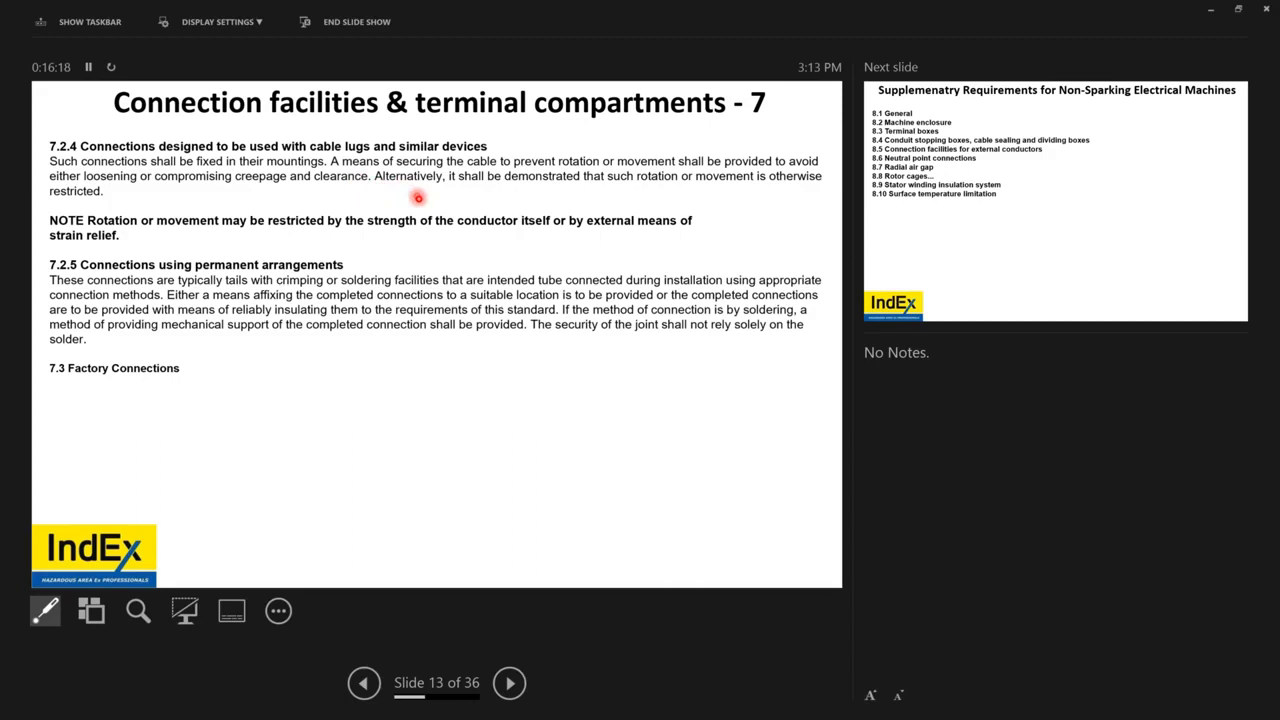
Step back one slide, then advance through slide 14 on non-sparking machines to slide 15 on fuse assemblies
left_click(364, 684)
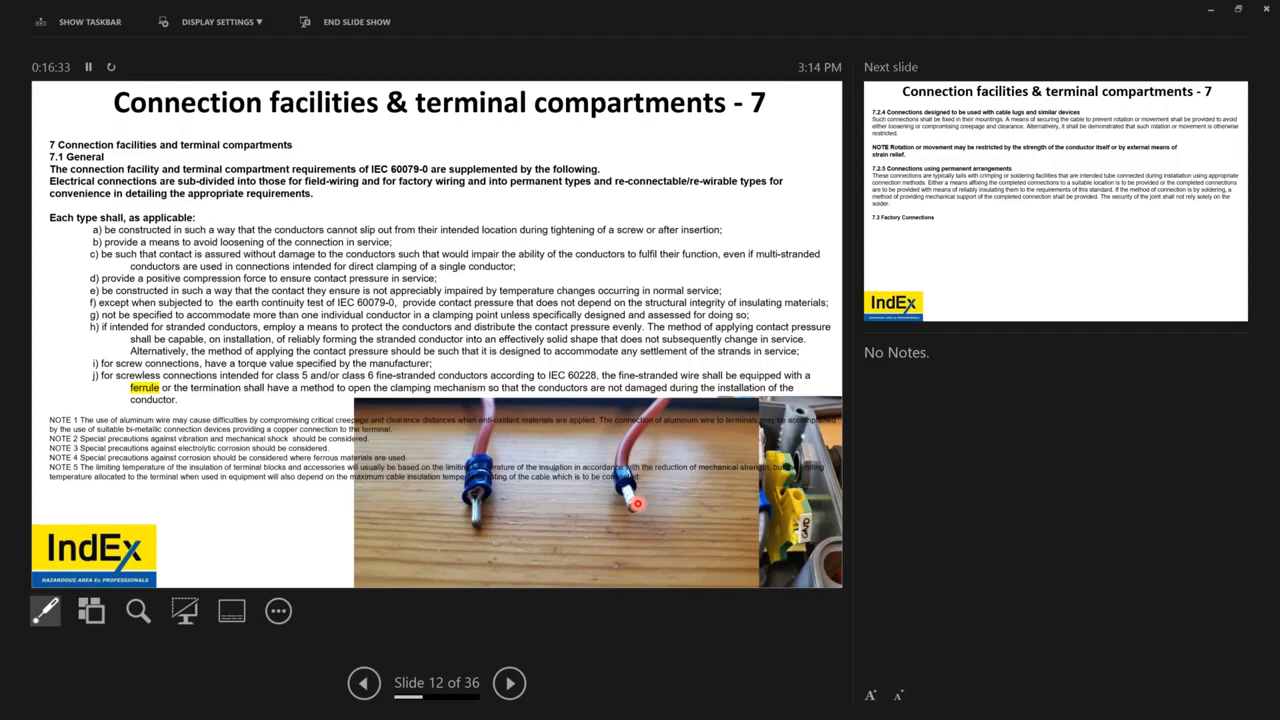
left_click(508, 684)
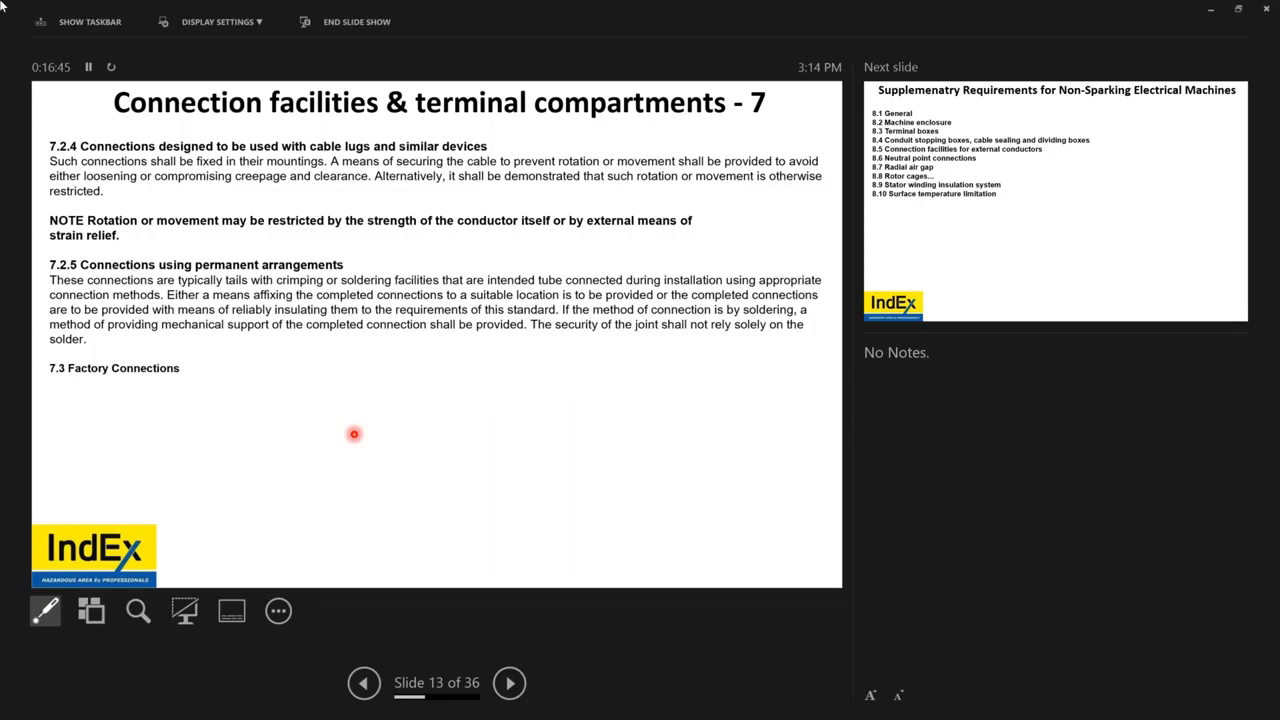
mouse_move(300, 284)
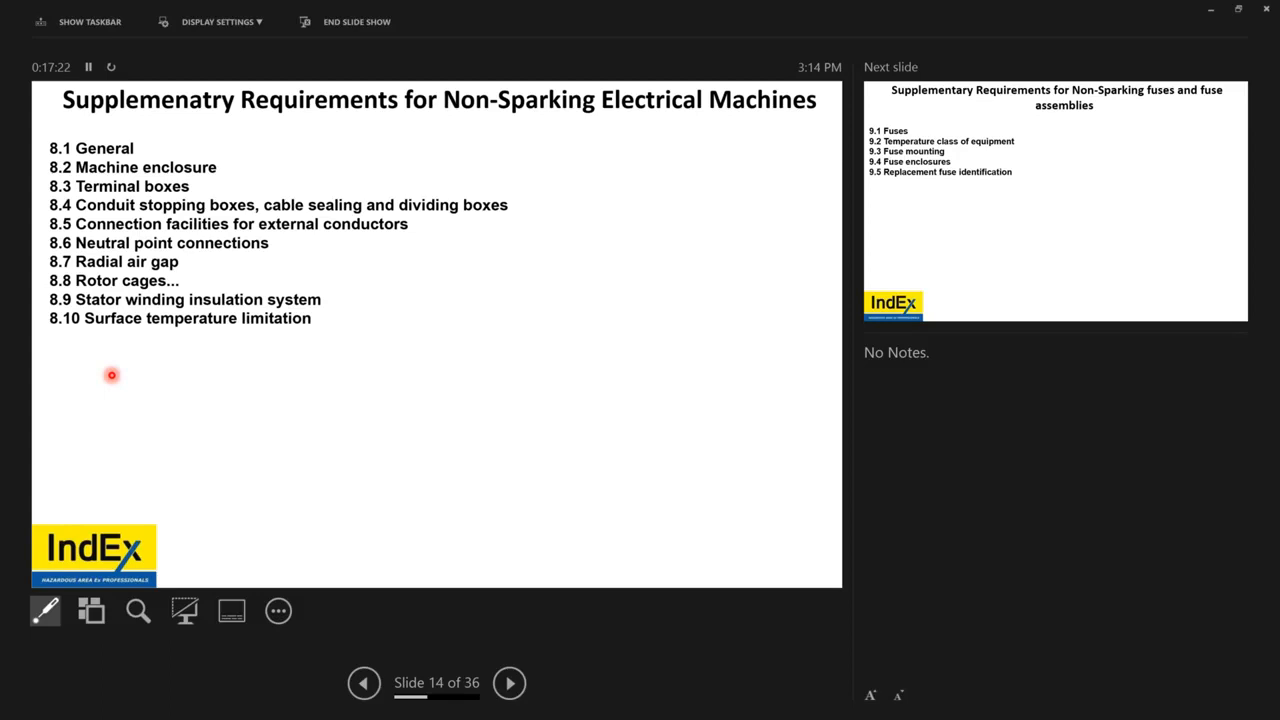
left_click(508, 684)
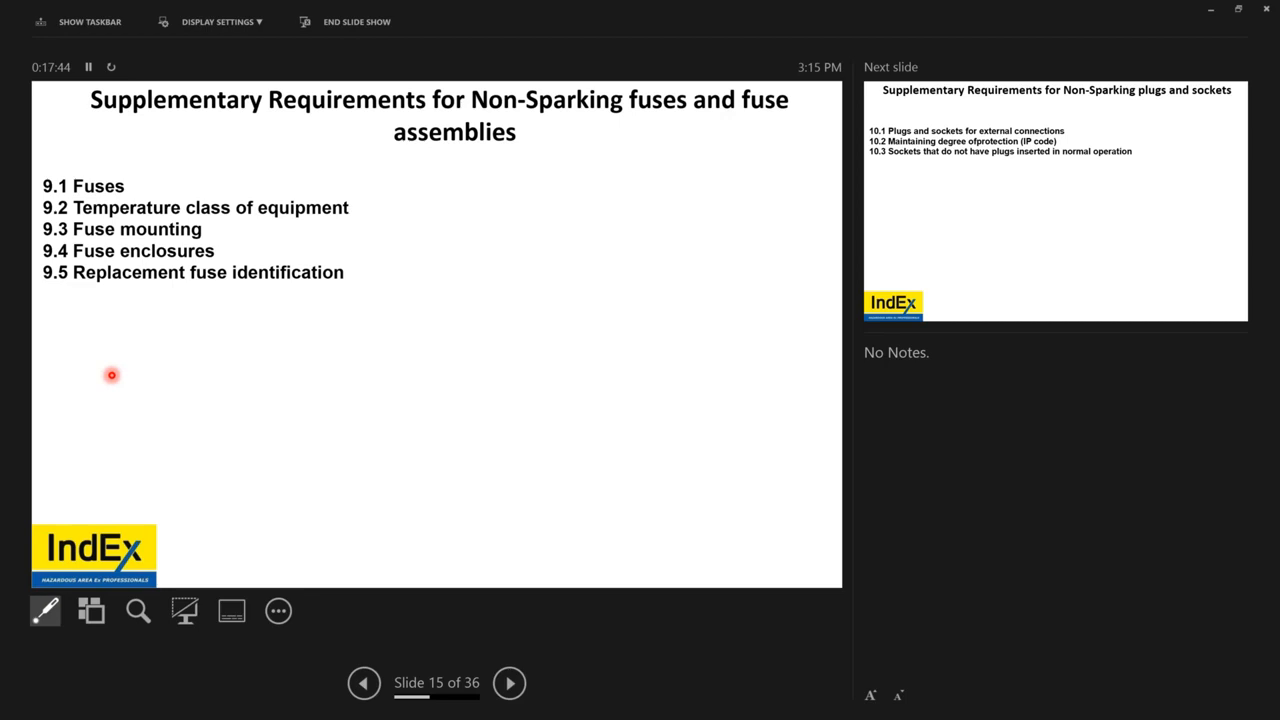
Advance through slide 15 on fuse assemblies to slide 16 on non-sparking plugs and sockets
left_click(508, 684)
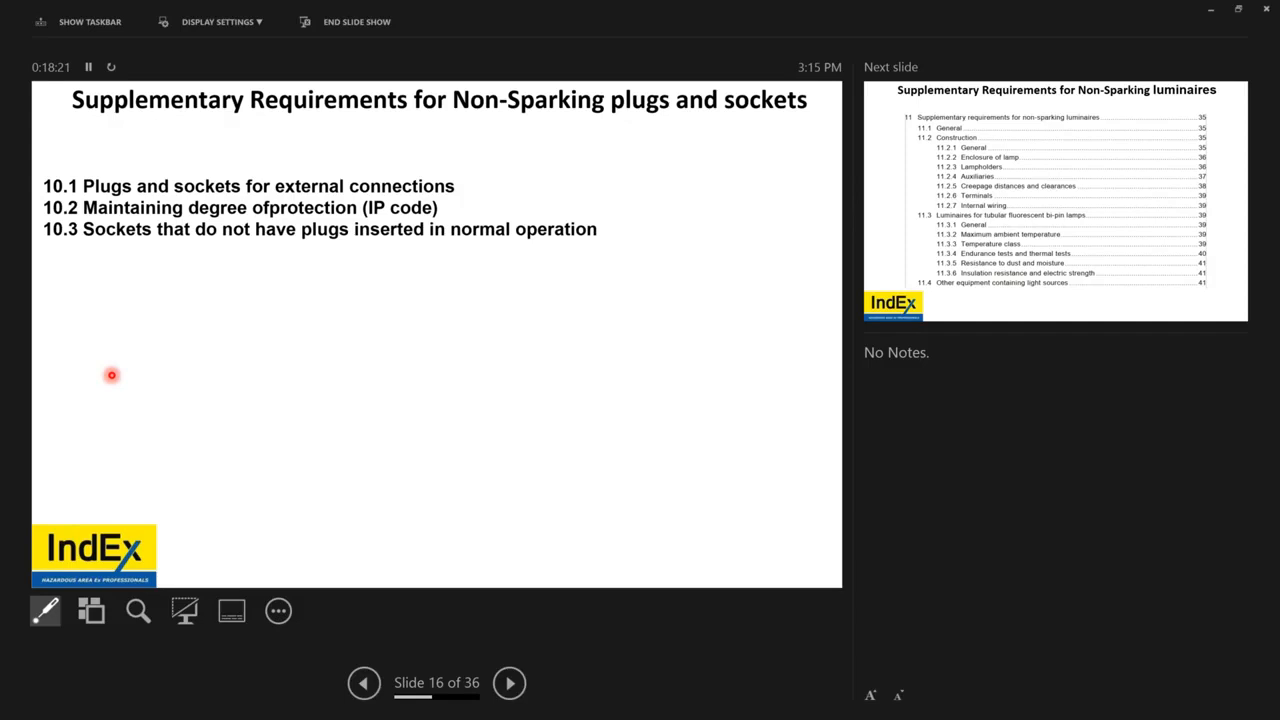
left_click(508, 684)
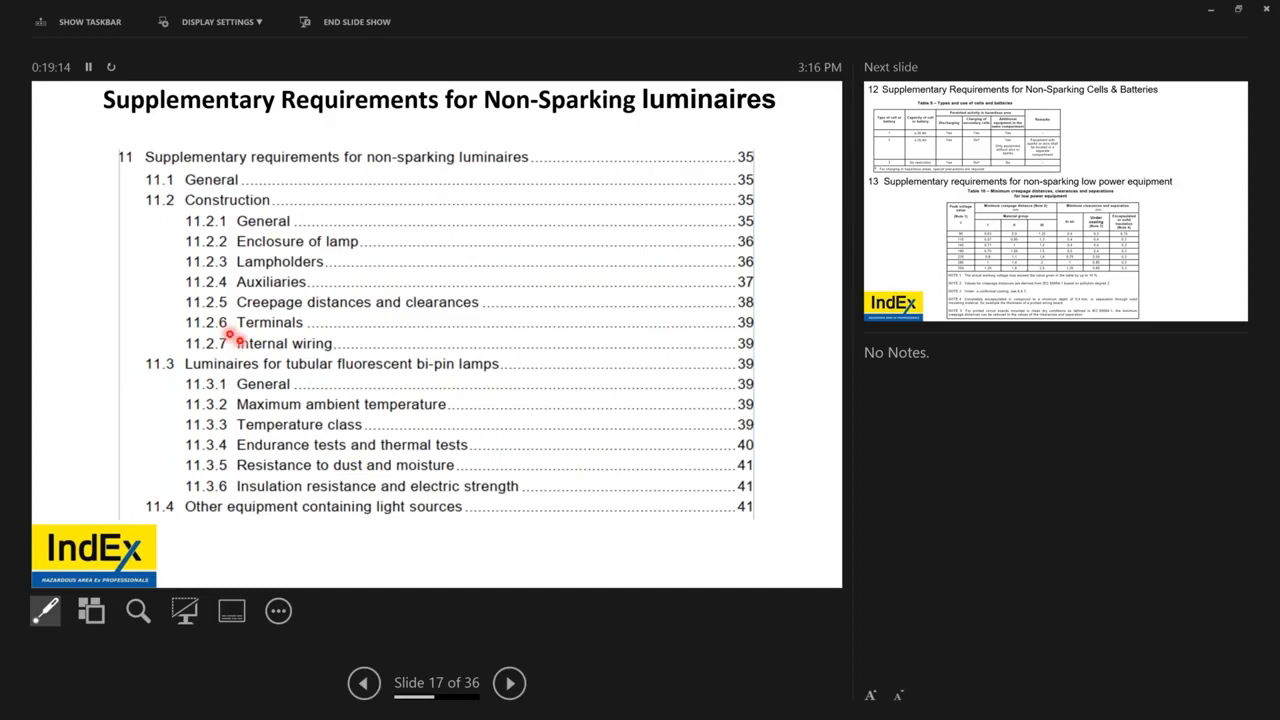
mouse_move(414, 434)
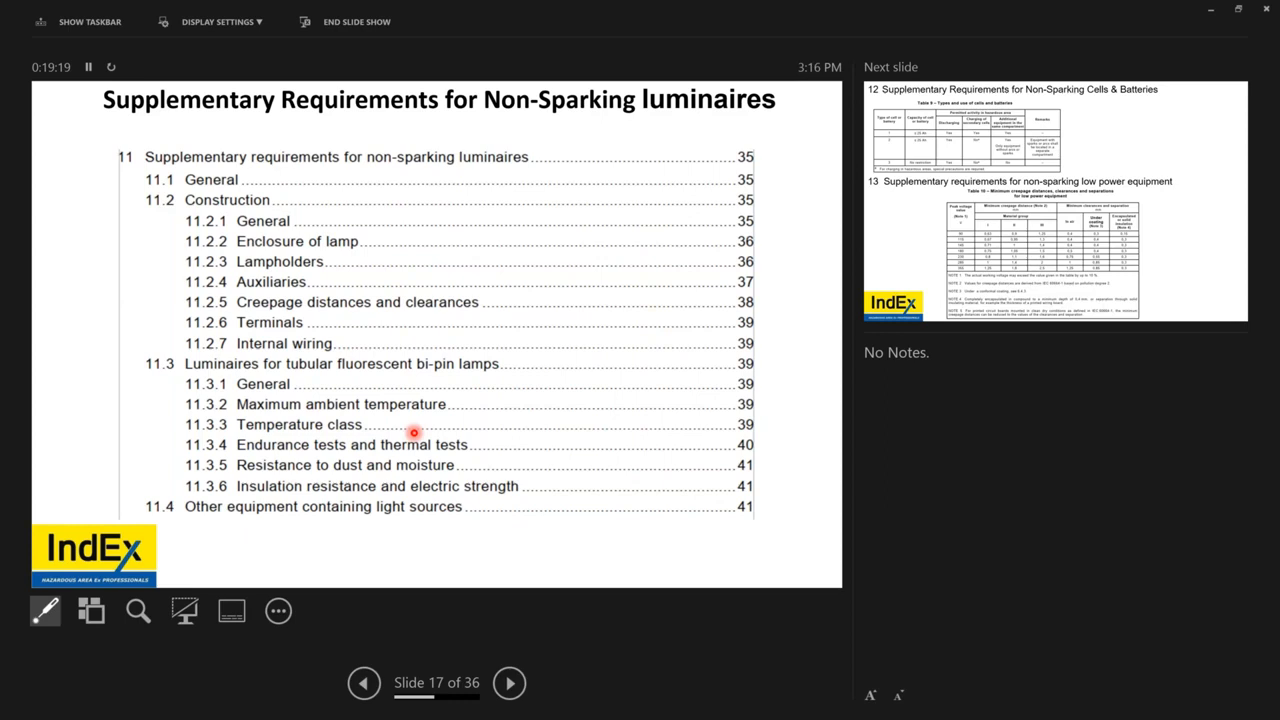
Advance to slide 17, supplementary requirements for non-sparking luminaires
left_click(508, 684)
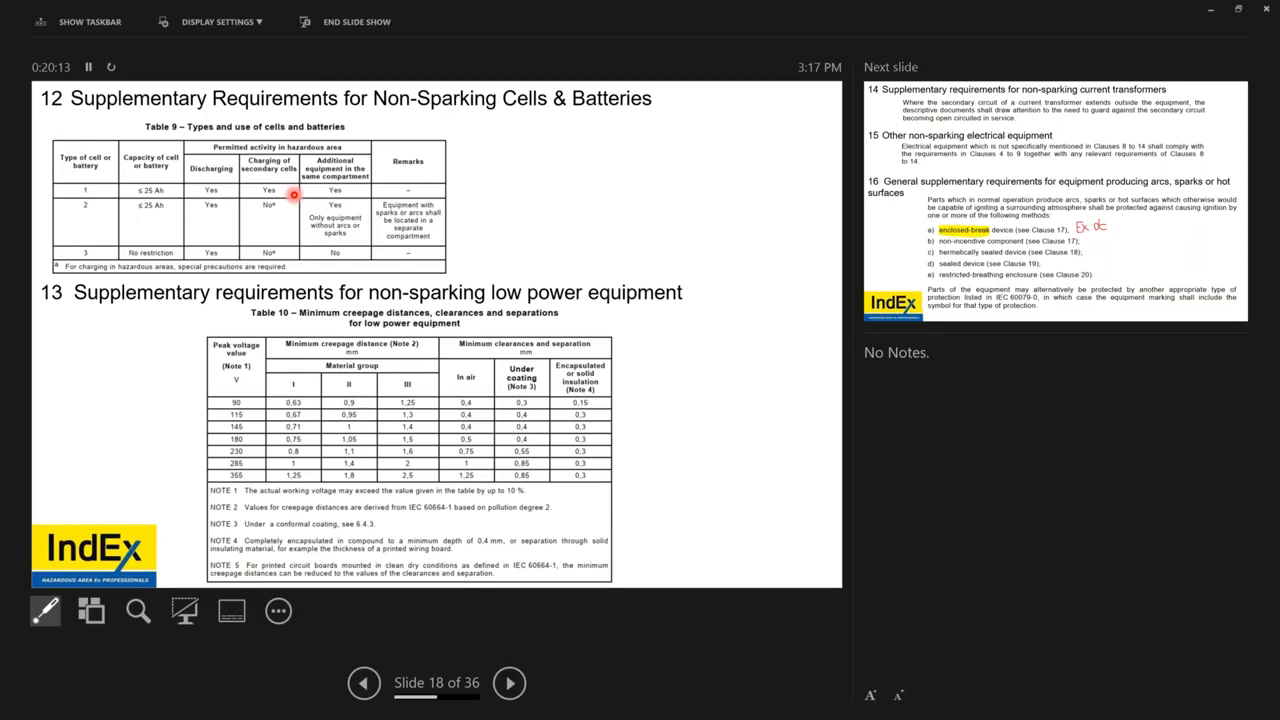
mouse_move(564, 362)
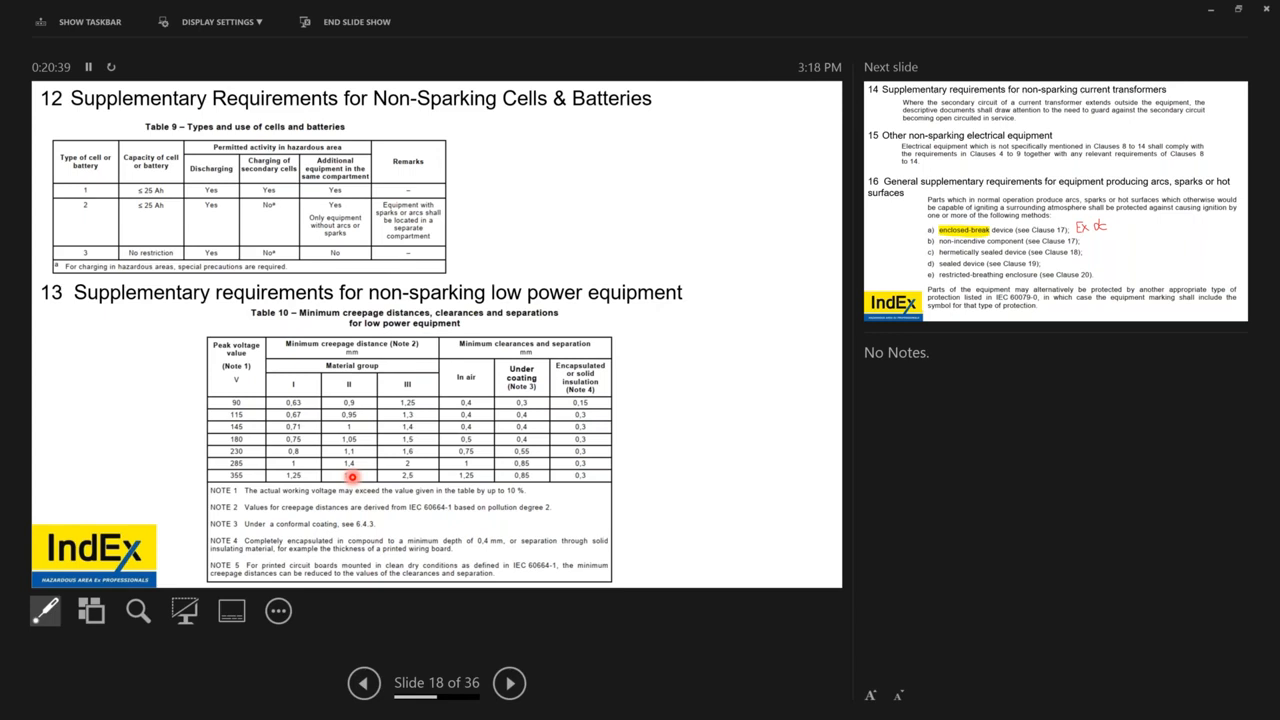
mouse_move(428, 414)
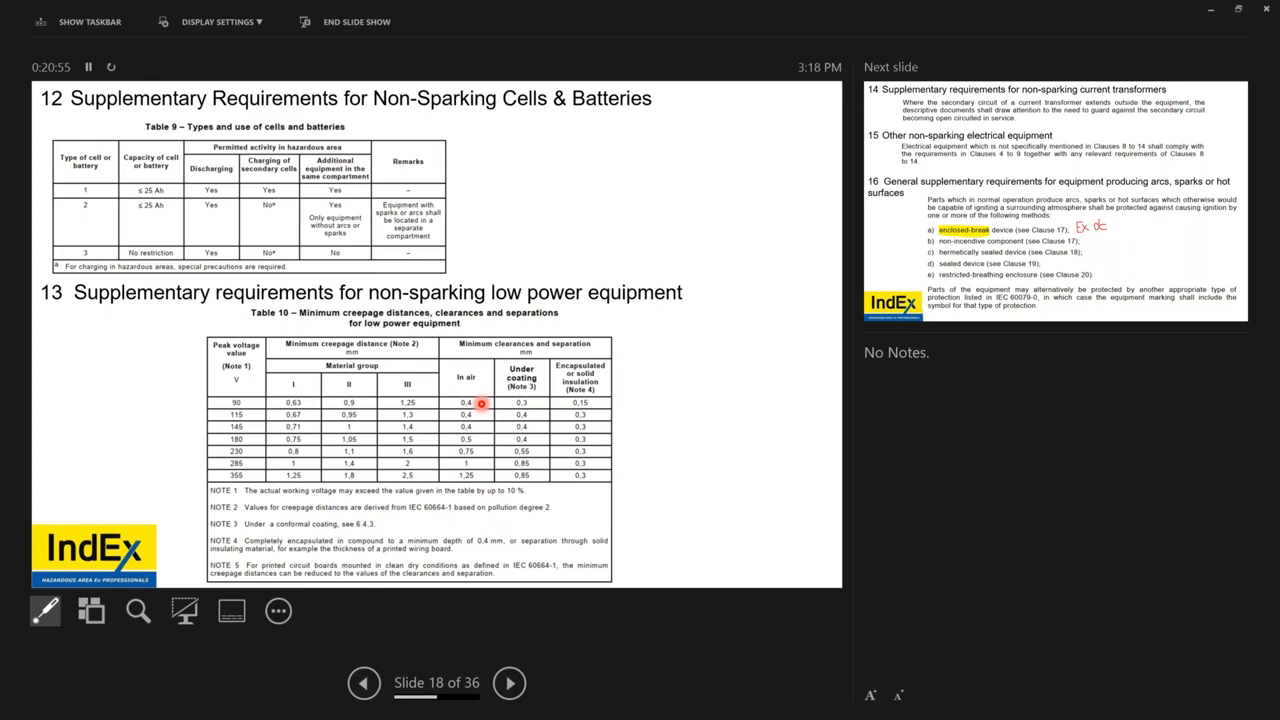
mouse_move(530, 428)
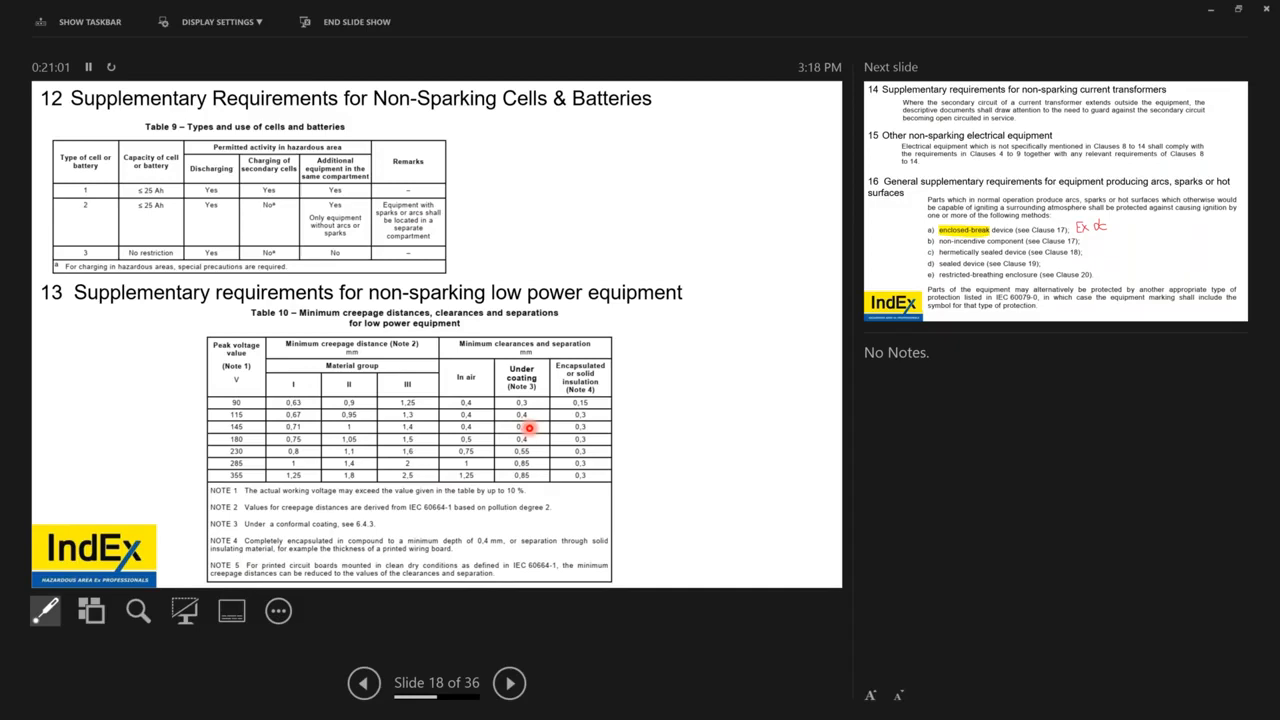
Advance to slide 18 with the cells and batteries and low power equipment clearances tables
left_click(508, 684)
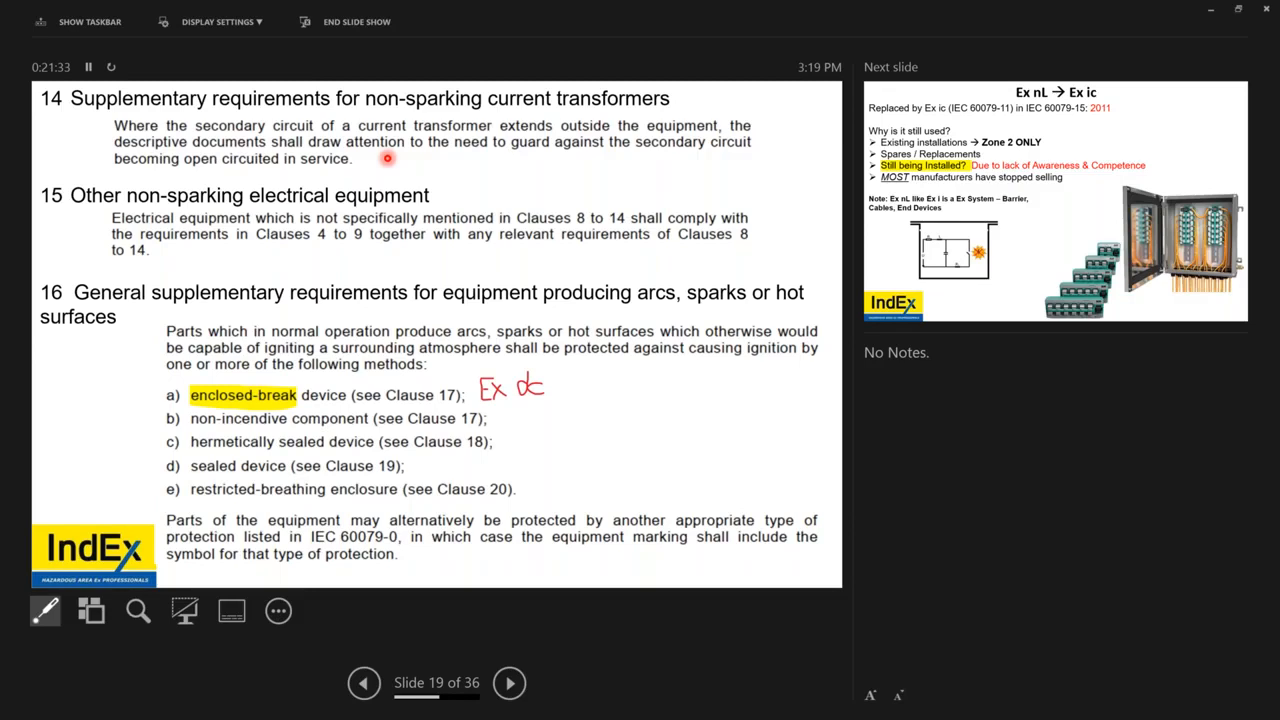
mouse_move(208, 288)
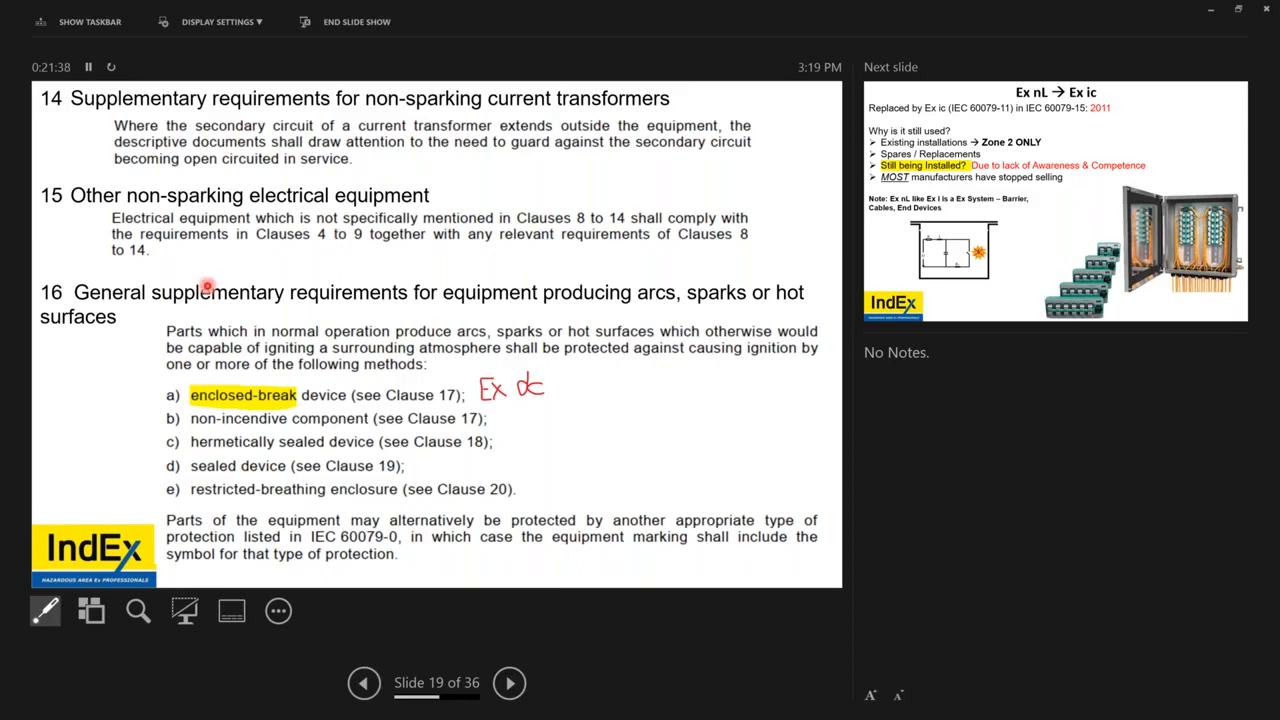
mouse_move(682, 240)
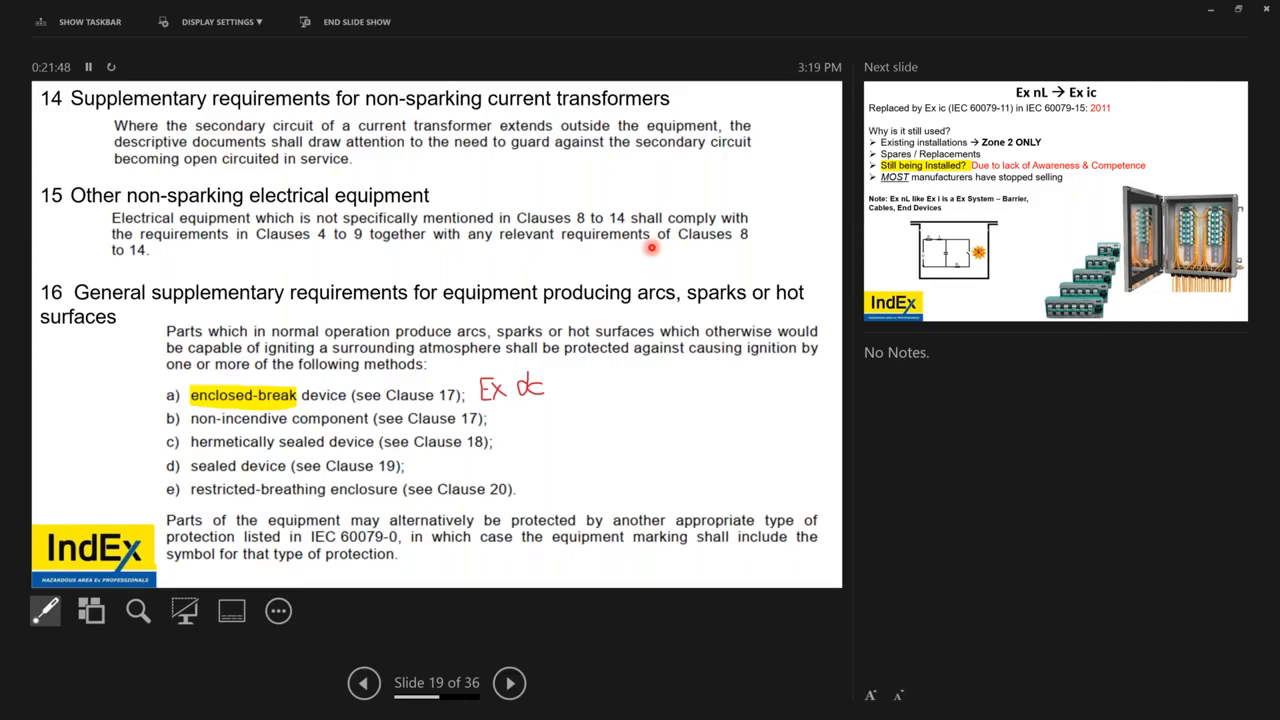
mouse_move(434, 276)
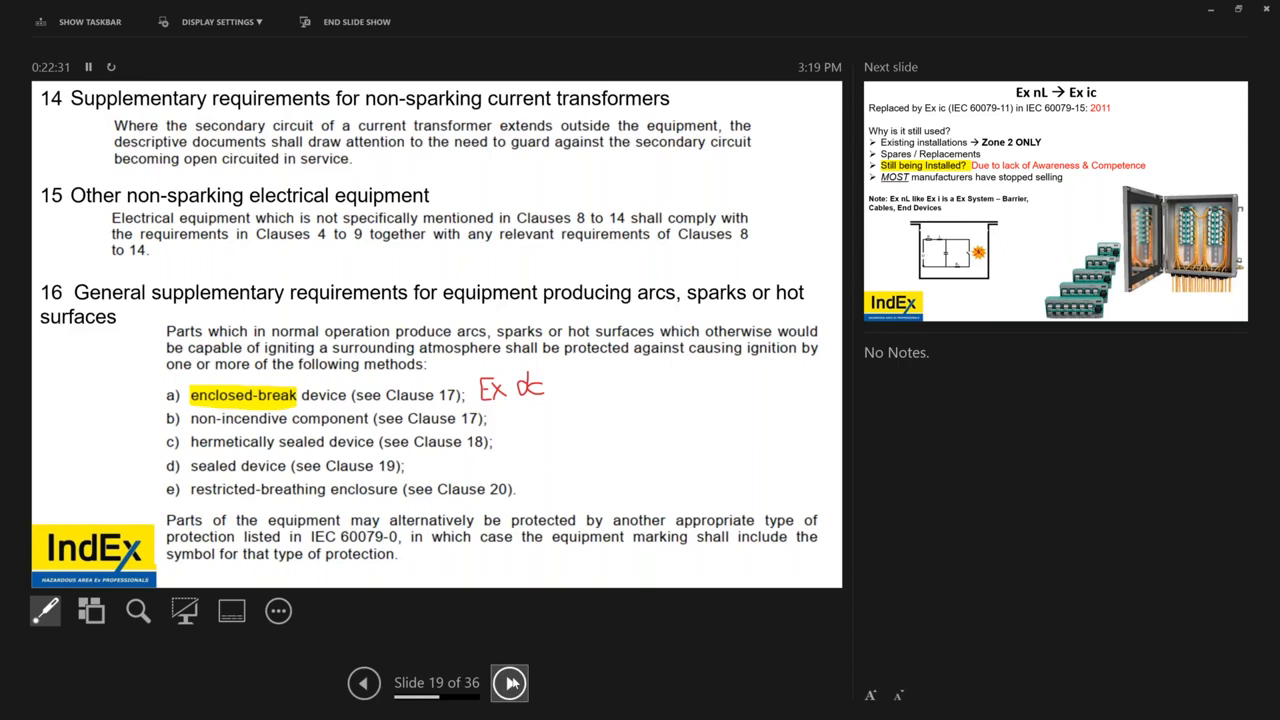
Advance to slide 19 on current transformers and equipment producing arcs, annotated Ex dc
left_click(508, 684)
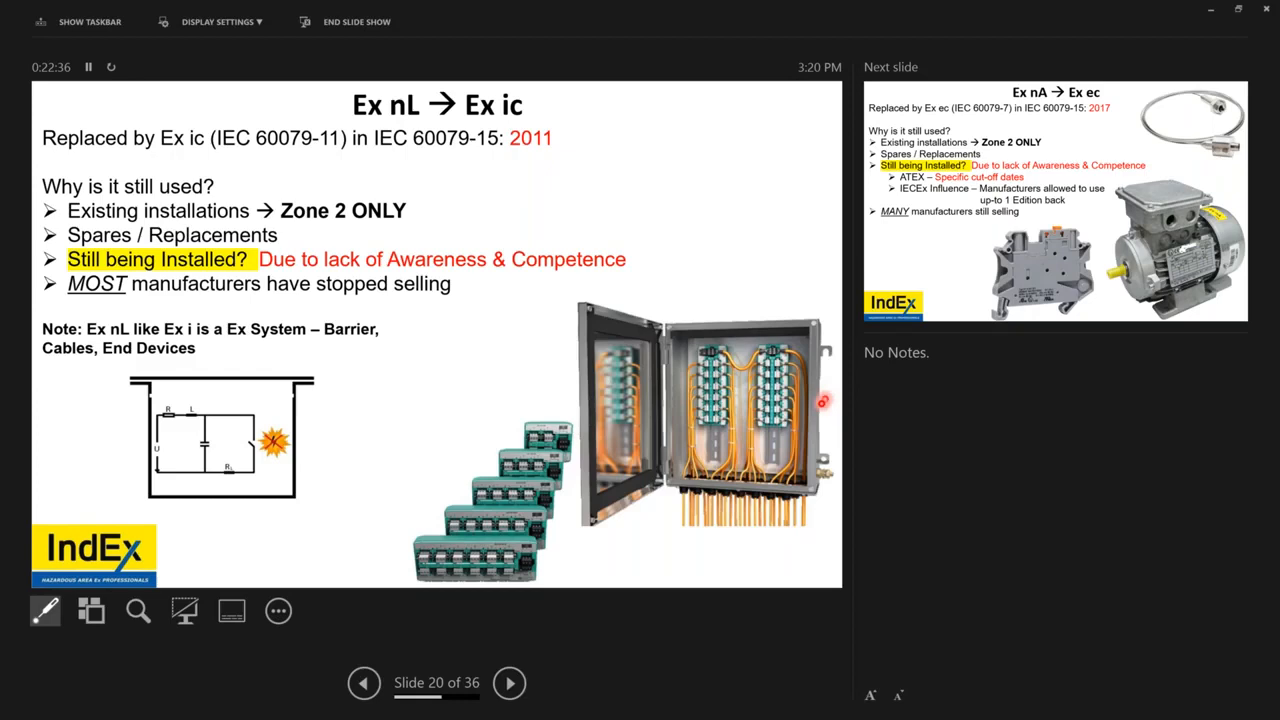
mouse_move(756, 480)
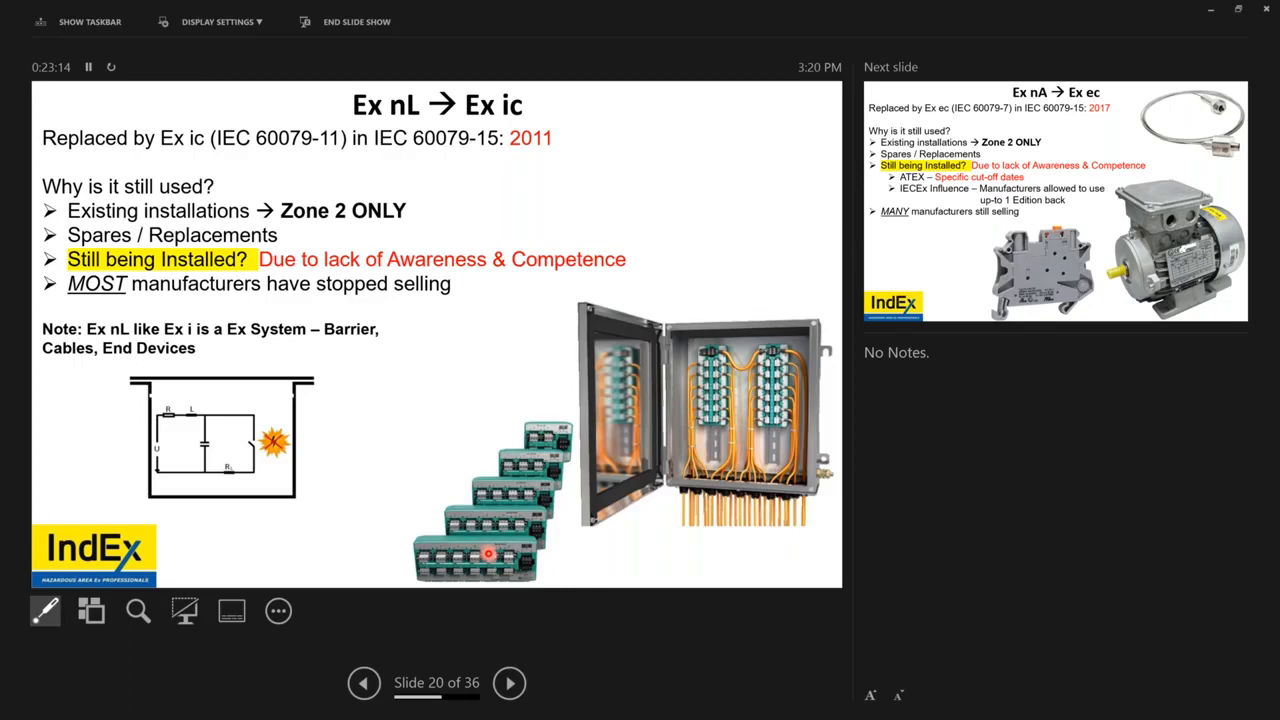
mouse_move(770, 344)
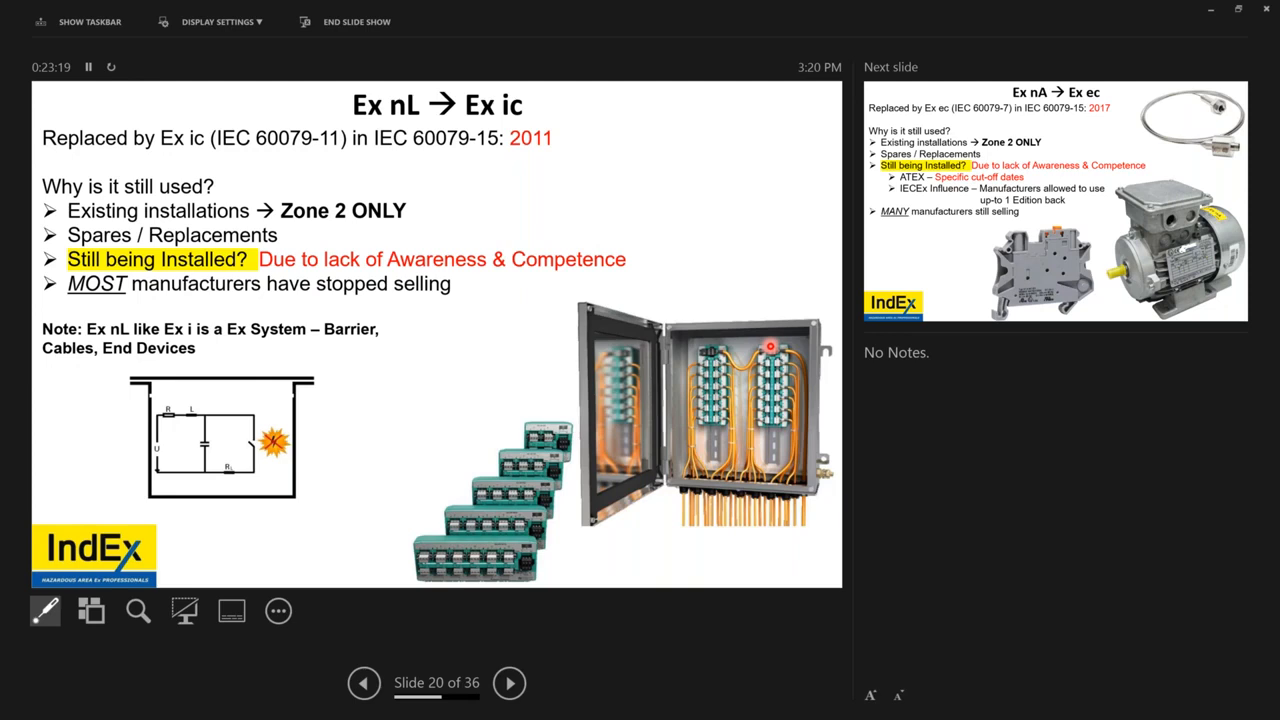
mouse_move(636, 462)
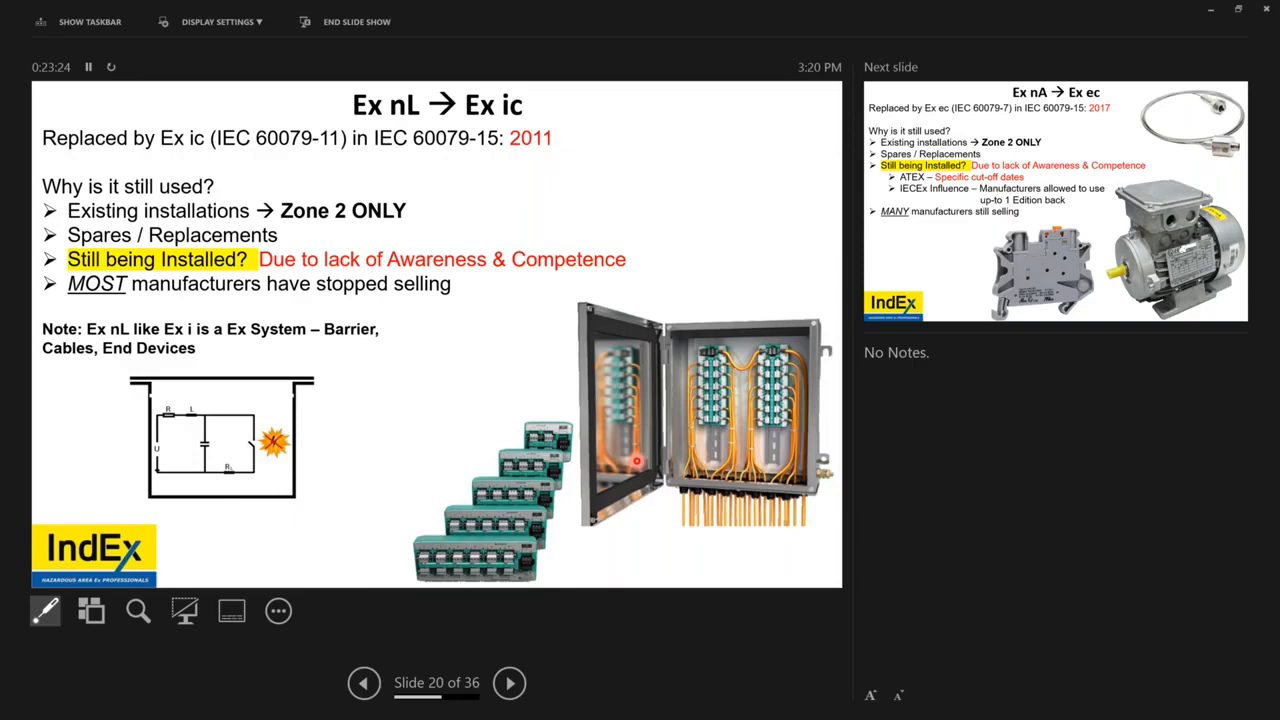
mouse_move(458, 406)
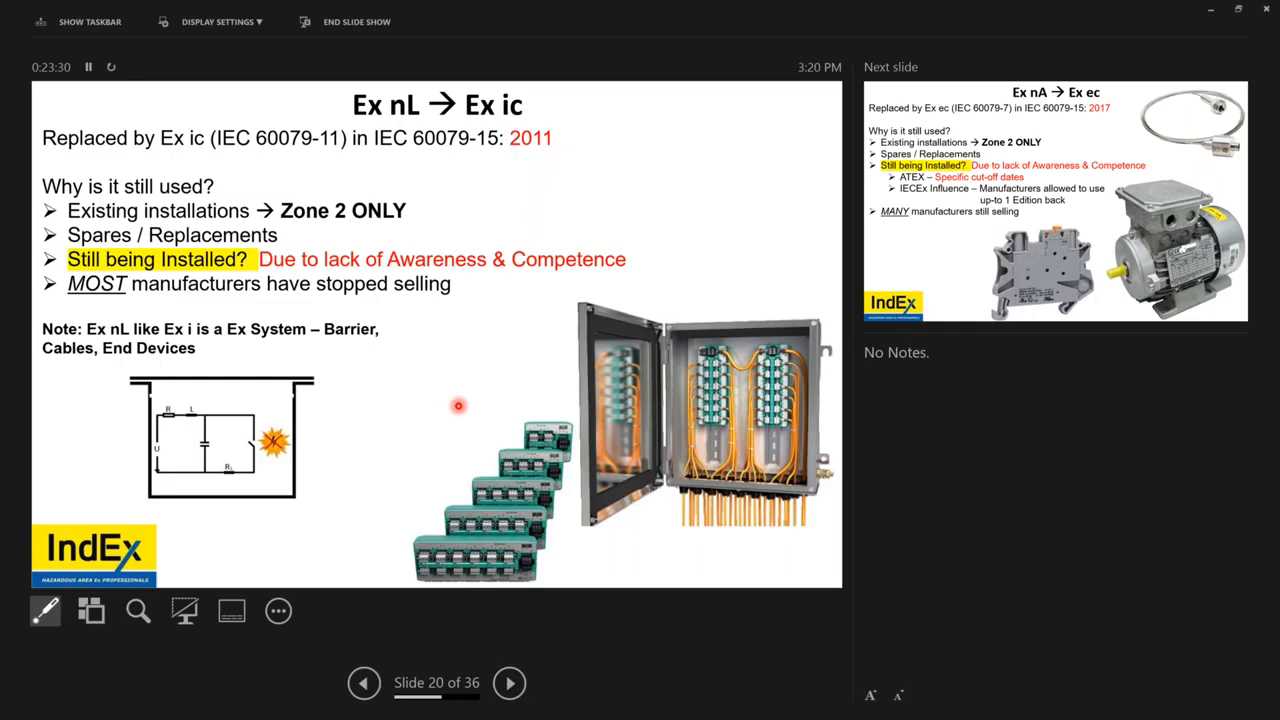
Advance to slide 22, Ex nC (Encapsulation) → Ex mc, with the solenoid valve image
left_click(508, 684)
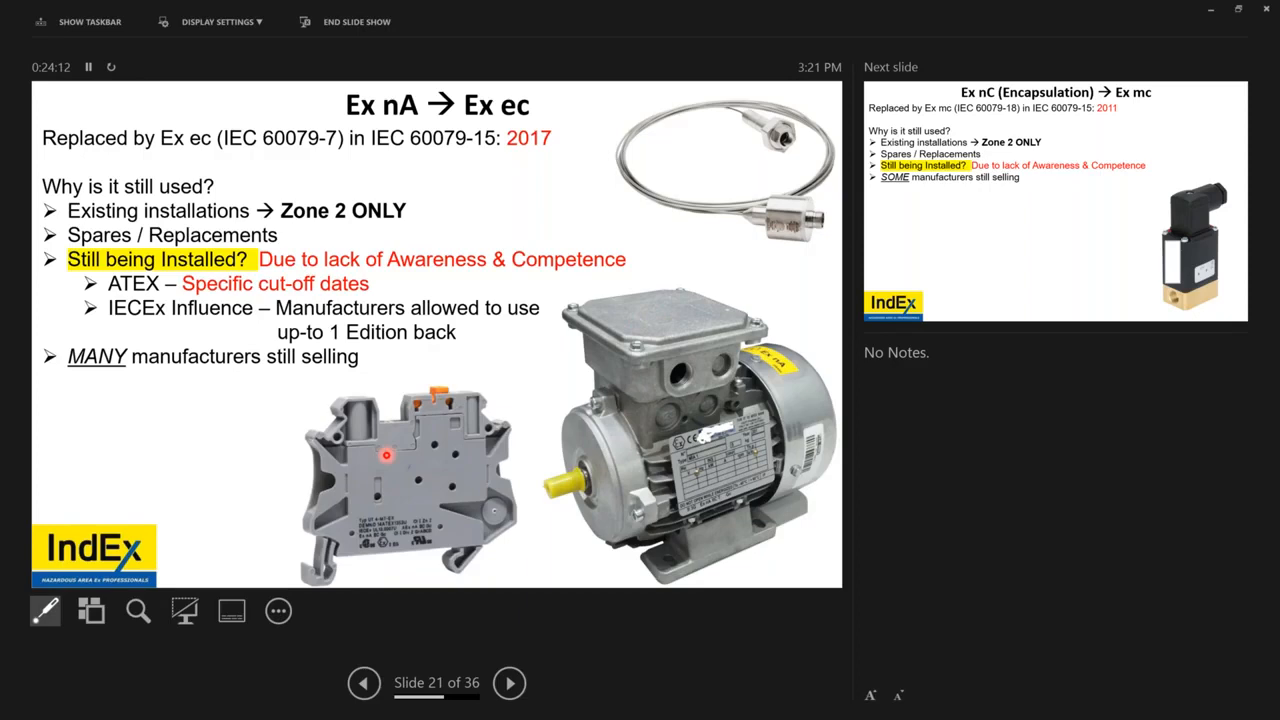
mouse_move(560, 392)
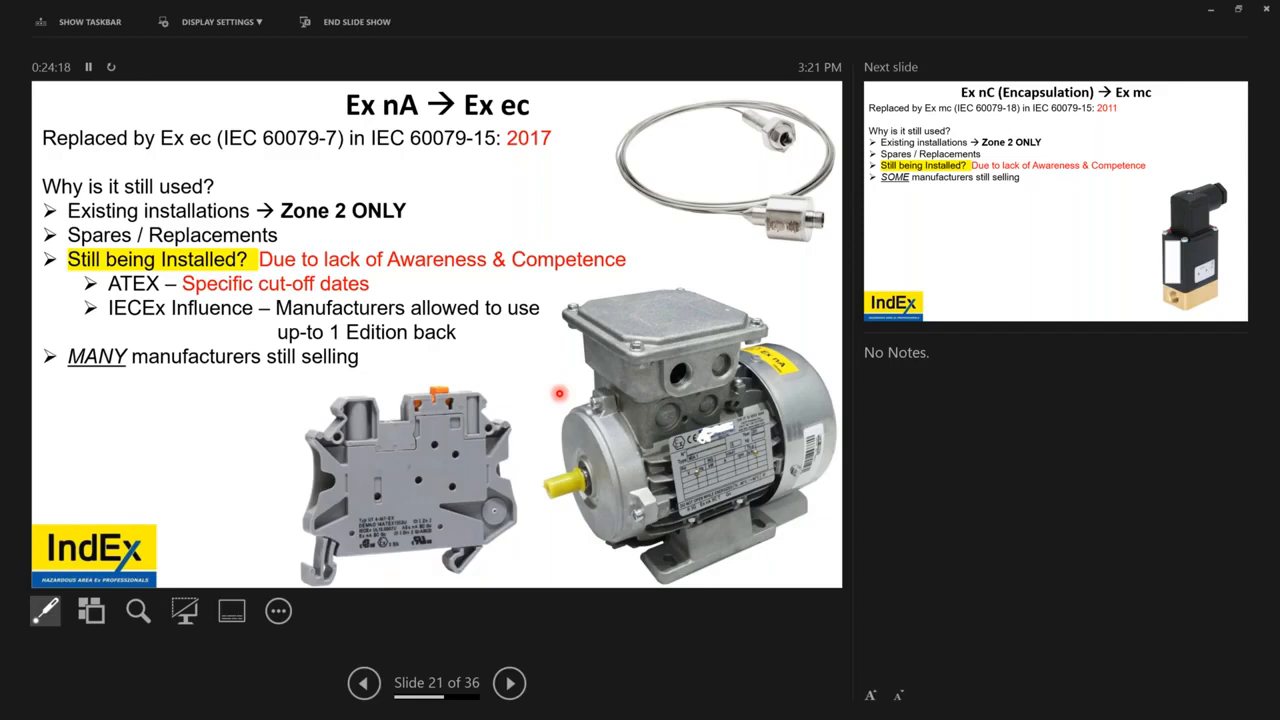
left_click(508, 684)
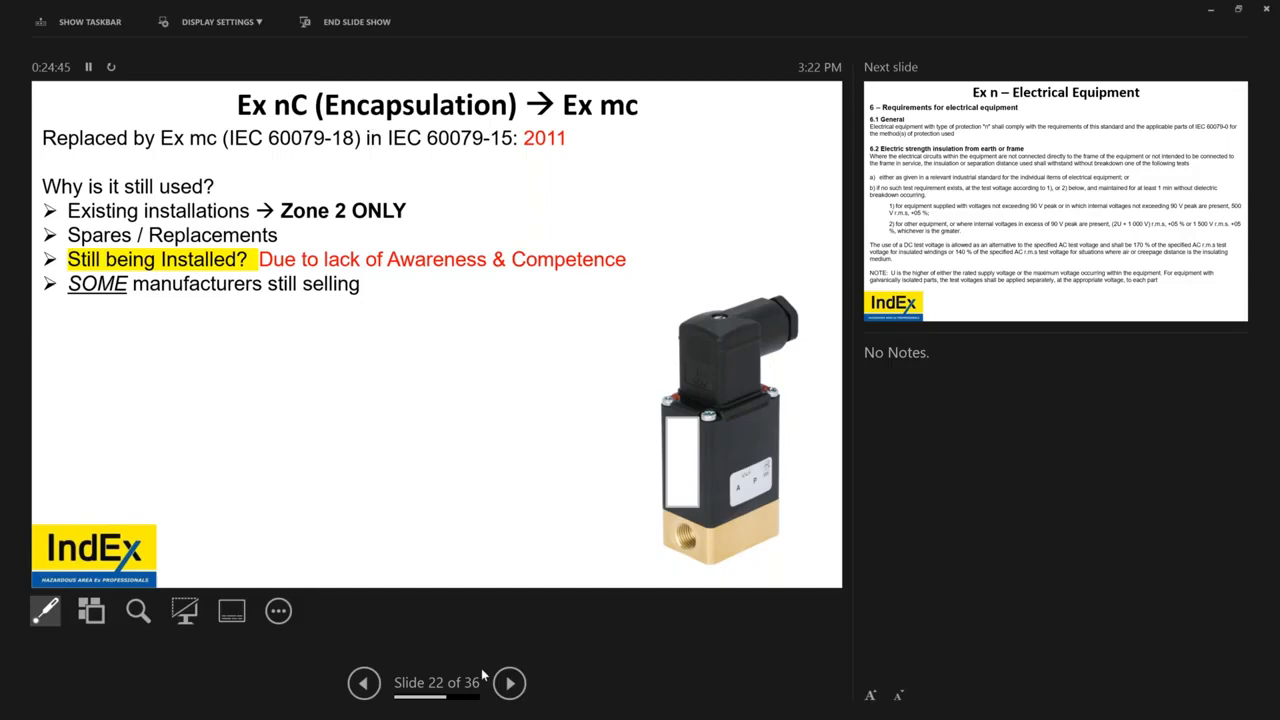
Advance to slide 23, Ex n – Electrical Equipment, on insulation electric strength
left_click(508, 684)
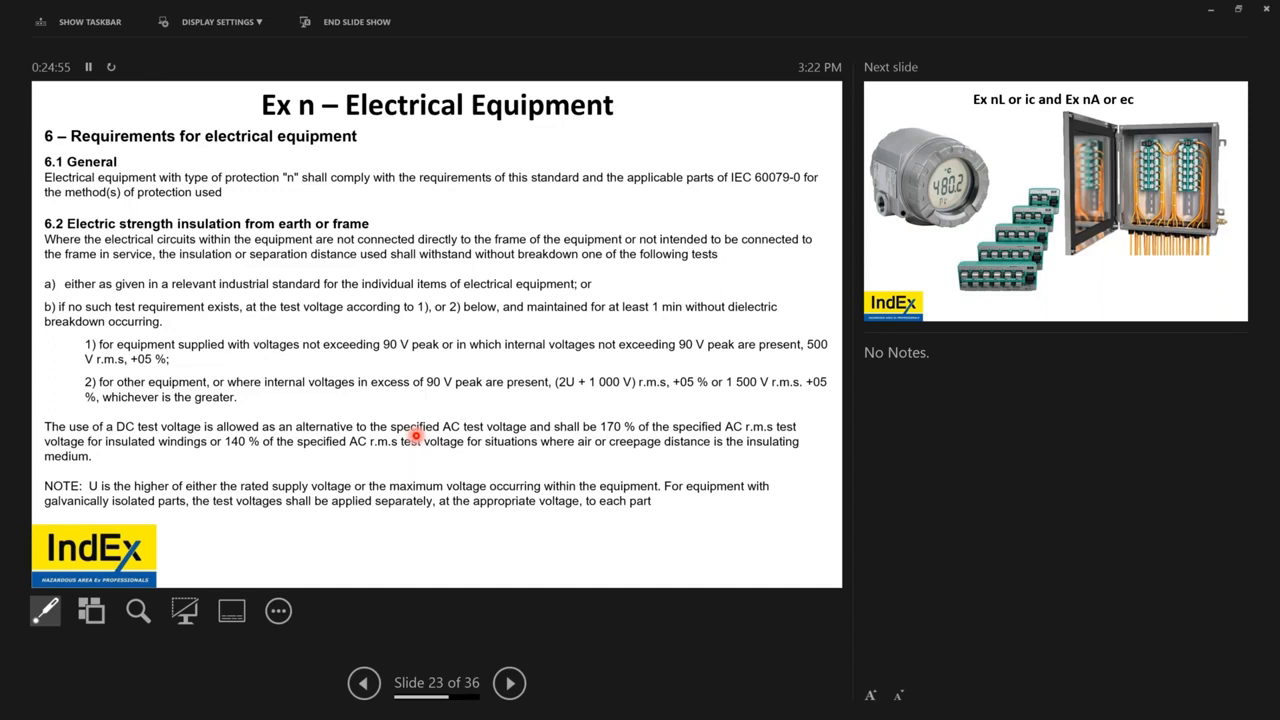
Advance past slide 24 on Ex nL/ic and nA/ec to slide 30, Ex nA, nC, ec??
left_click(508, 684)
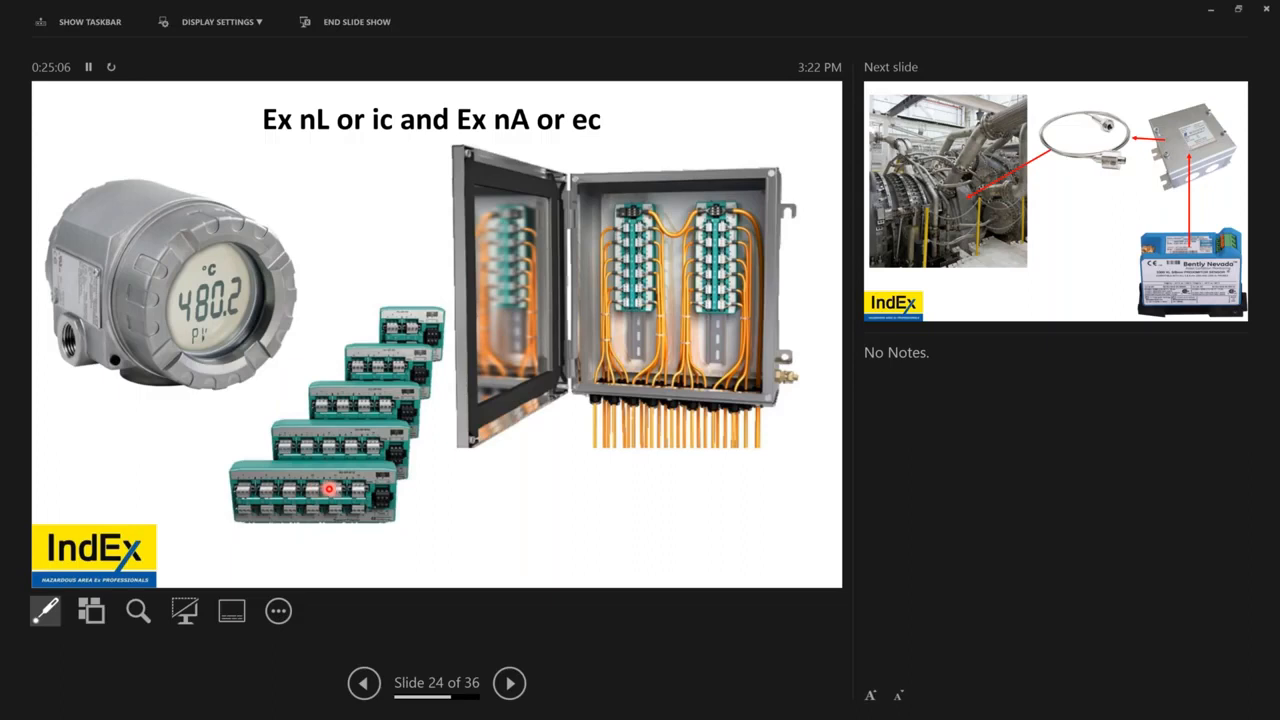
mouse_move(130, 316)
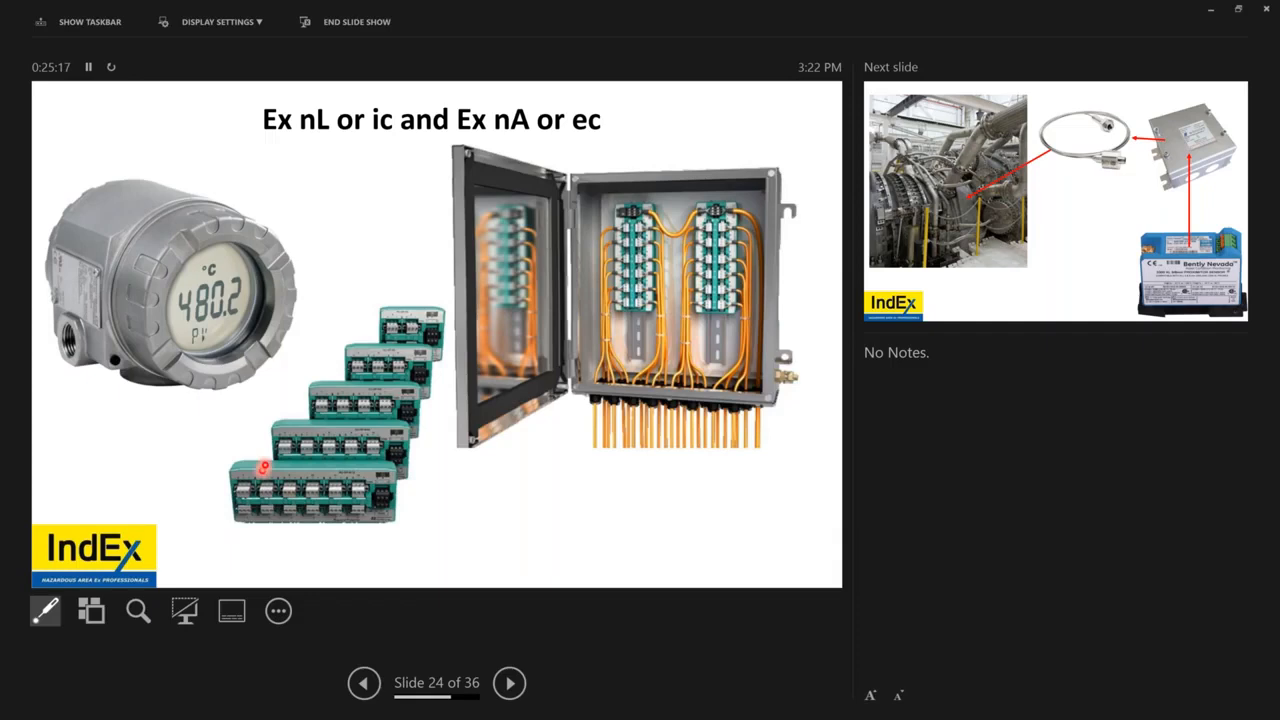
mouse_move(200, 536)
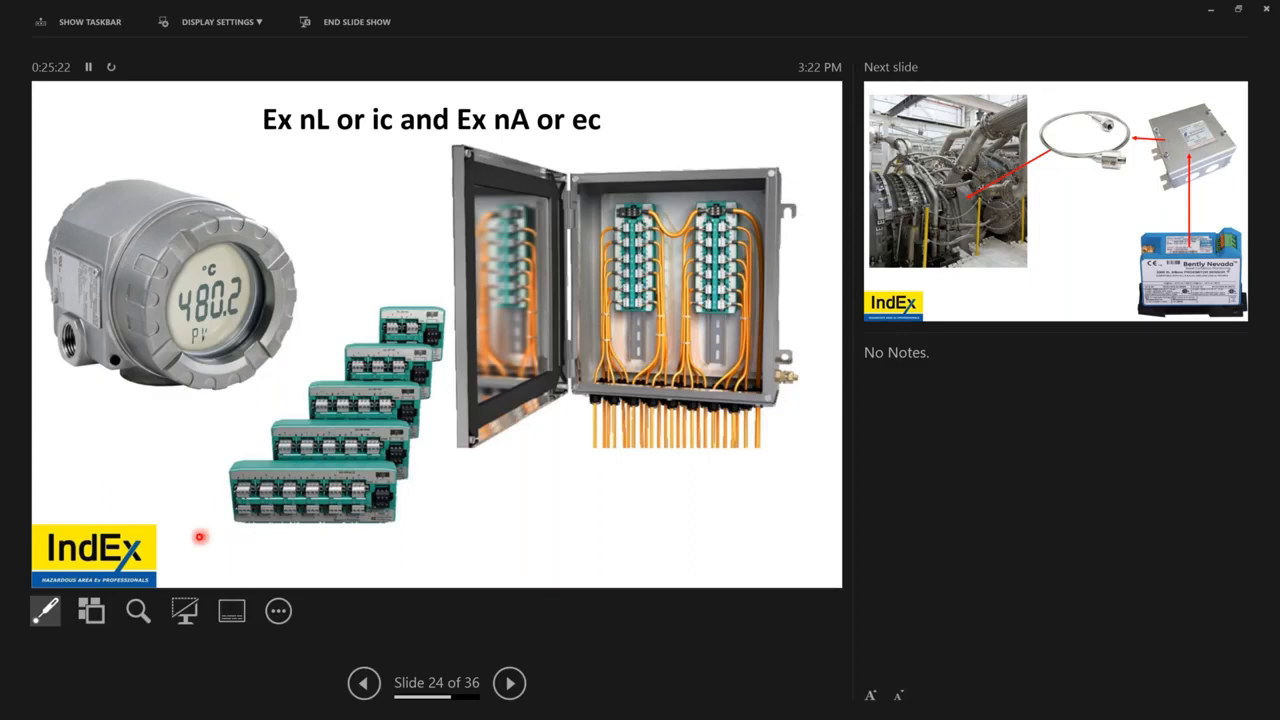
mouse_move(378, 224)
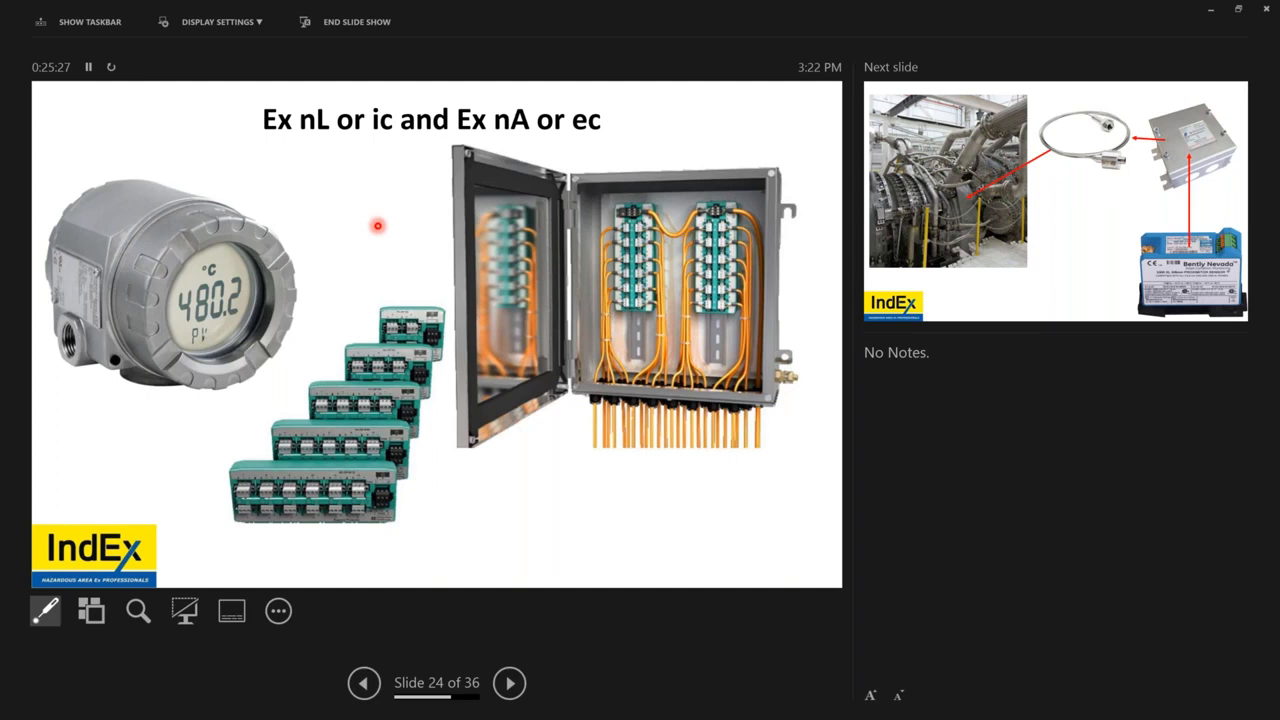
mouse_move(364, 410)
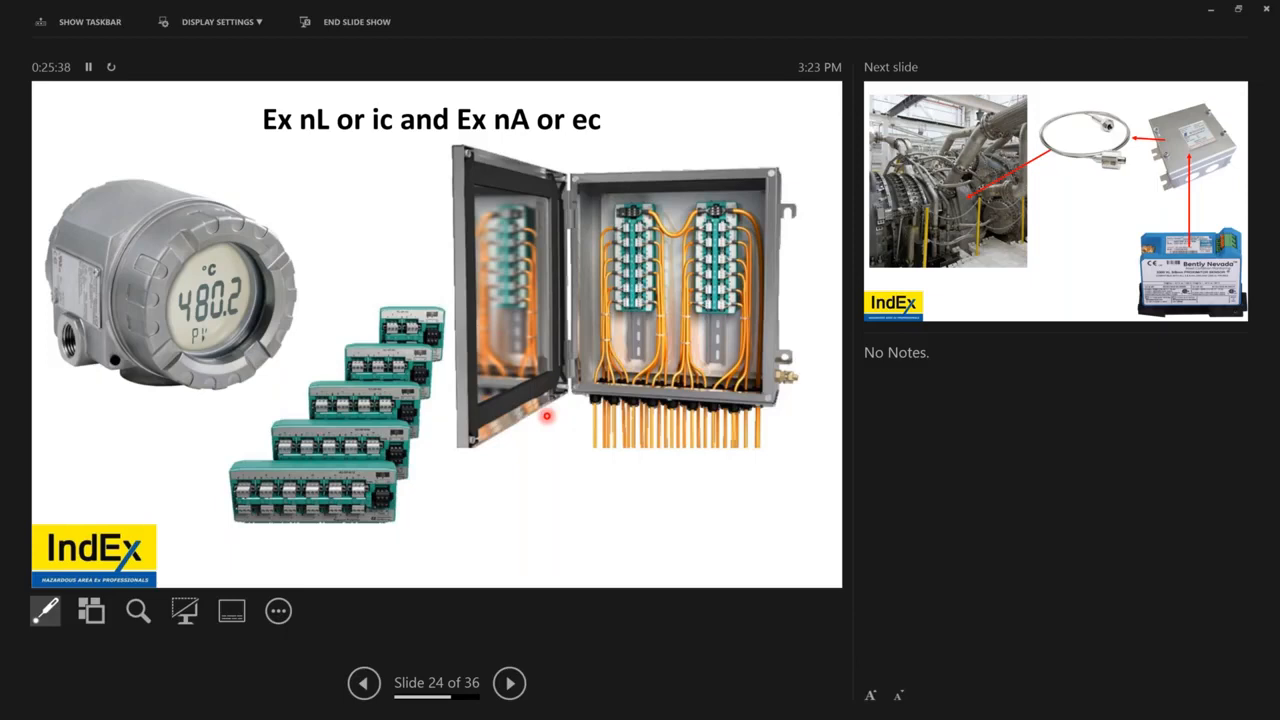
mouse_move(404, 374)
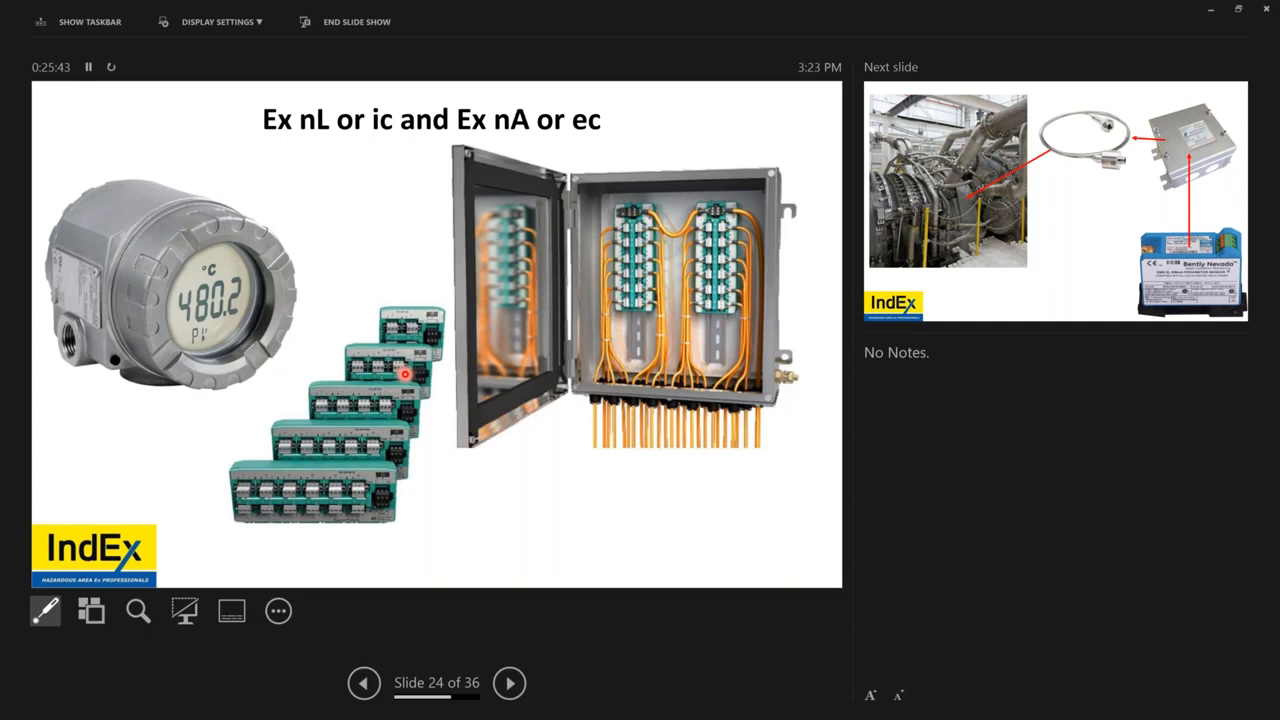
left_click(508, 684)
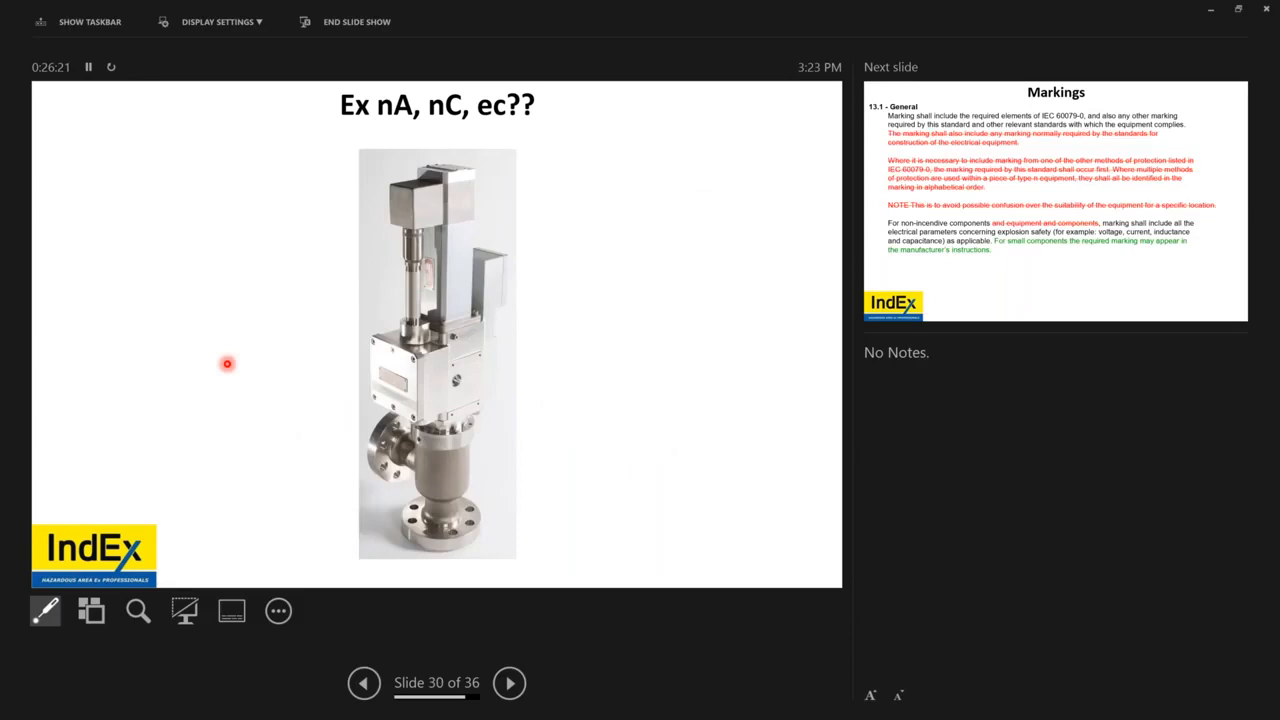
Advance to slide 31, Markings, with the 13.1 General clause and struck-through text
left_click(508, 684)
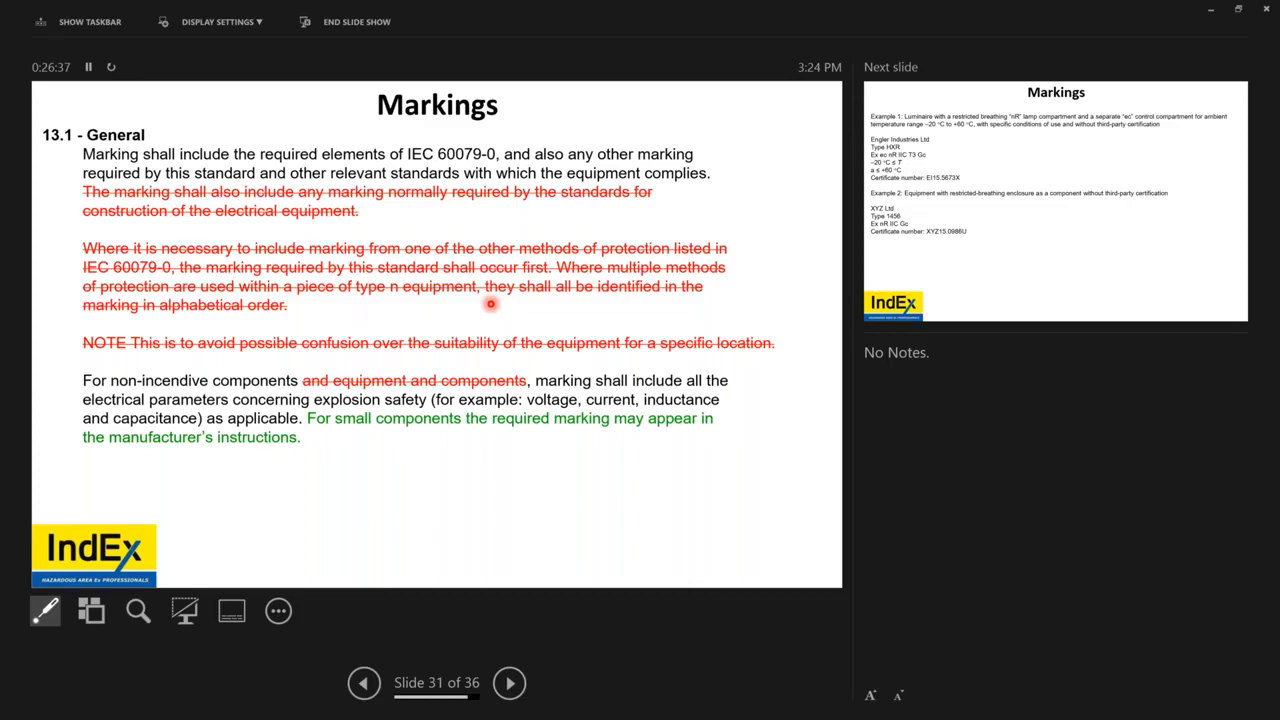
mouse_move(348, 284)
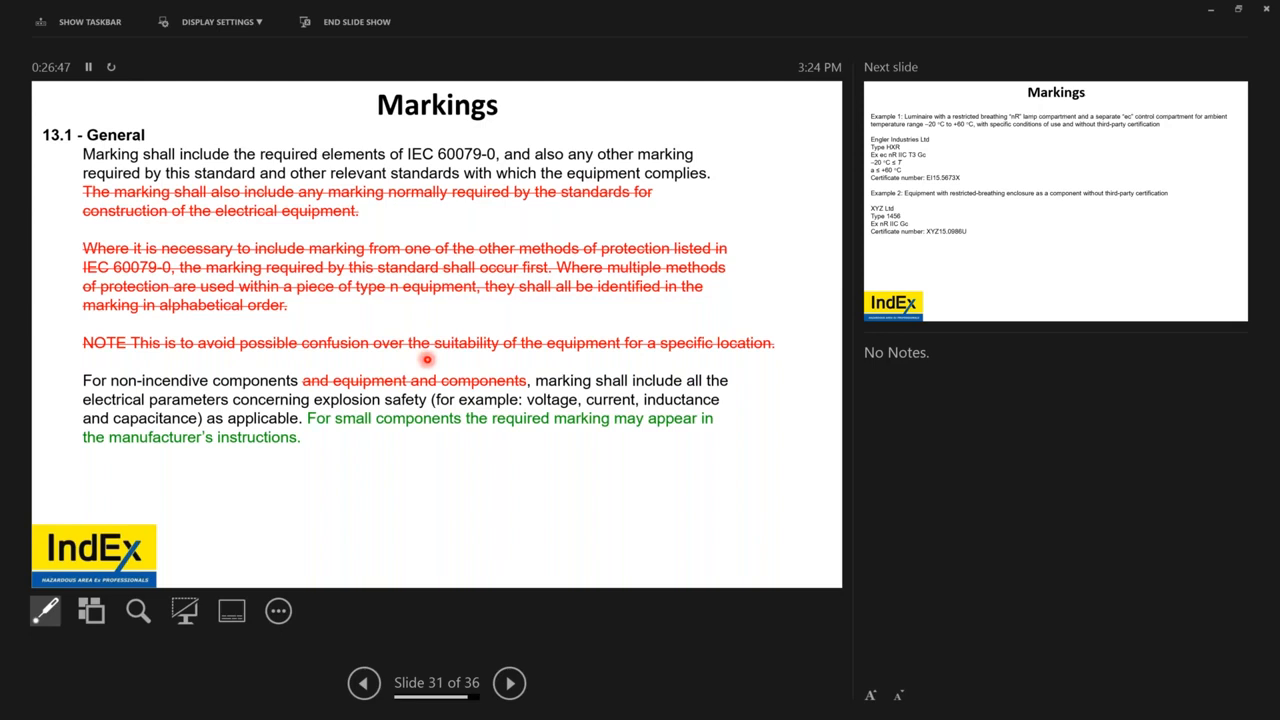
mouse_move(432, 348)
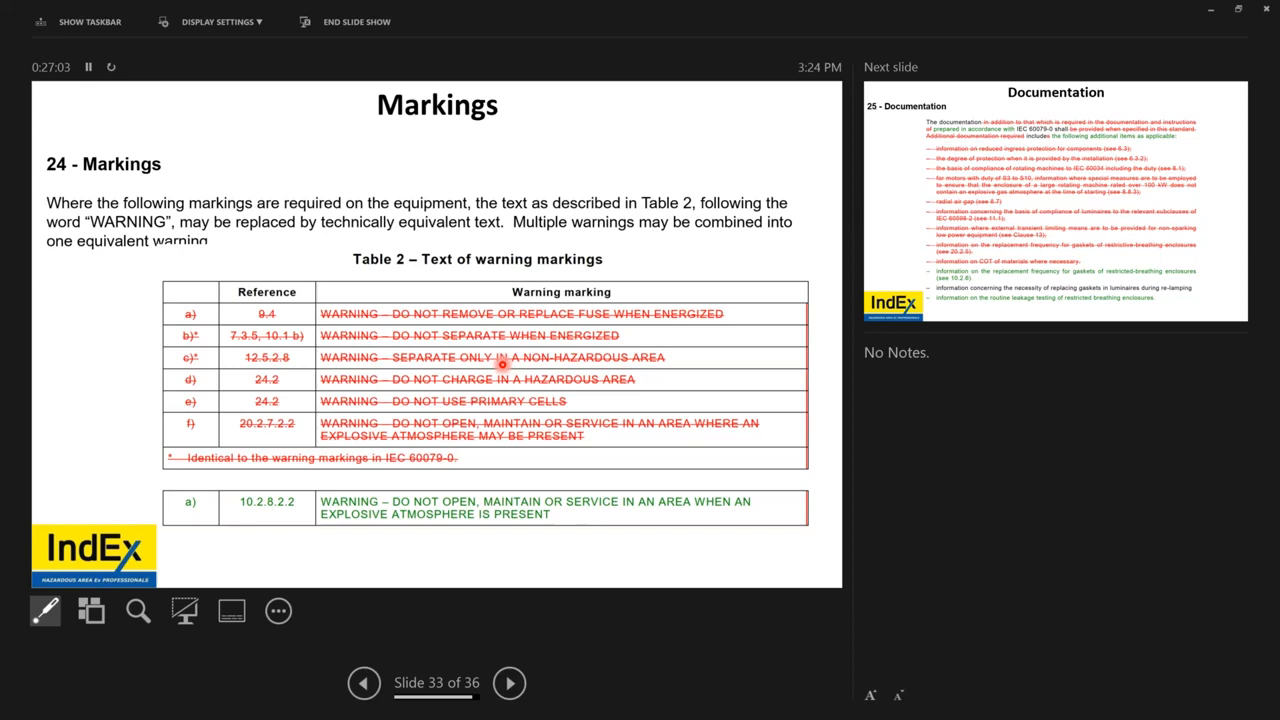
mouse_move(590, 452)
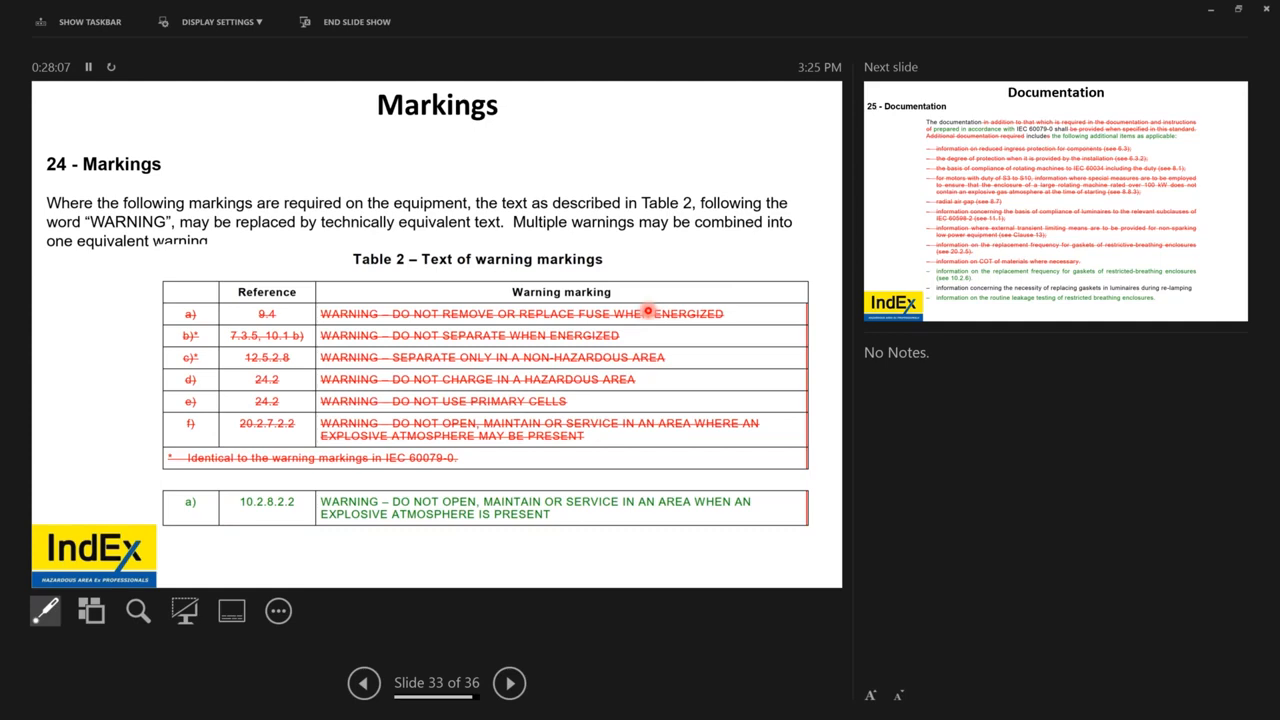
mouse_move(708, 306)
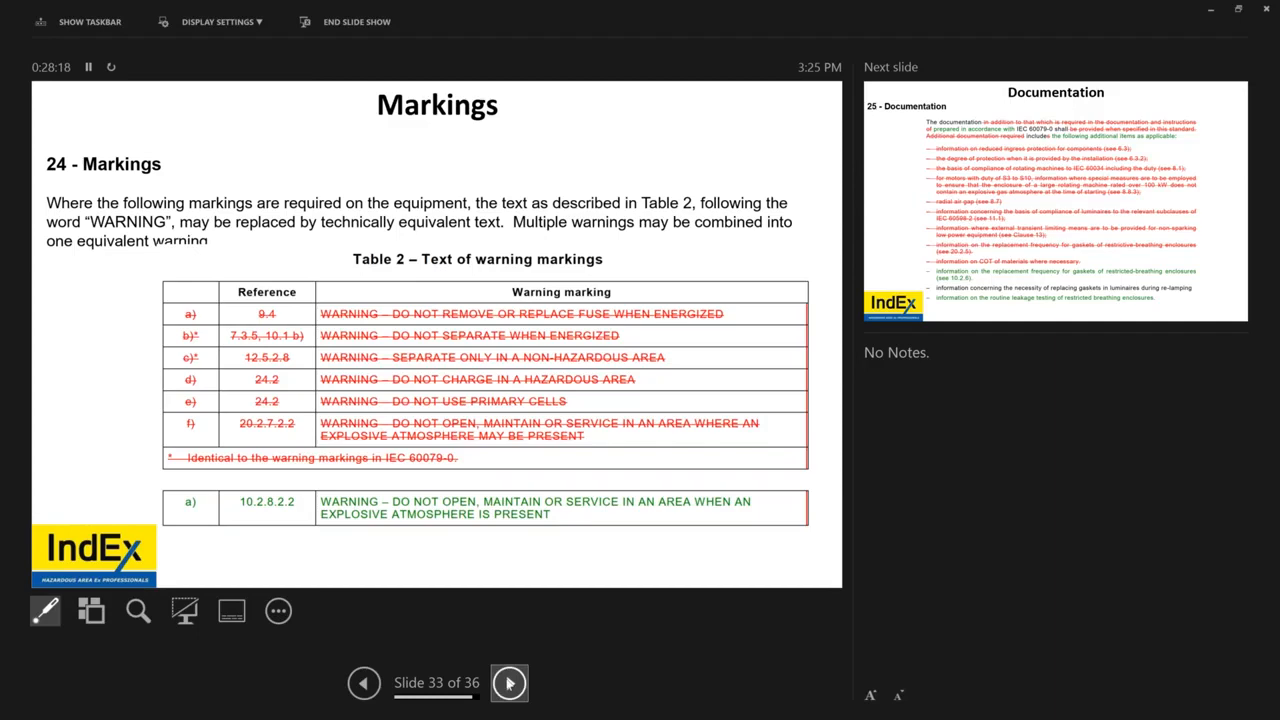
Advance through the Documentation slide to slide 35, Instructions, on clause 26
left_click(508, 684)
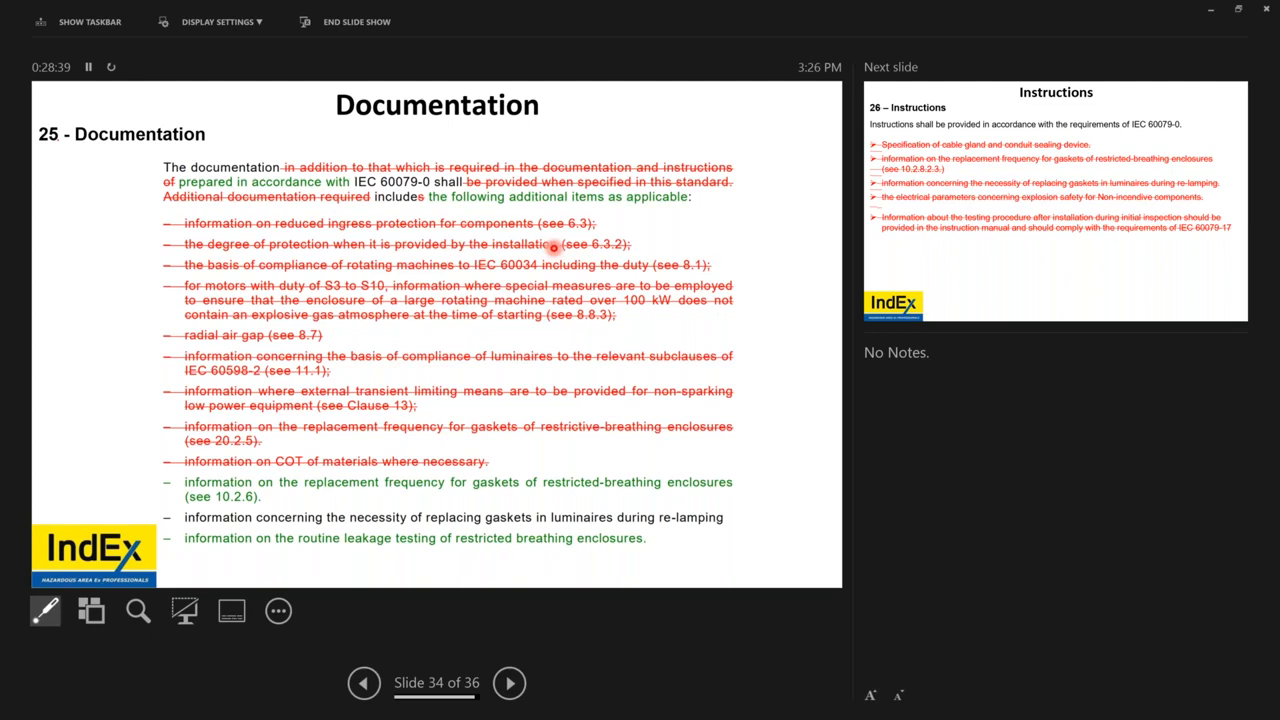
mouse_move(448, 280)
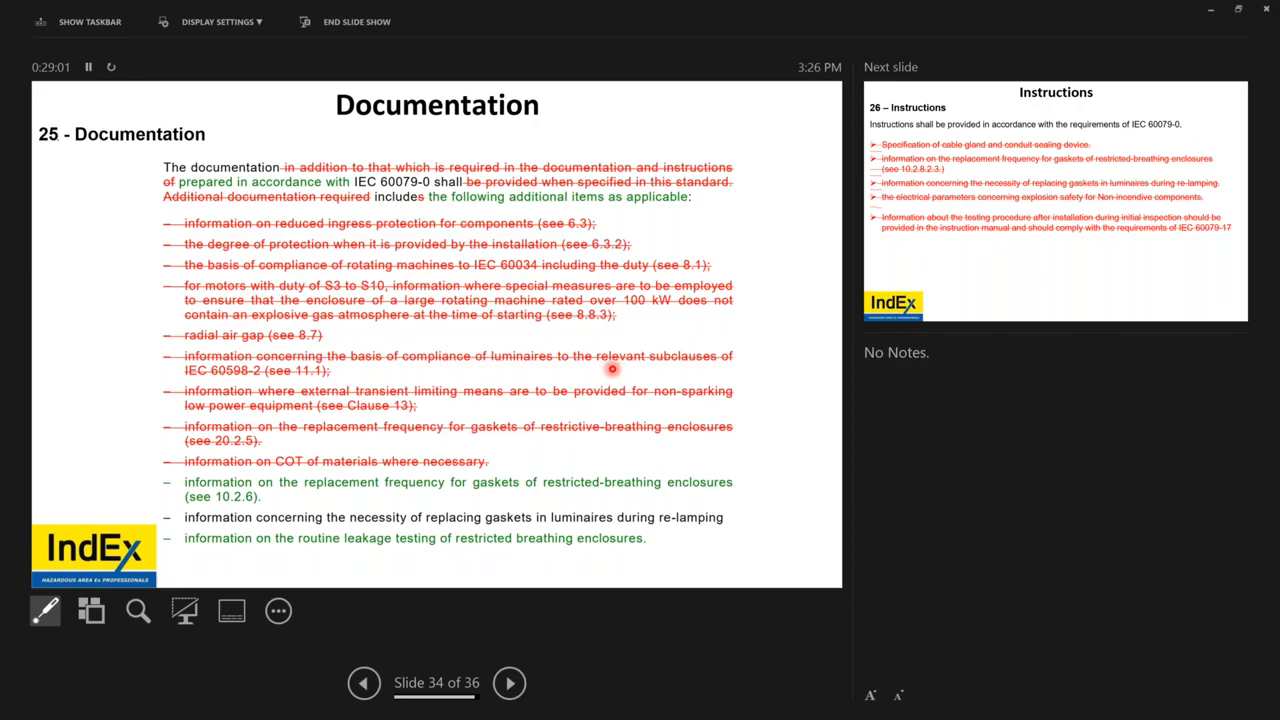
mouse_move(486, 404)
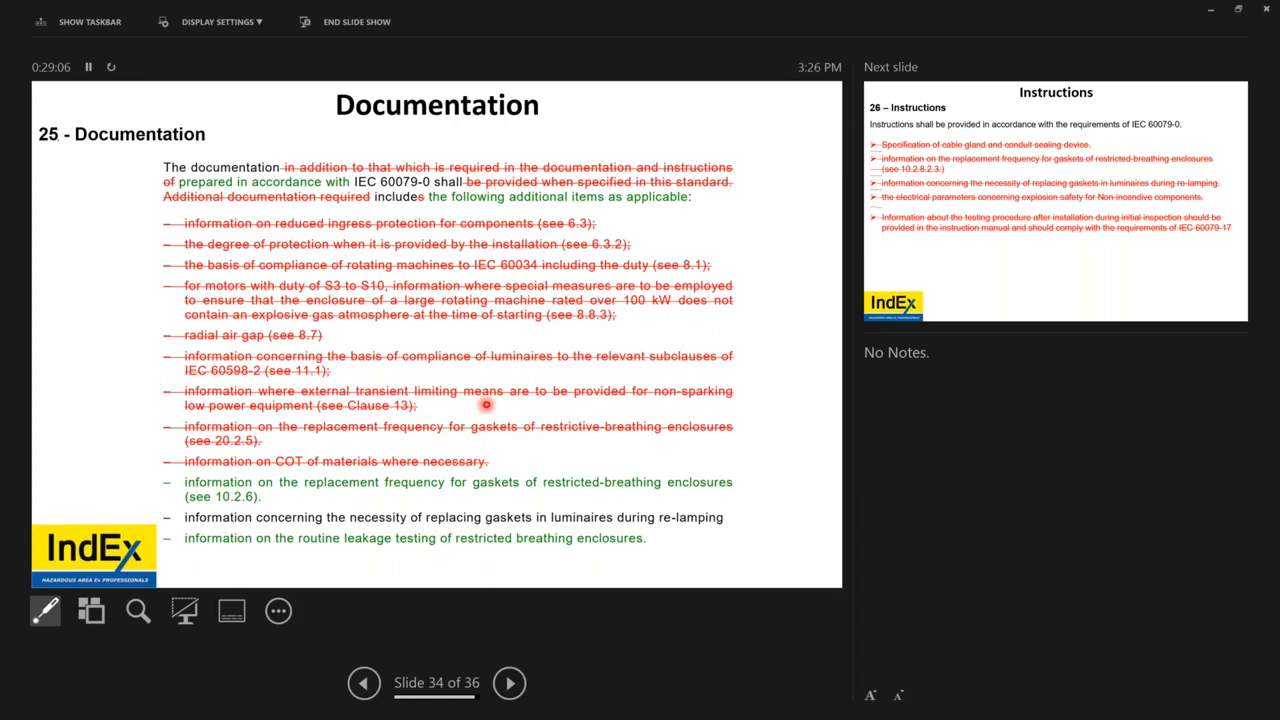
mouse_move(232, 440)
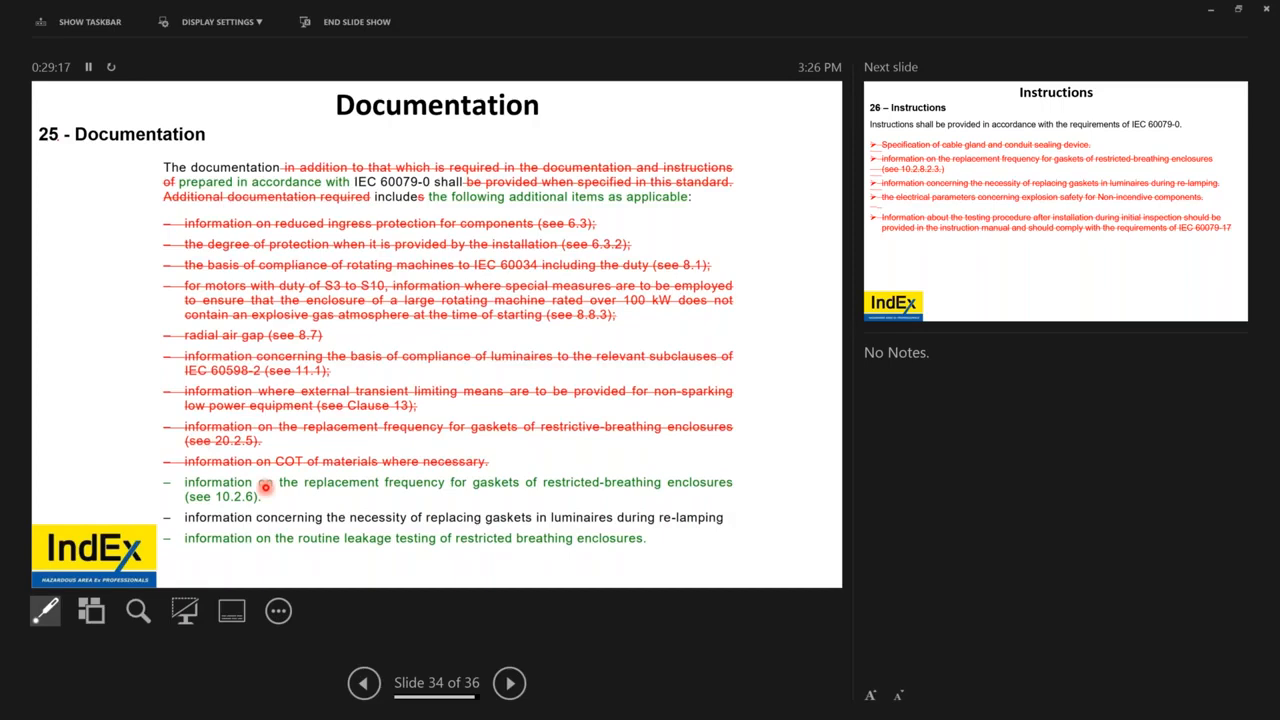
mouse_move(304, 444)
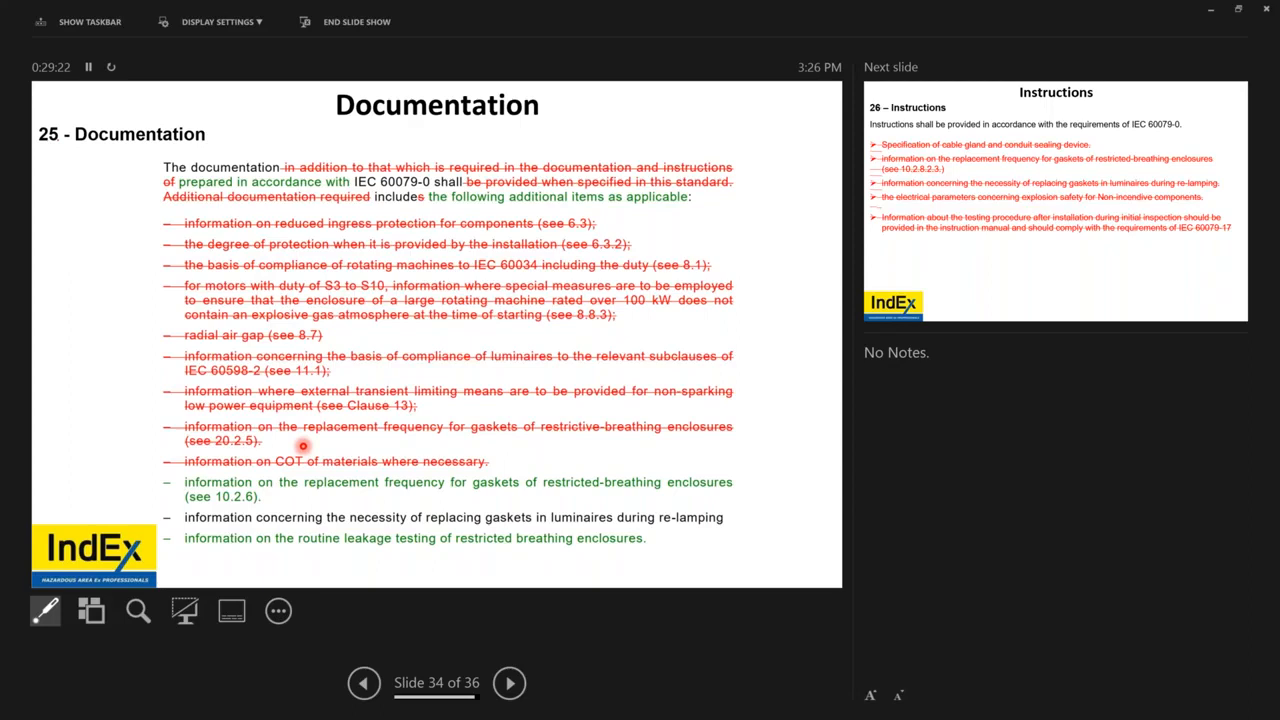
left_click(508, 684)
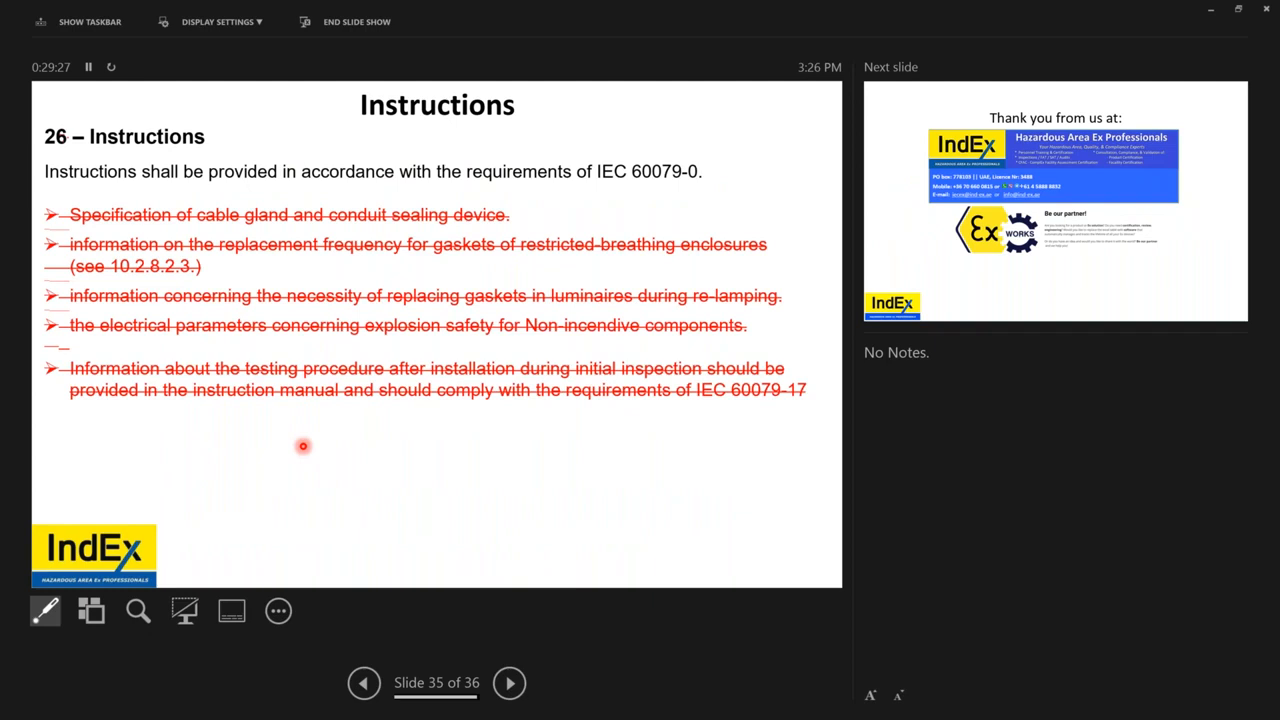
mouse_move(680, 204)
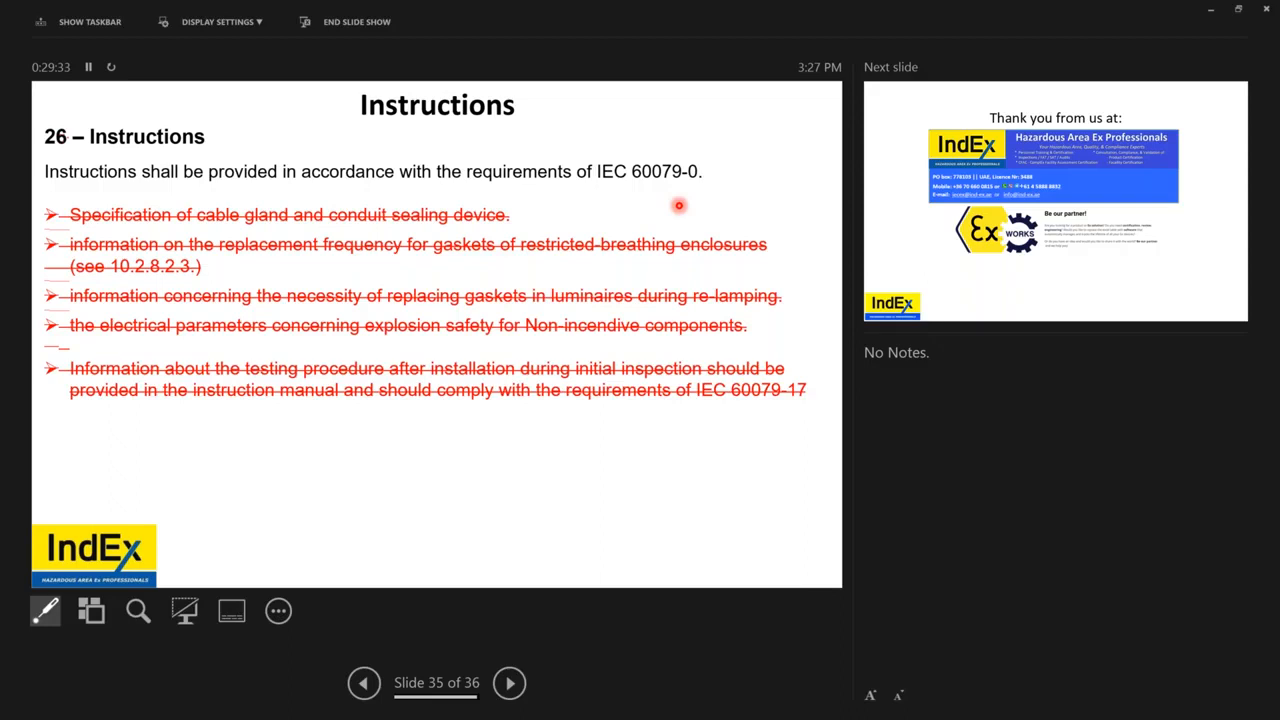
mouse_move(384, 302)
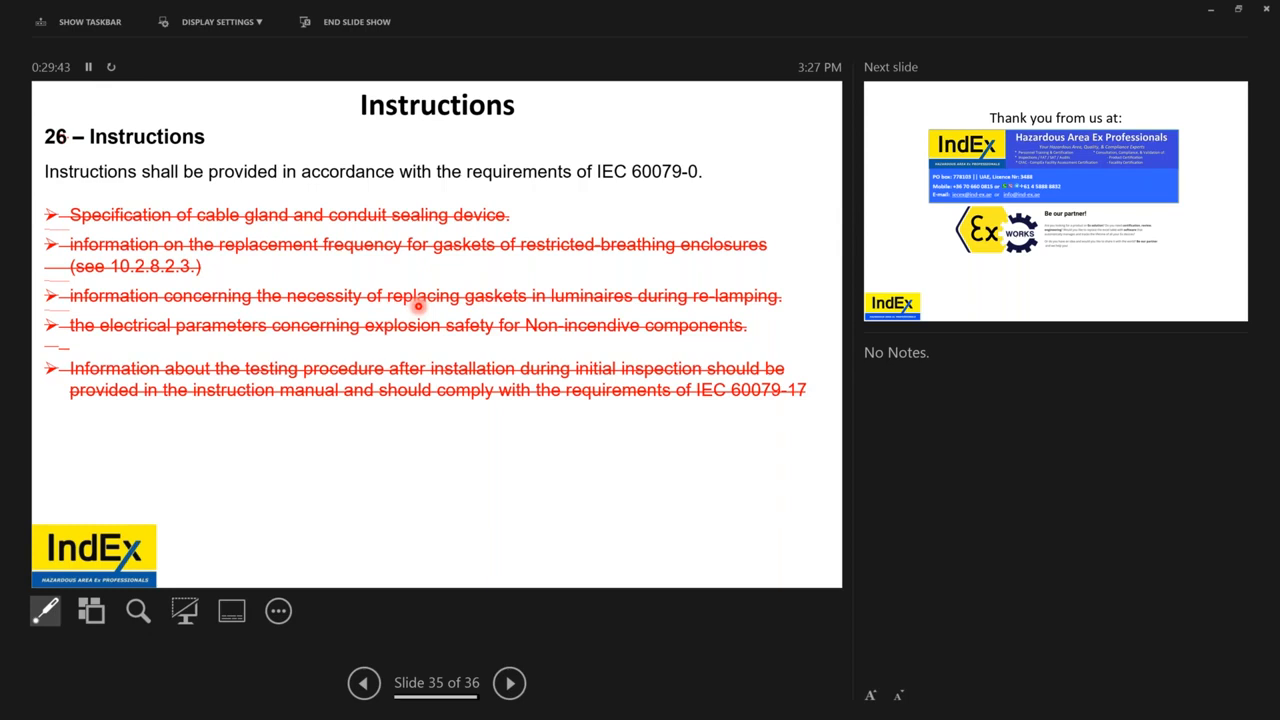
mouse_move(296, 324)
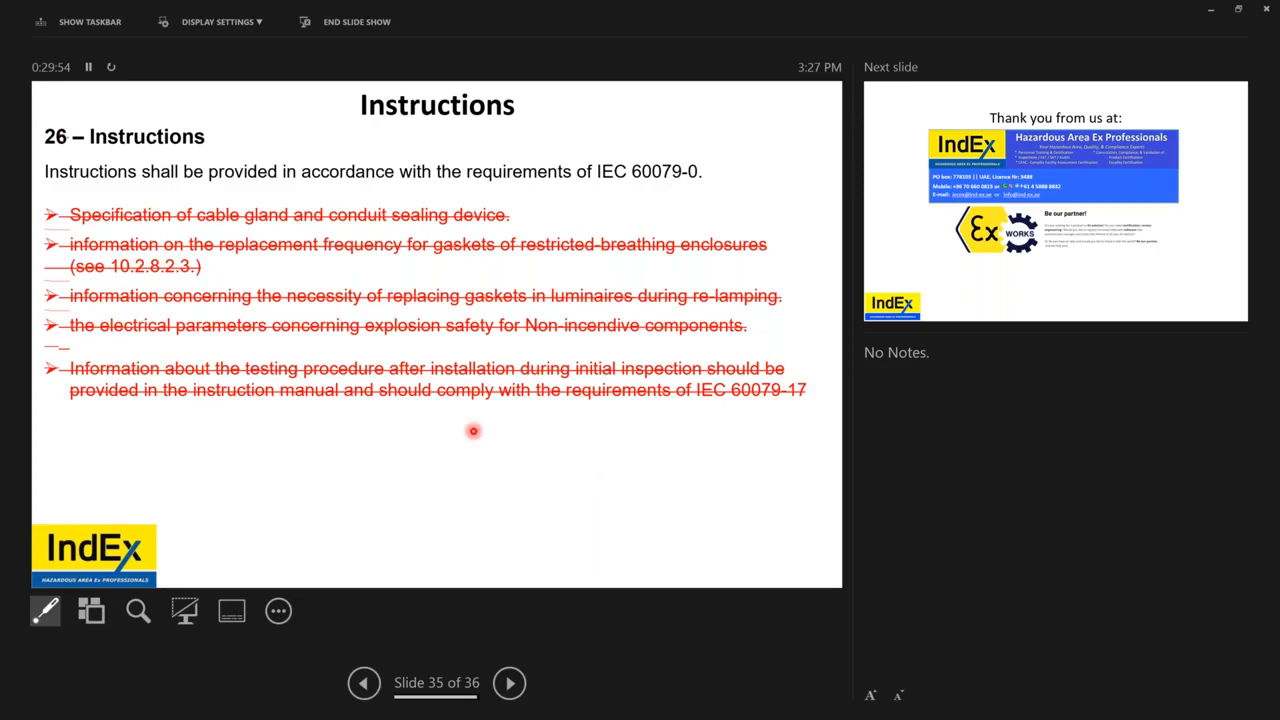
mouse_move(496, 282)
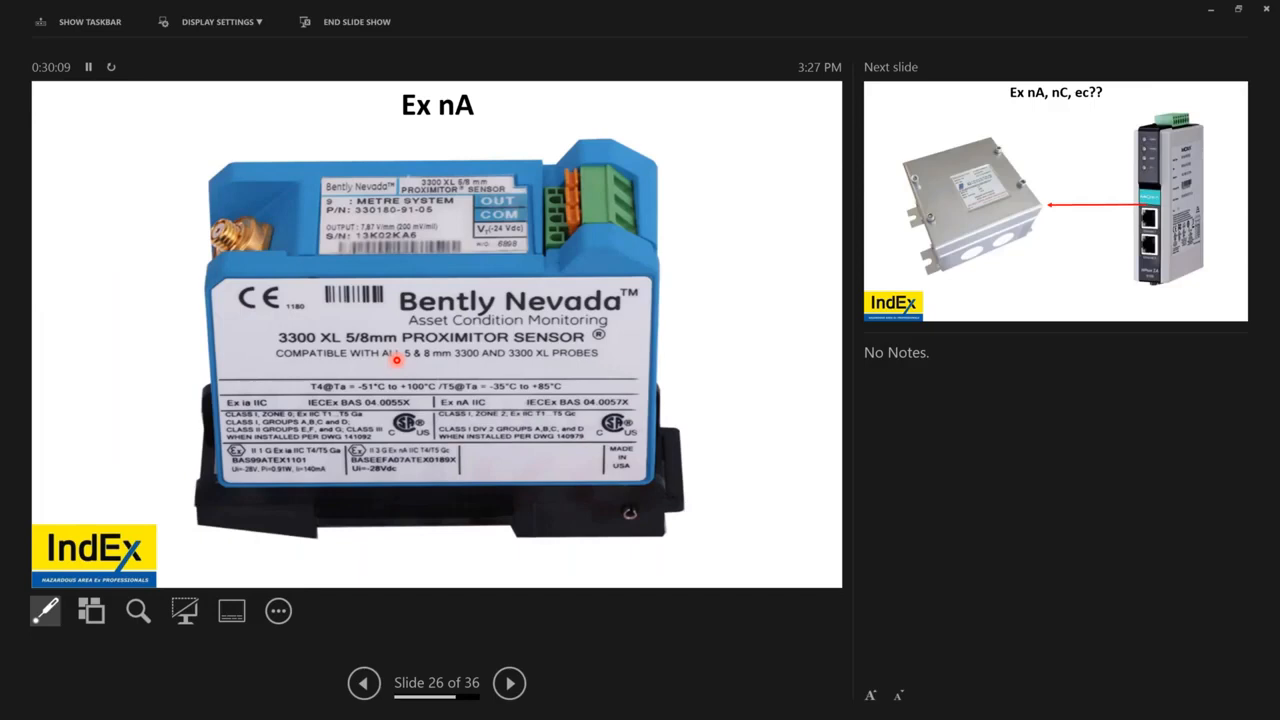
Jump back via See All Slides to slide 17, non-sparking luminaires supplementary requirements
left_click(364, 684)
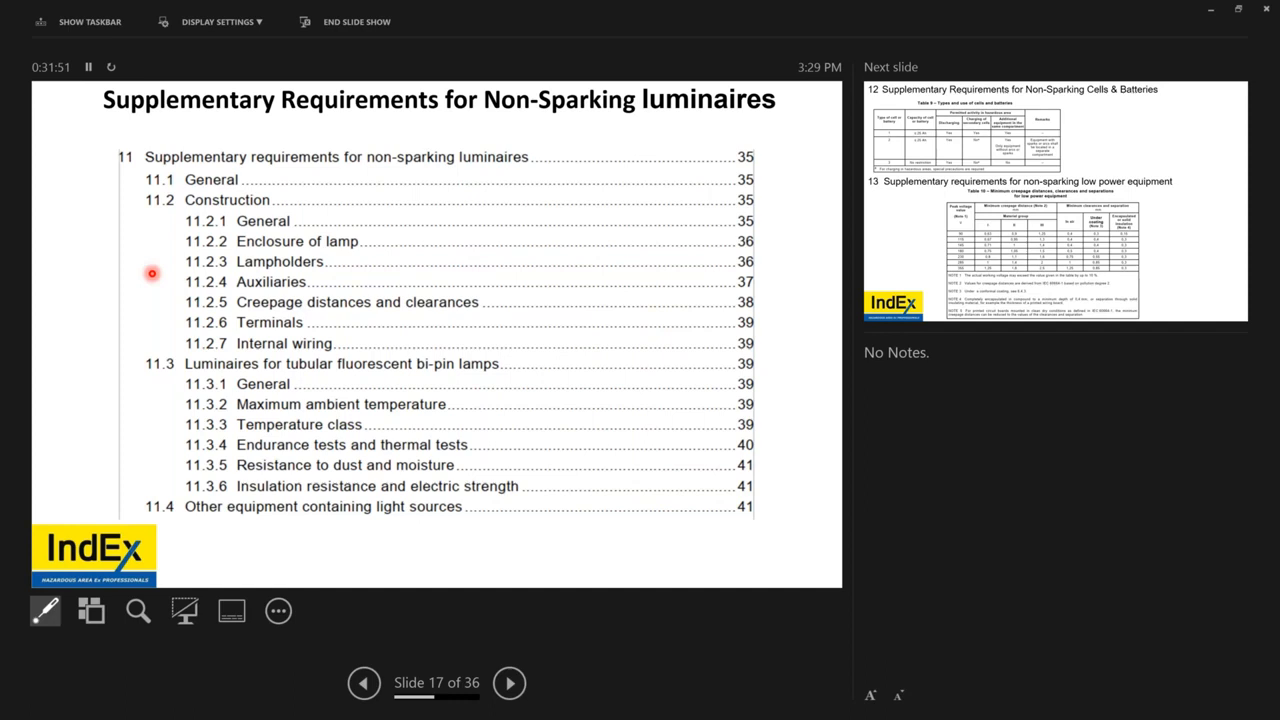
mouse_move(700, 488)
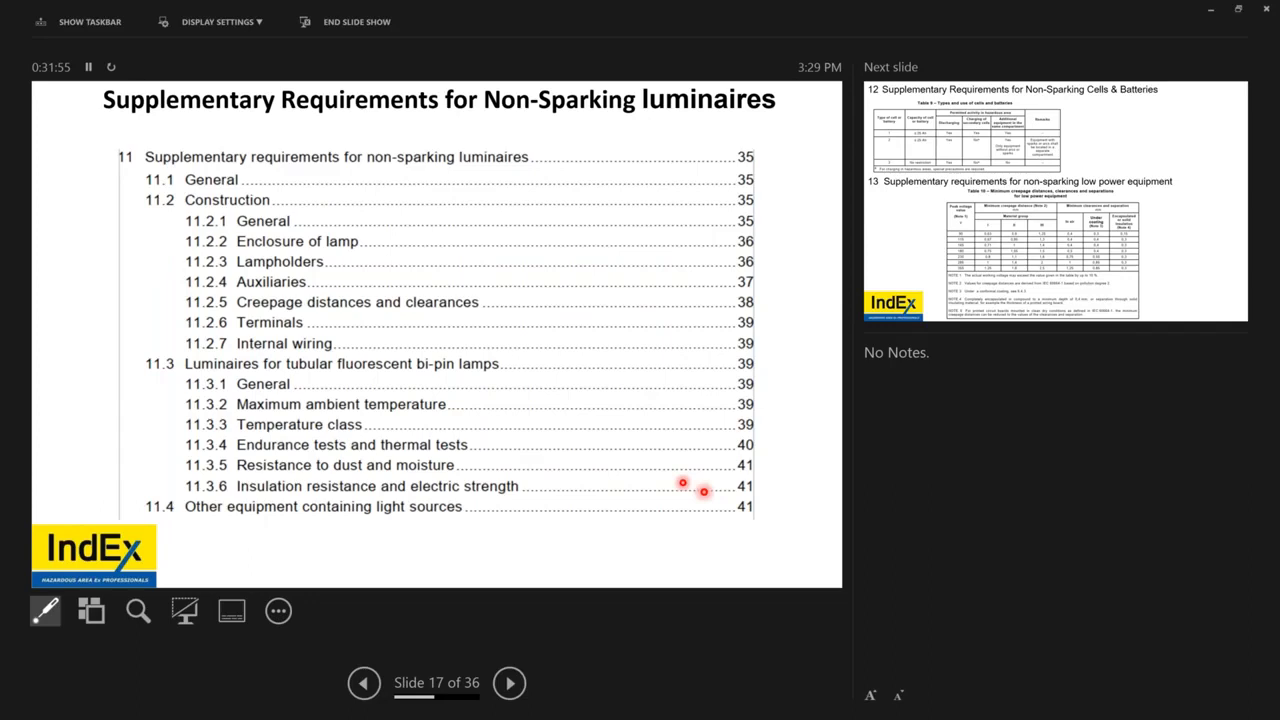
mouse_move(378, 400)
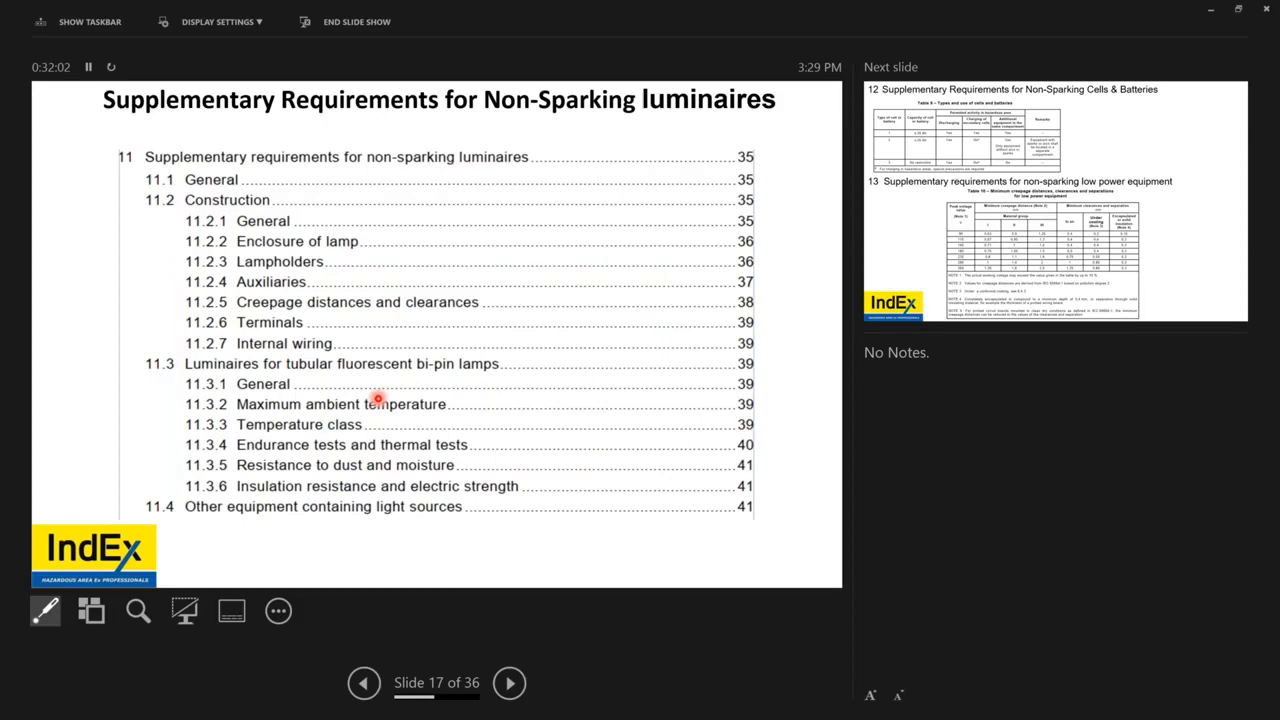
mouse_move(450, 394)
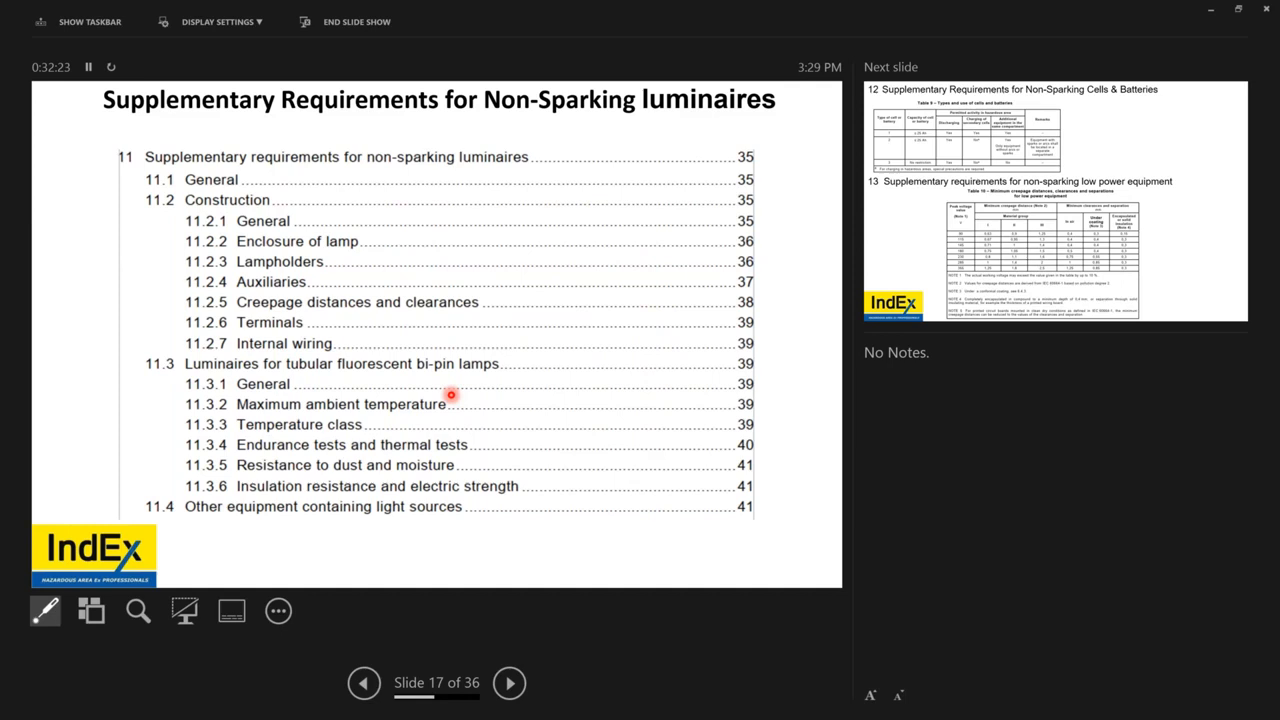
Step through slides 10, 11 and 9, ending back on the clearances and creepage tables slide
left_click(508, 684)
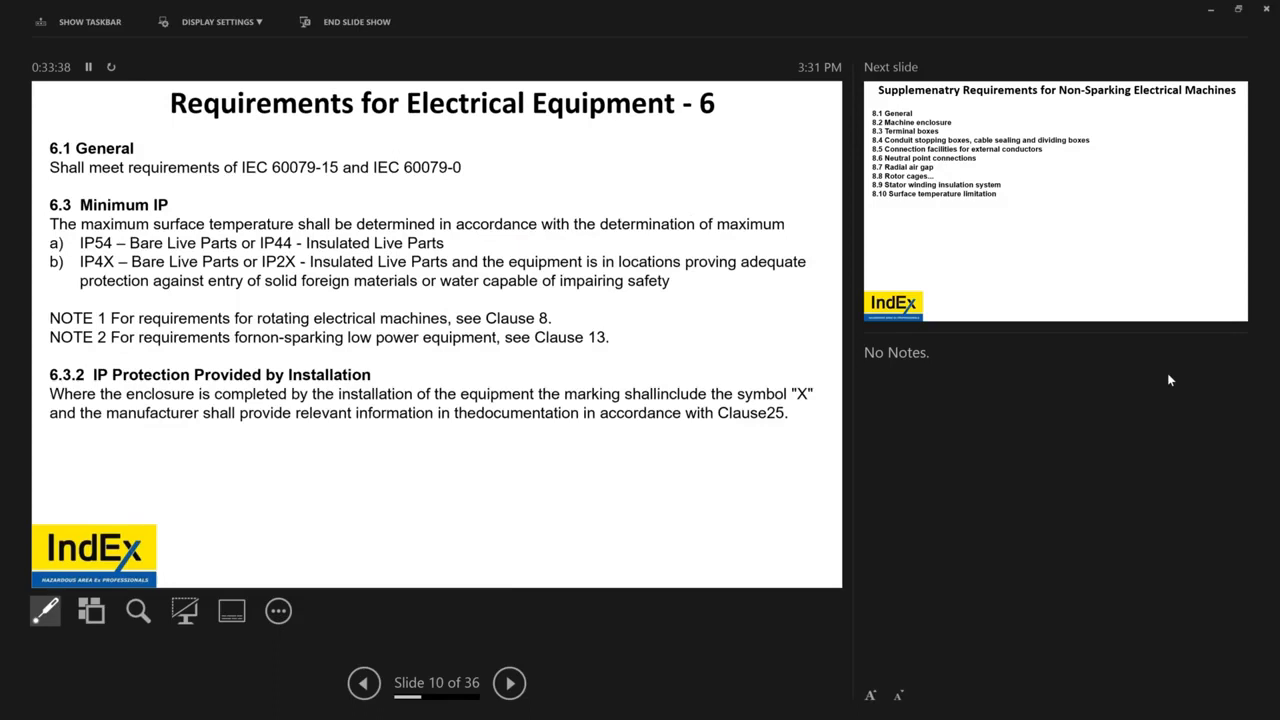
left_click(508, 684)
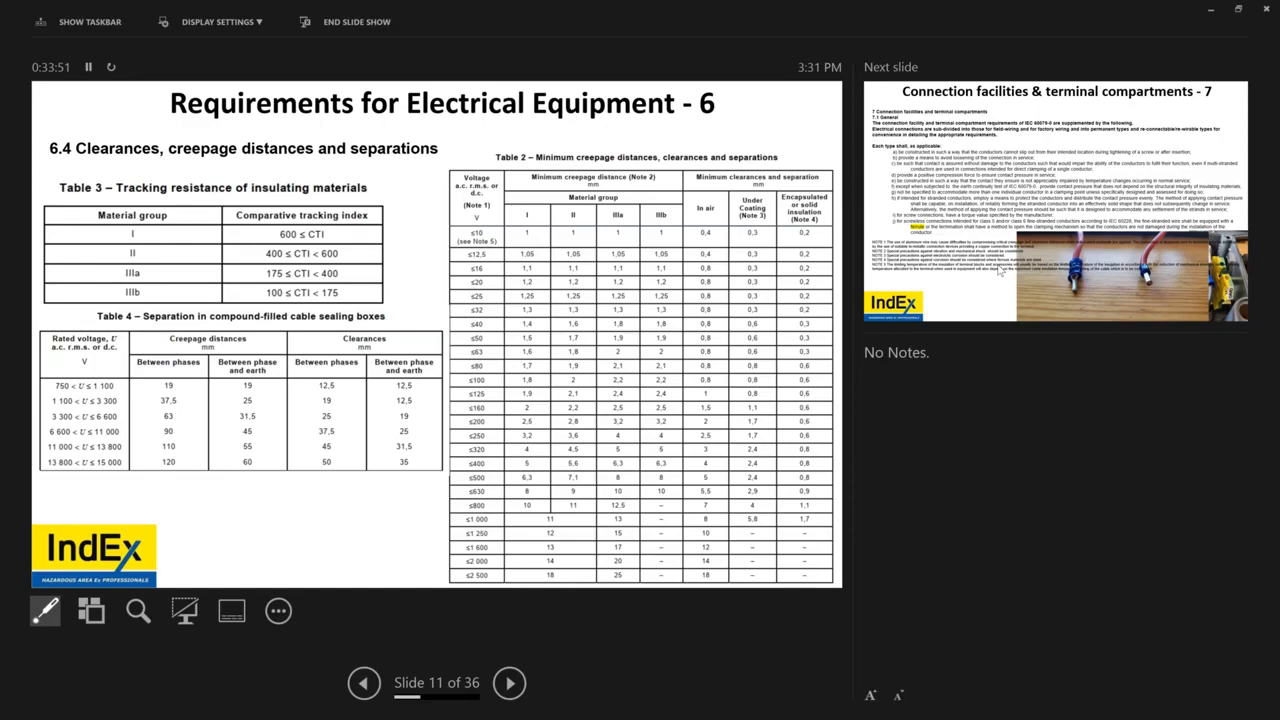
left_click(364, 684)
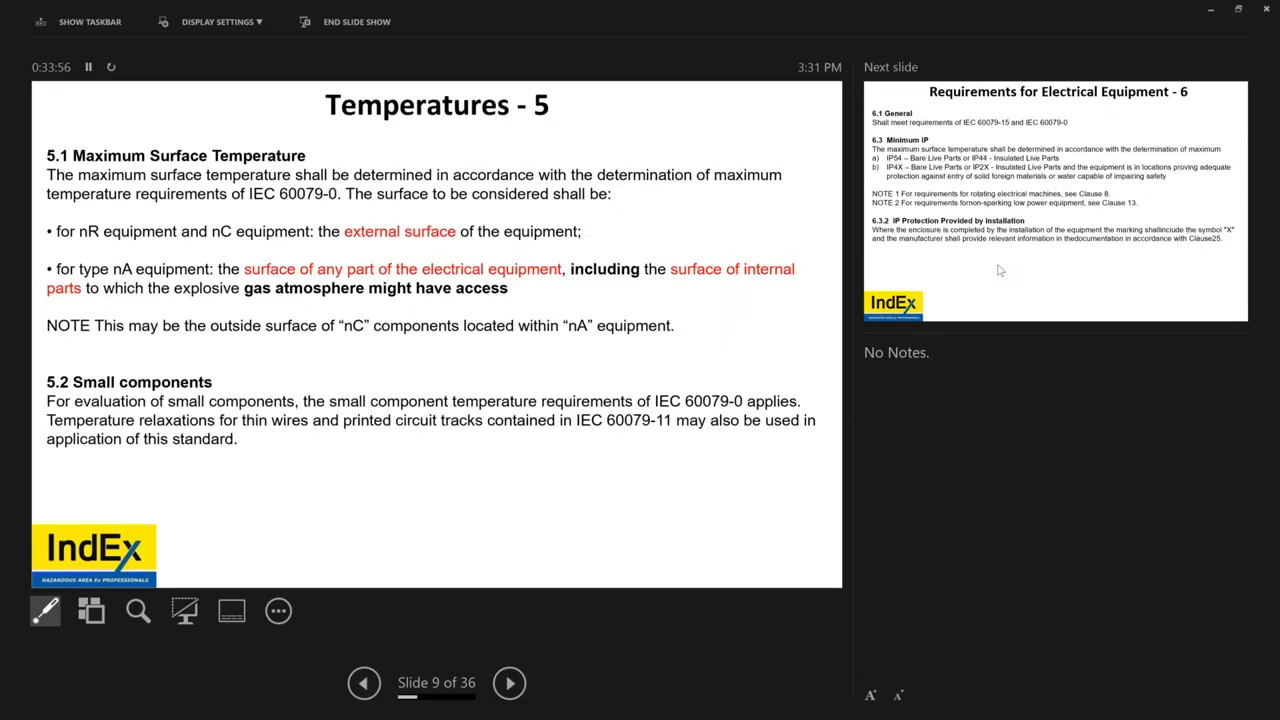
left_click(508, 684)
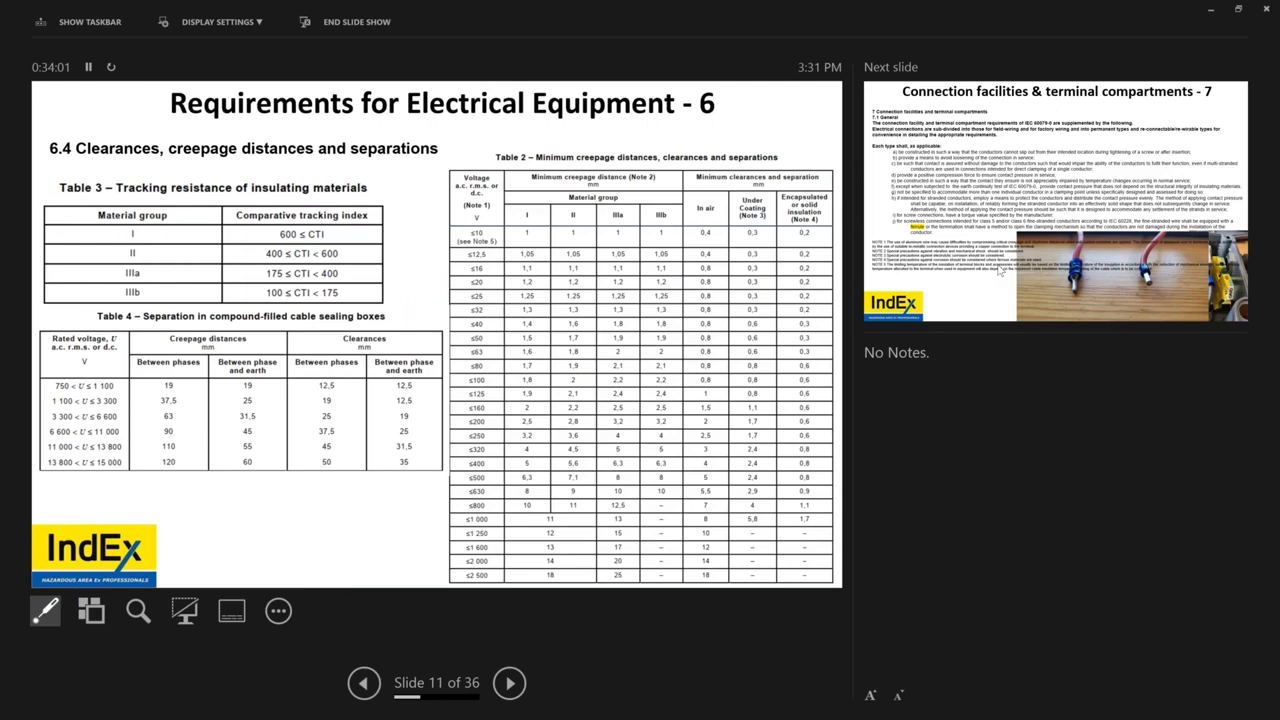
Move past the terminal compartments slide to slide 18 and magnify the clause 16 protection methods list
left_click(508, 684)
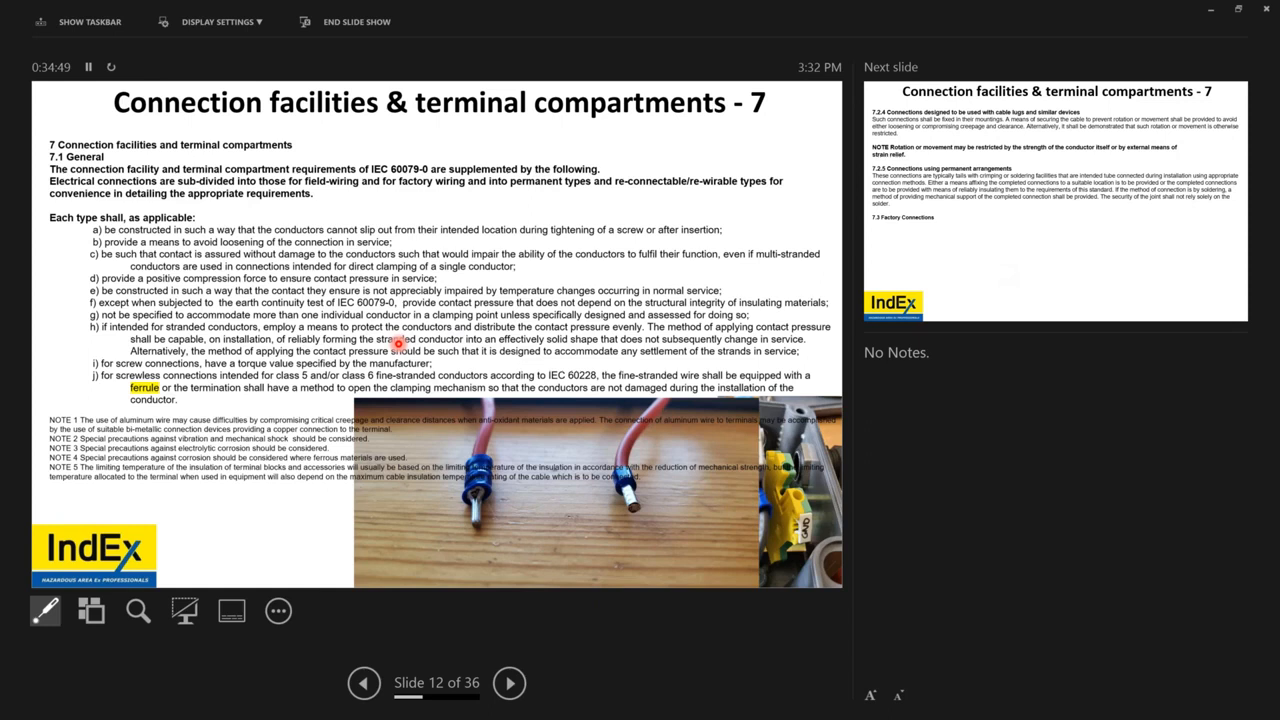
mouse_move(478, 530)
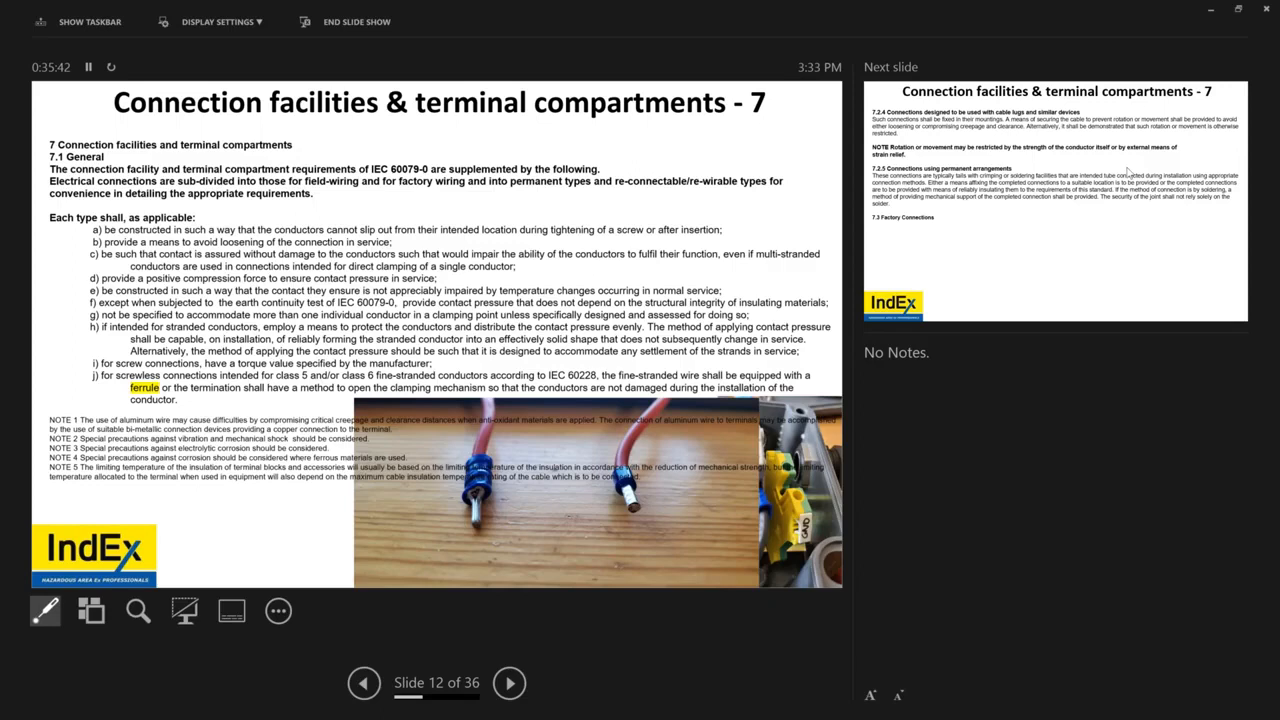
left_click(508, 684)
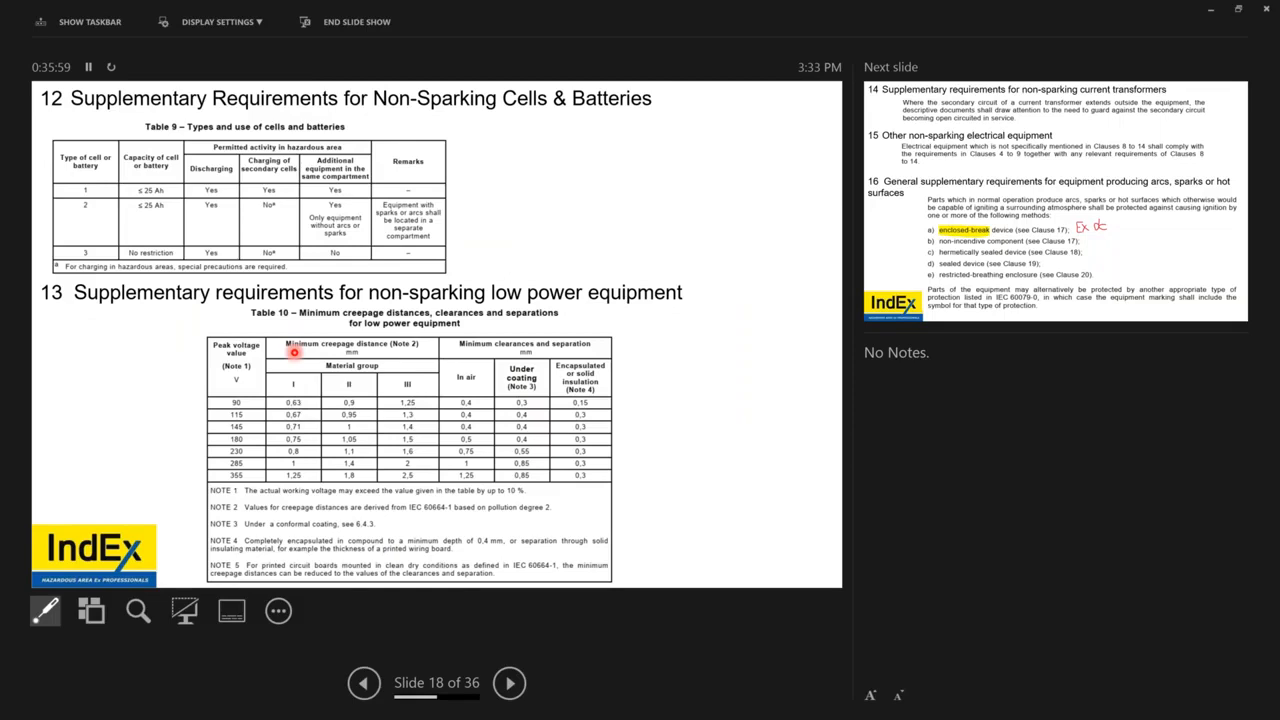
left_click(508, 684)
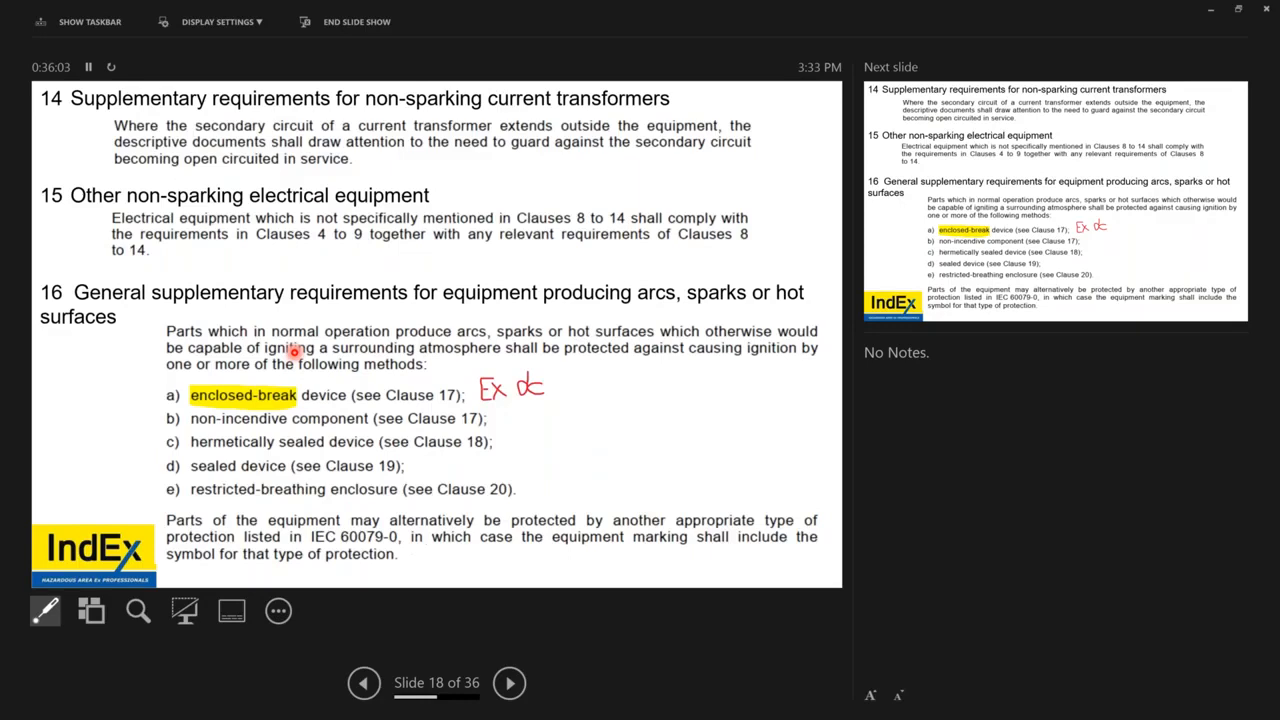